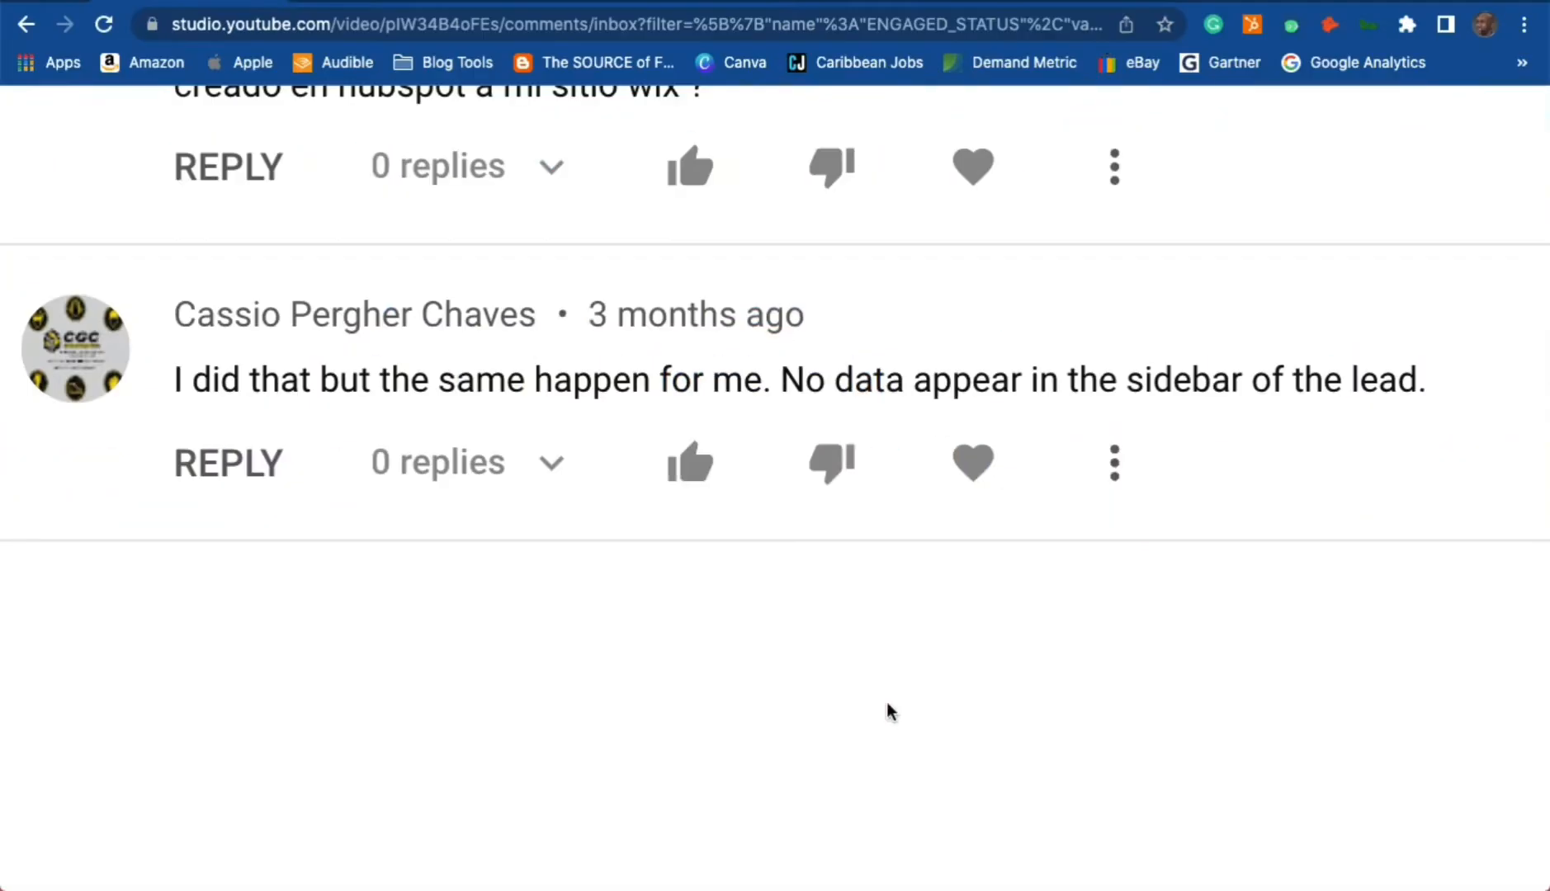
mouse_move(494, 533)
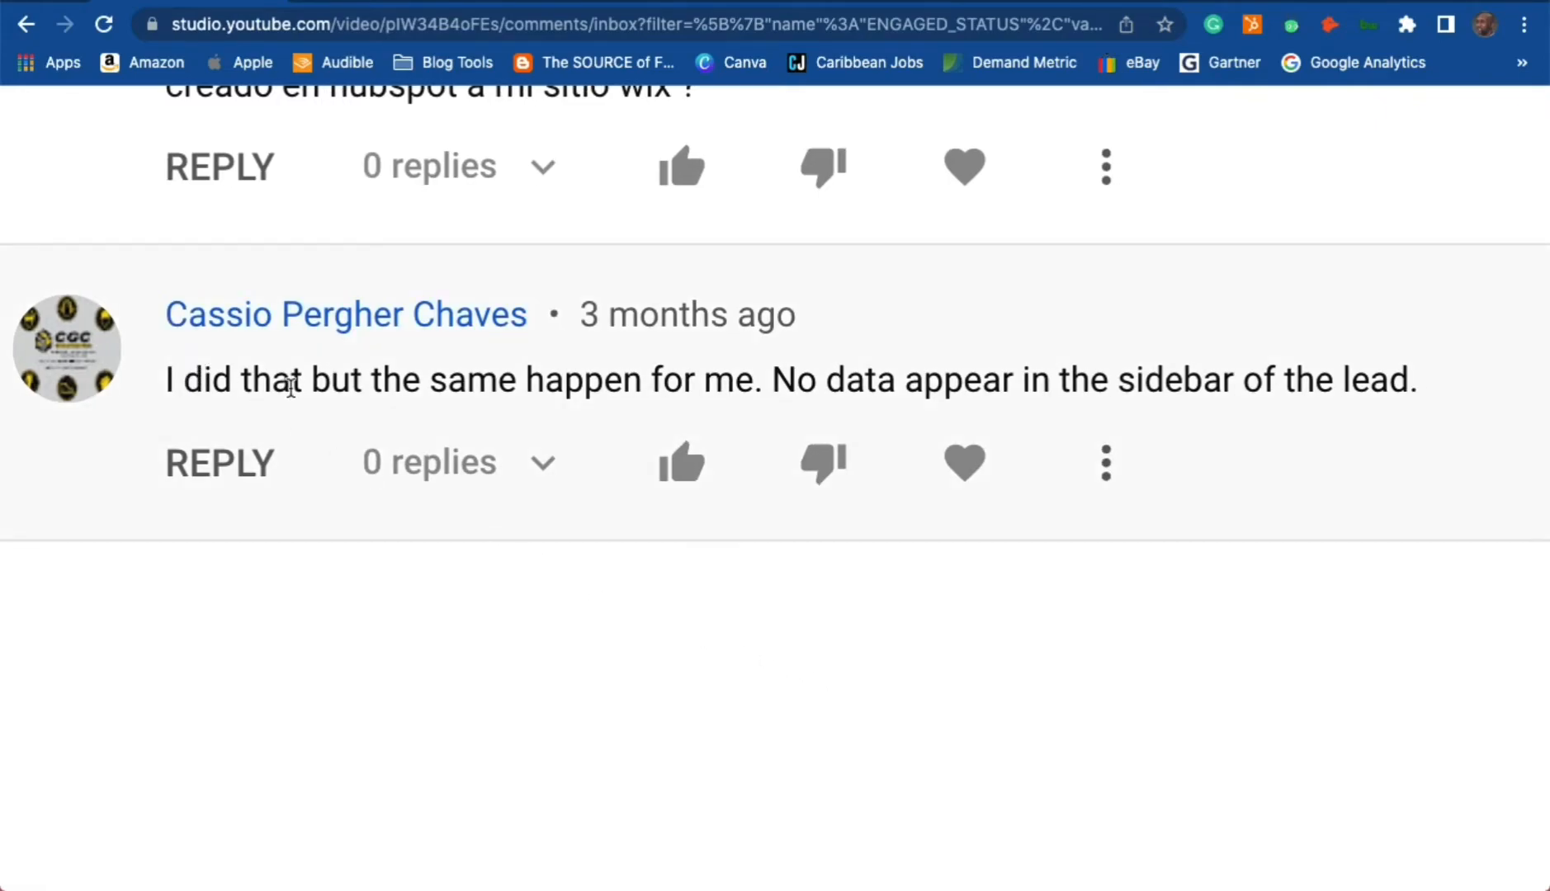
mouse_move(660, 397)
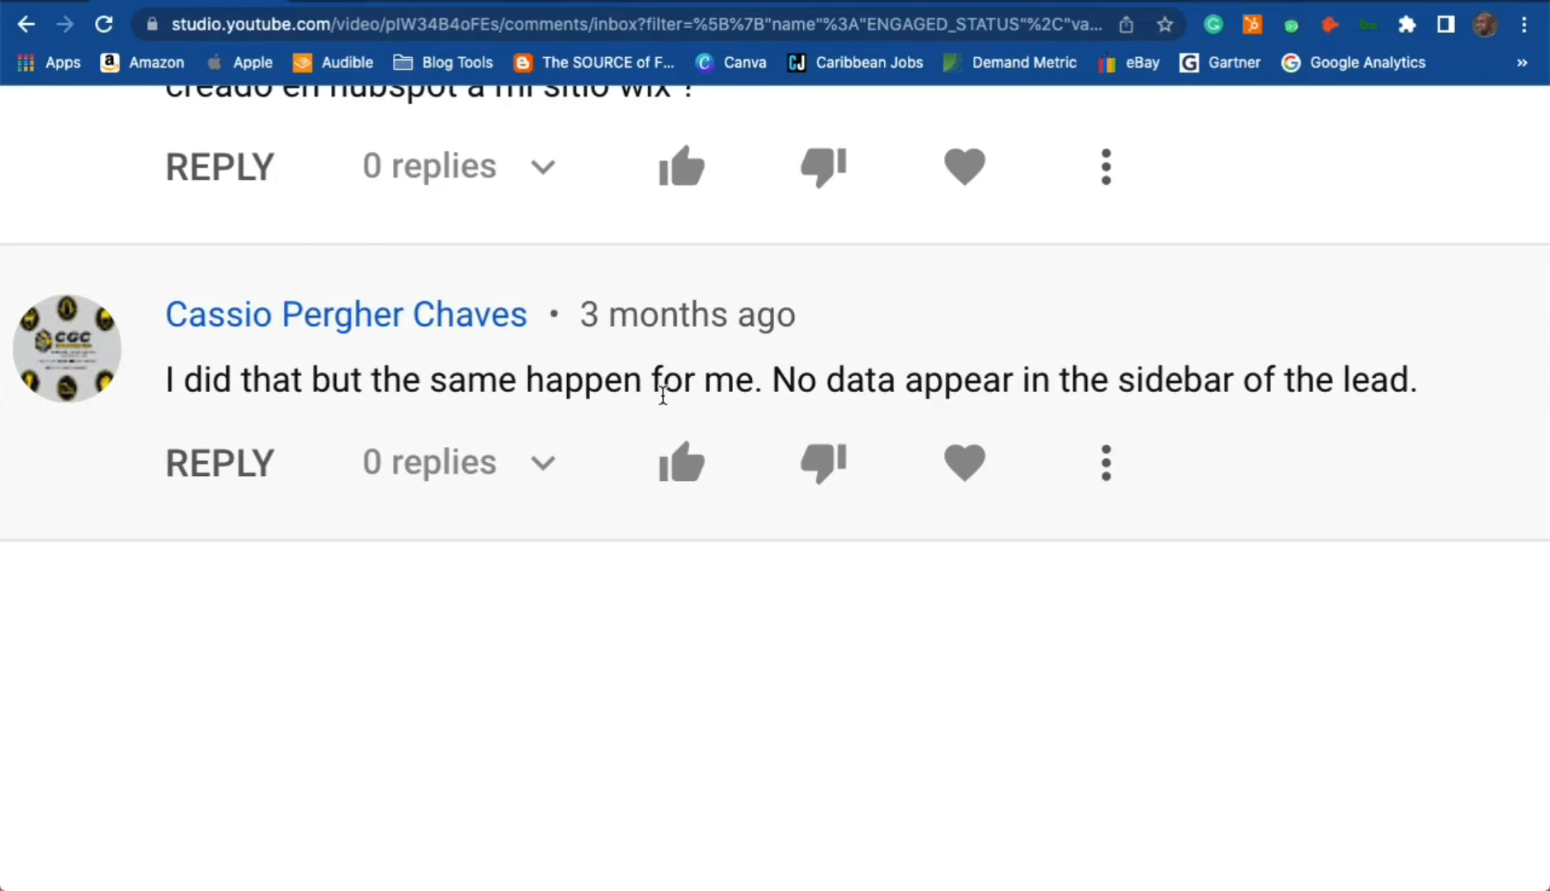
mouse_move(1268, 396)
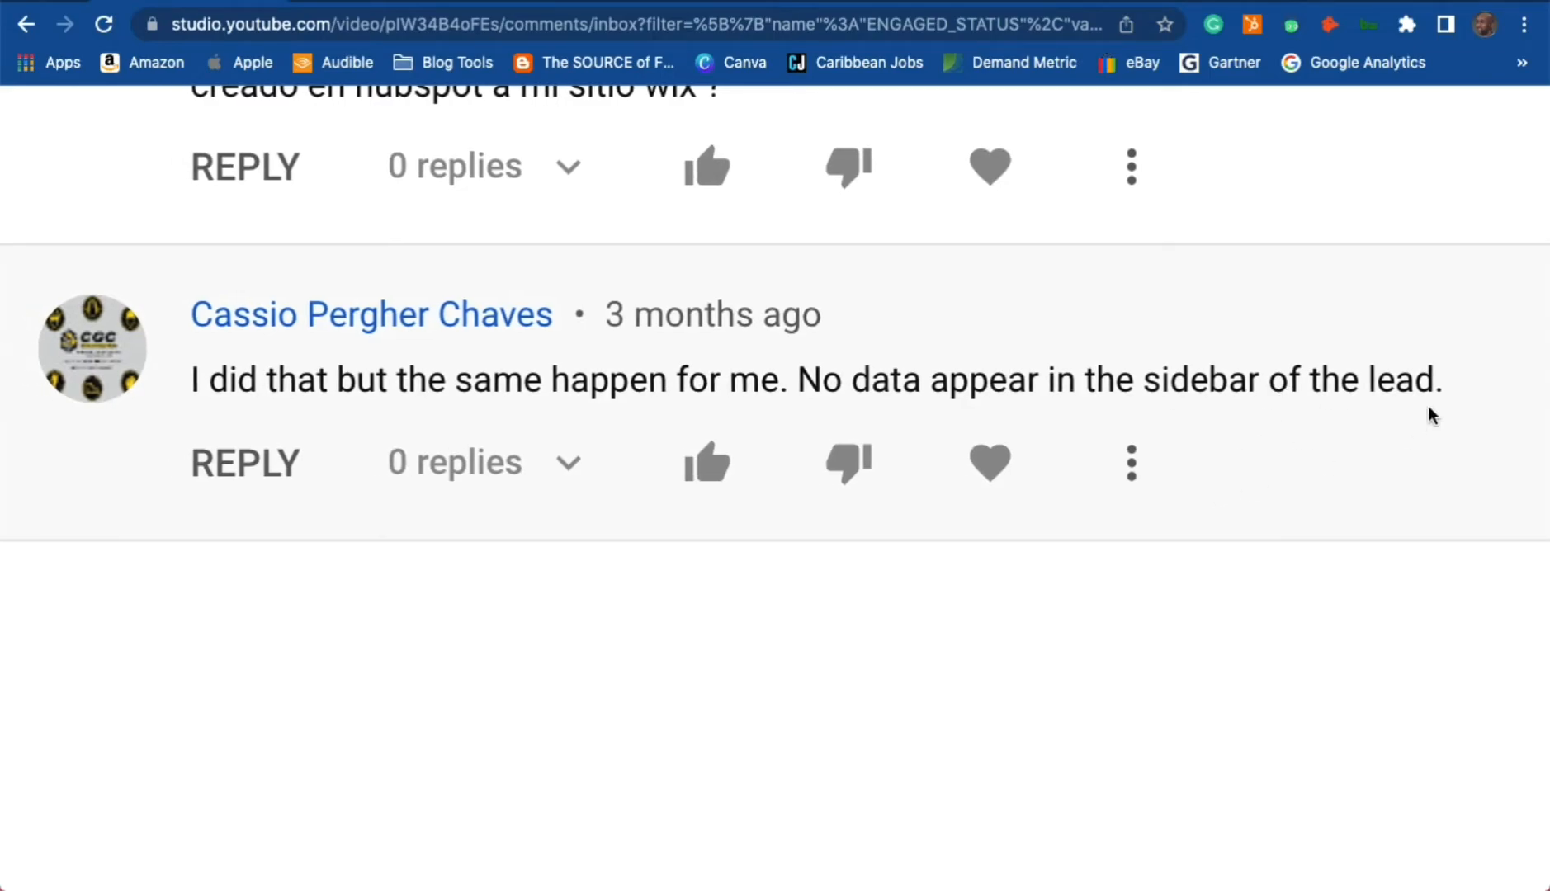
mouse_move(1269, 446)
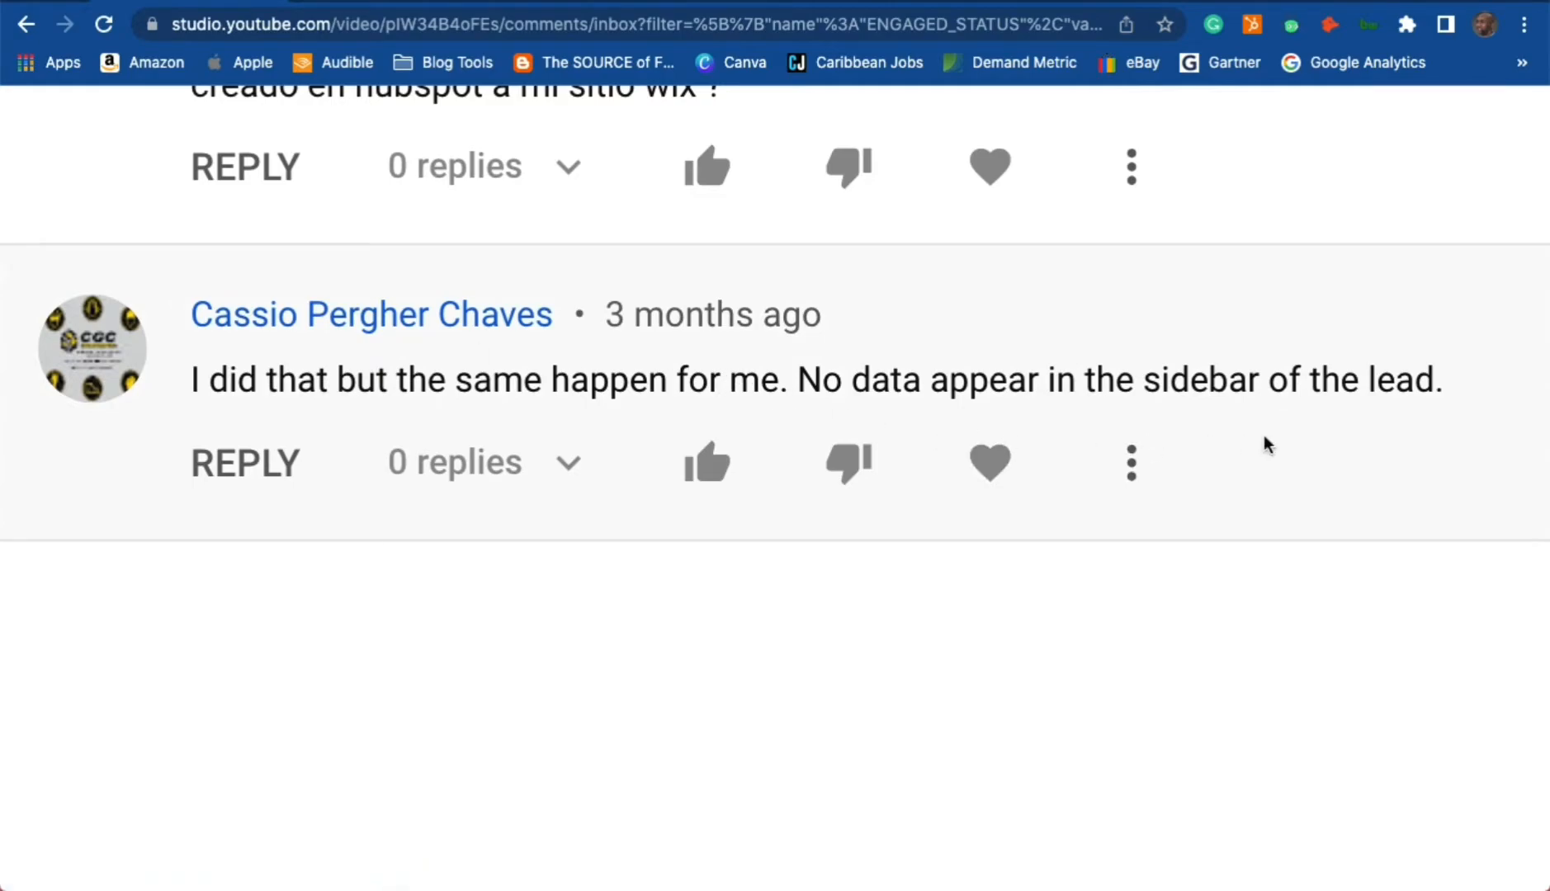
mouse_move(1300, 430)
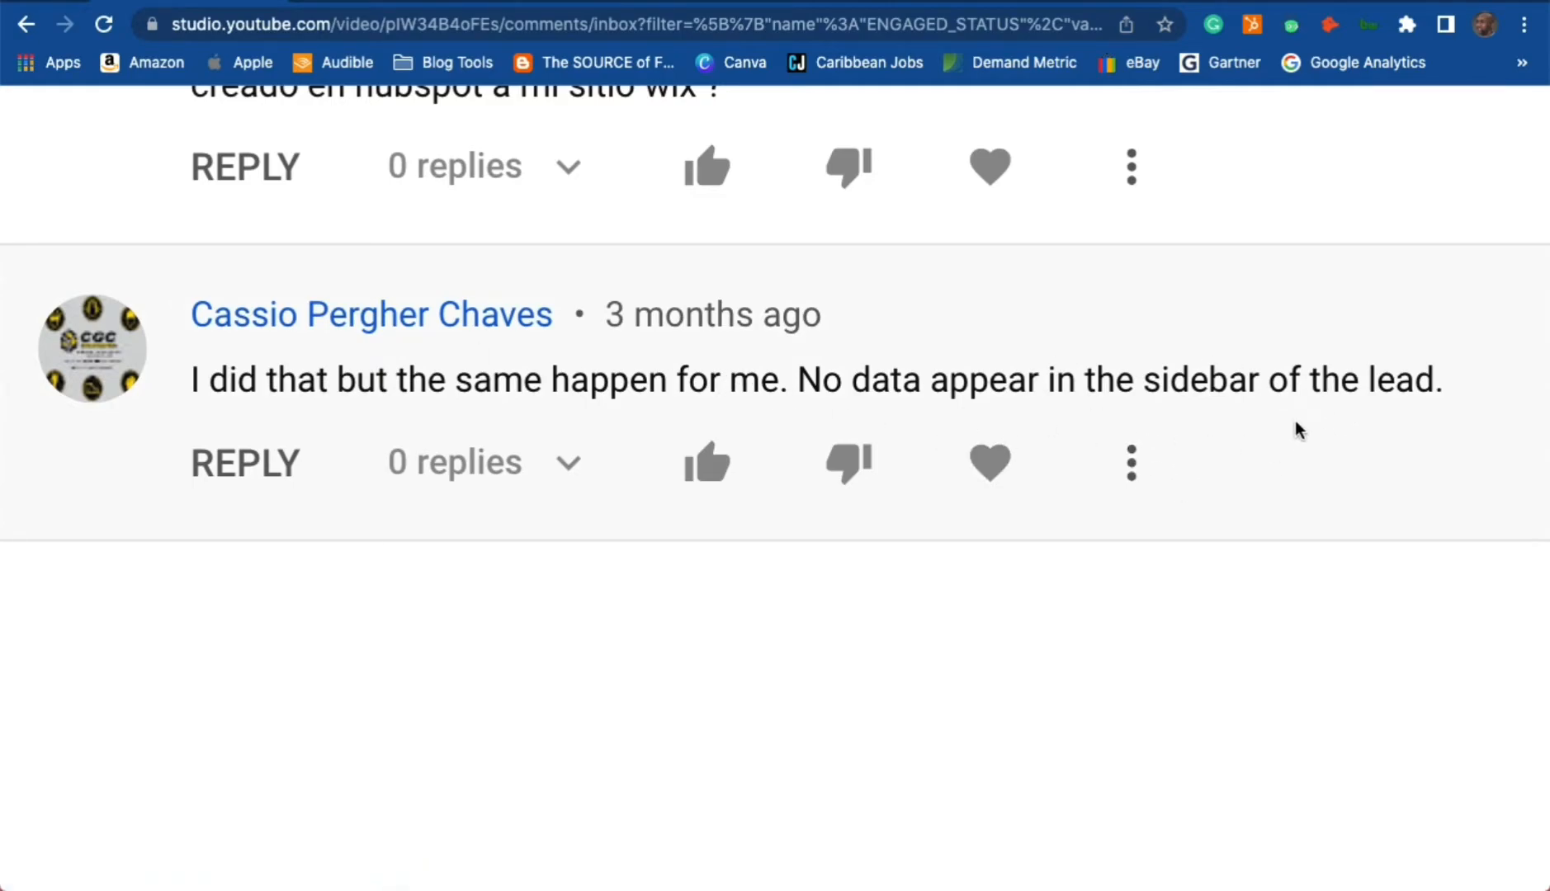
mouse_move(1214, 395)
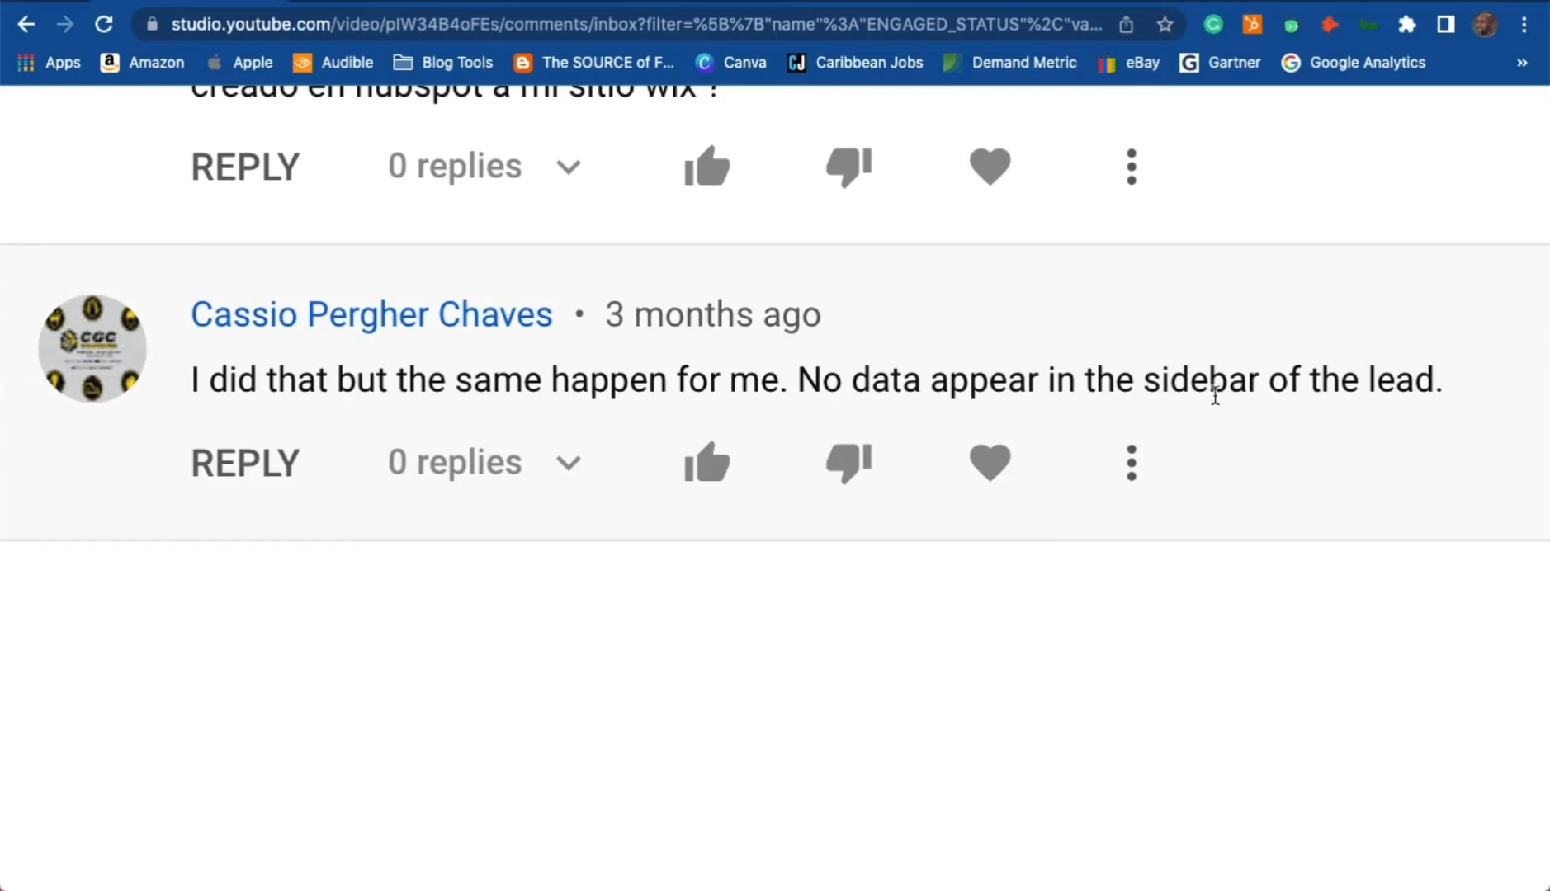
mouse_move(1122, 420)
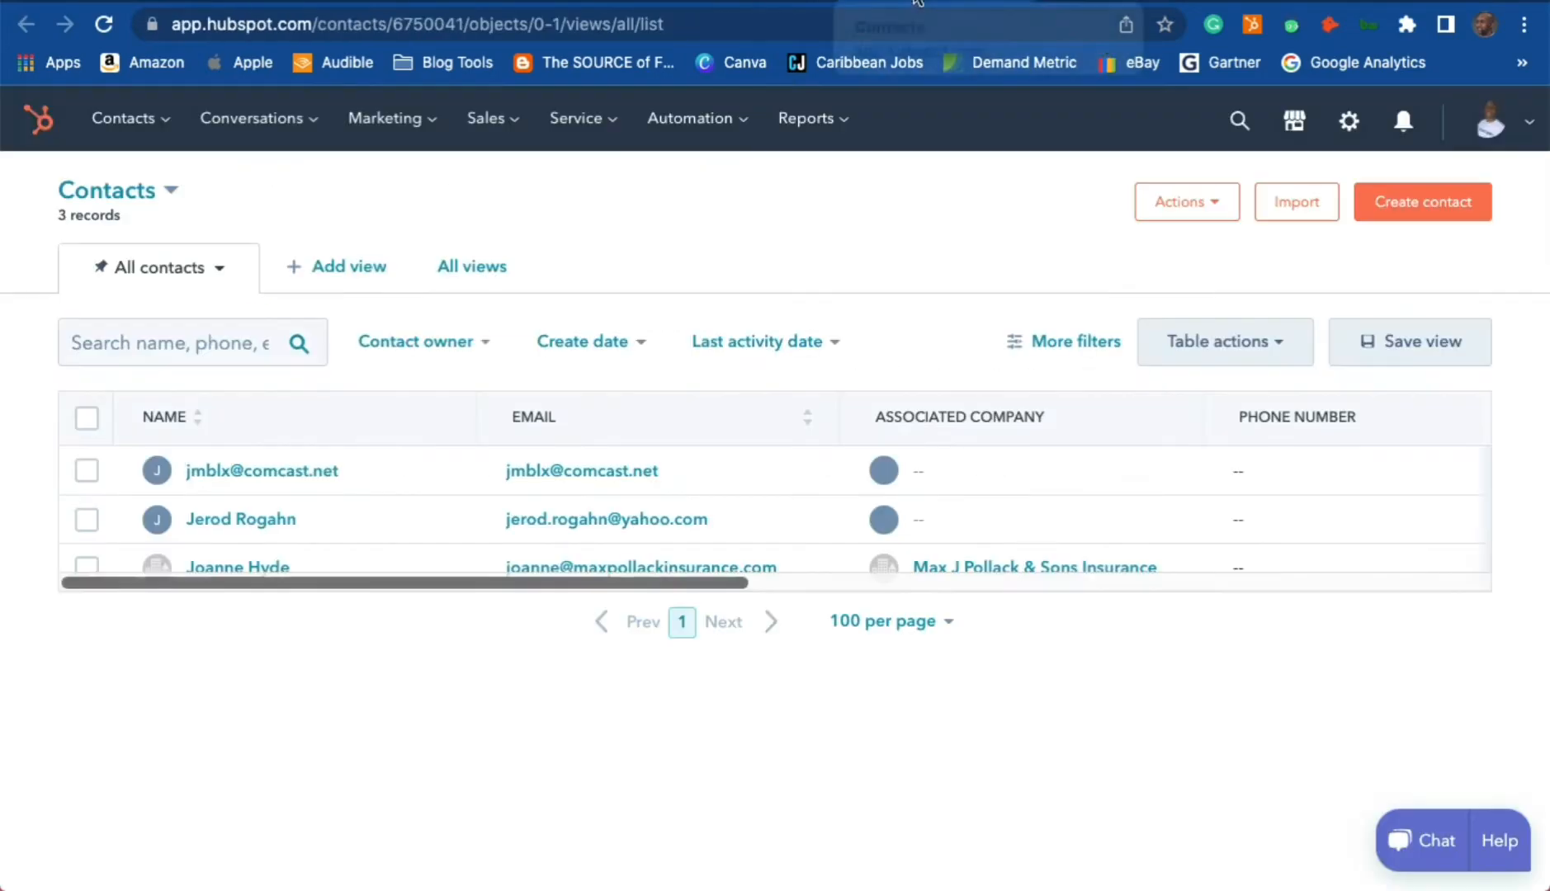
mouse_move(261, 470)
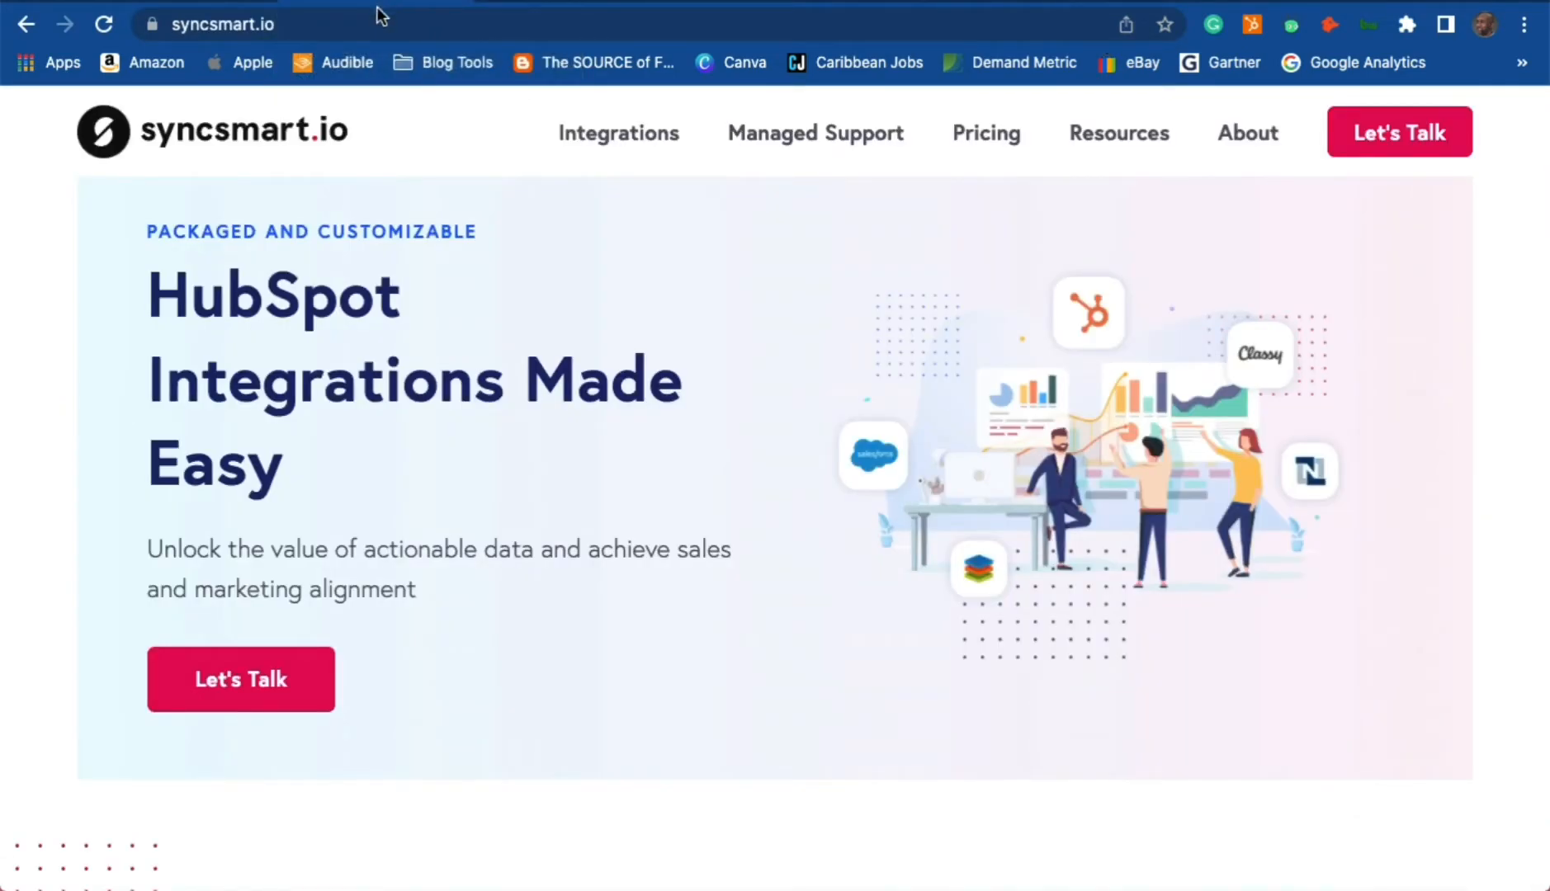
mouse_move(366, 226)
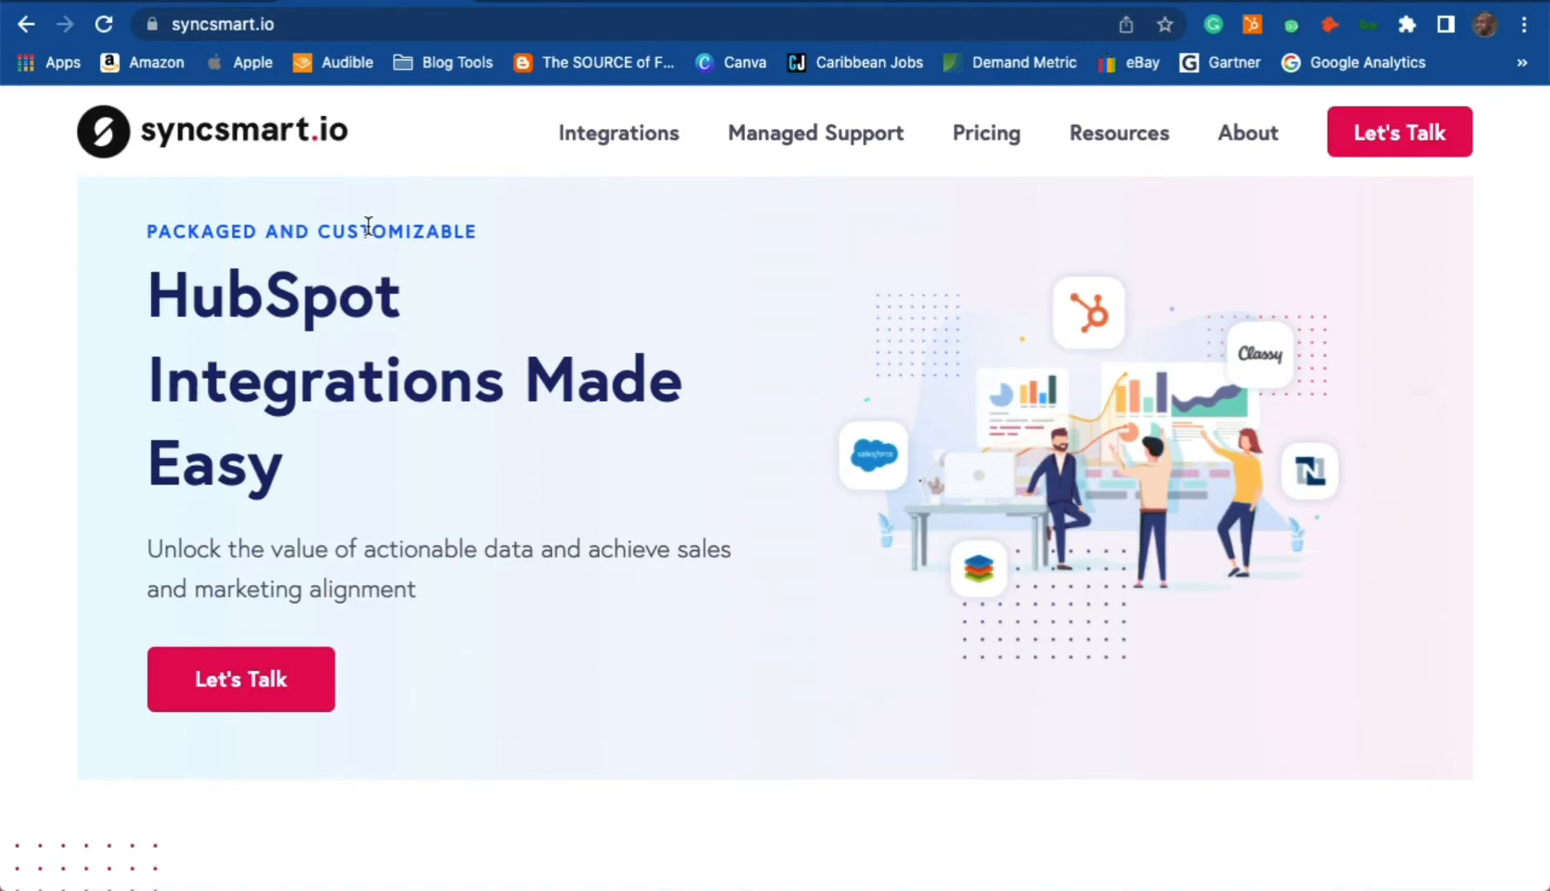
mouse_move(576, 187)
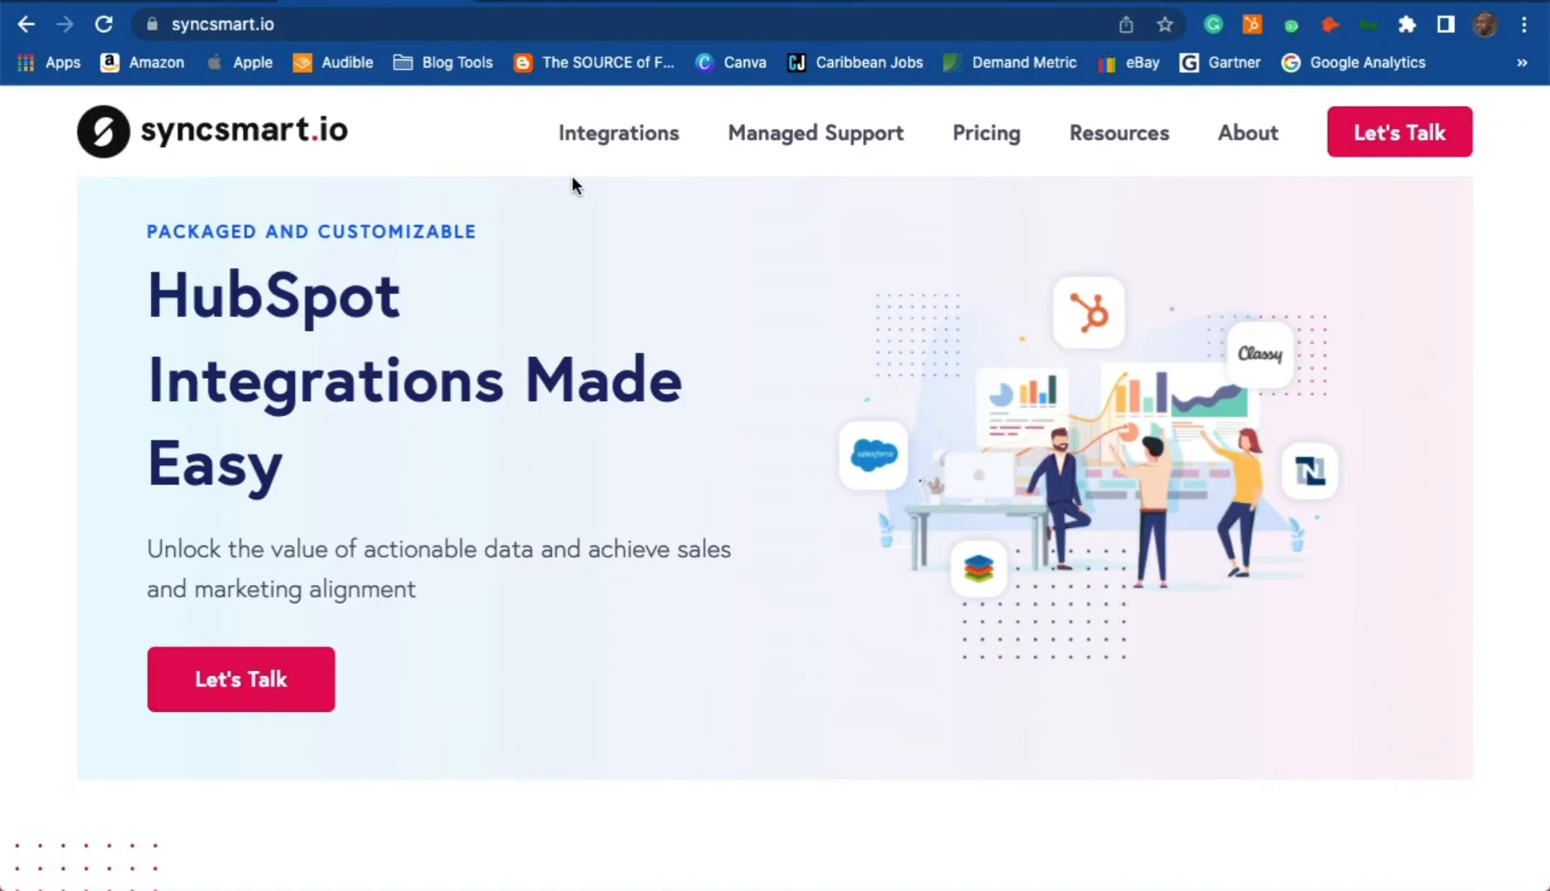
Scroll the syncsmart.io homepage past the company overview to the integration search.
scroll(down, 3)
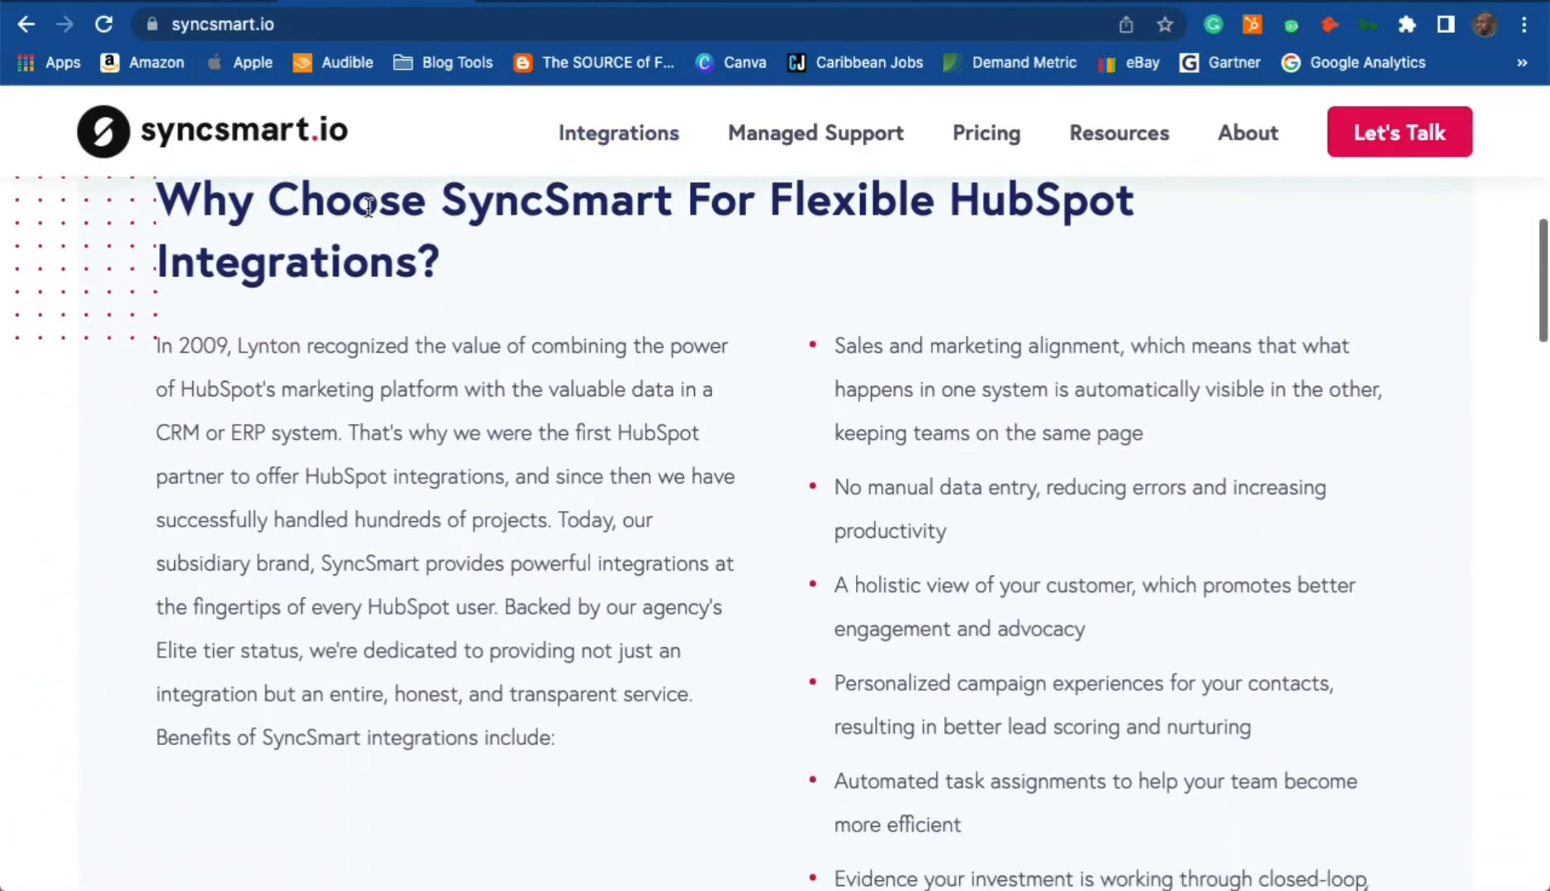
scroll(up, 3)
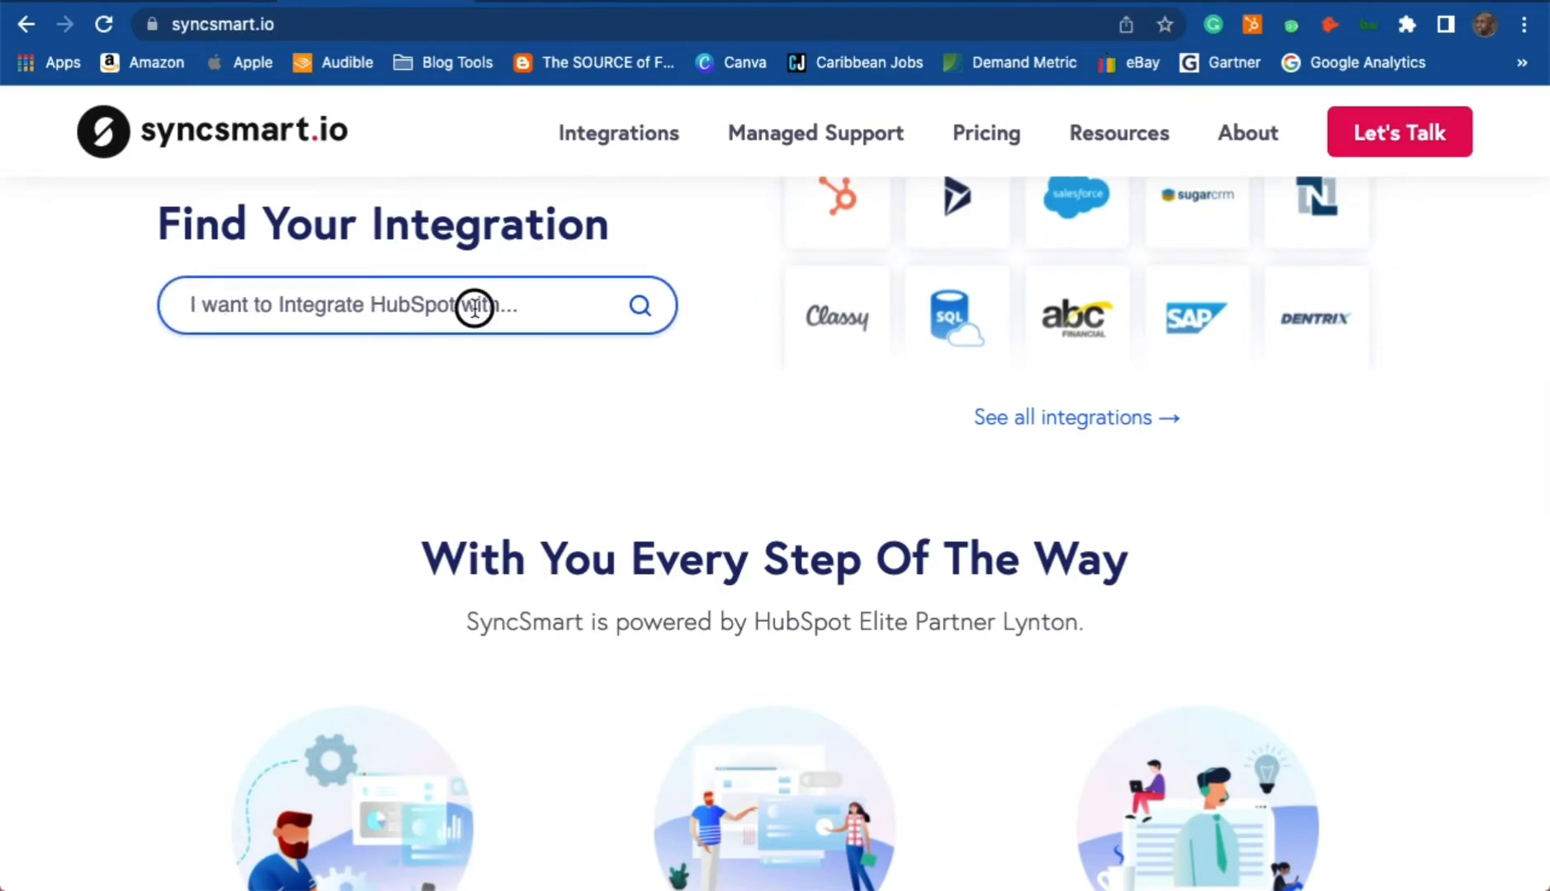
Search the integrations for 'wix' and go to the Wix integration details page.
text(wix)
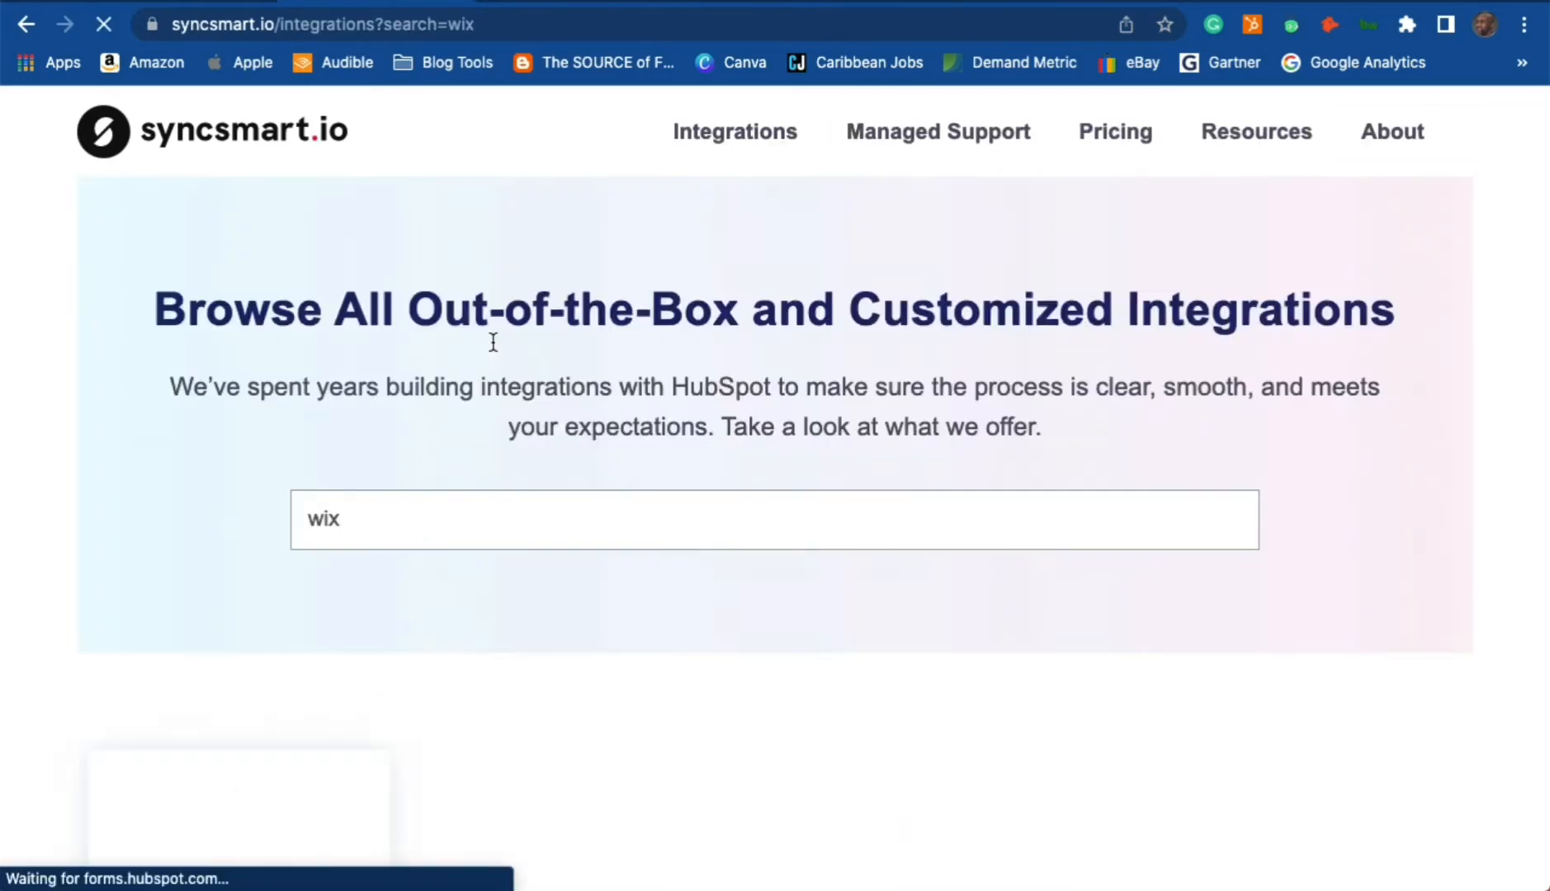
scroll(down, 3)
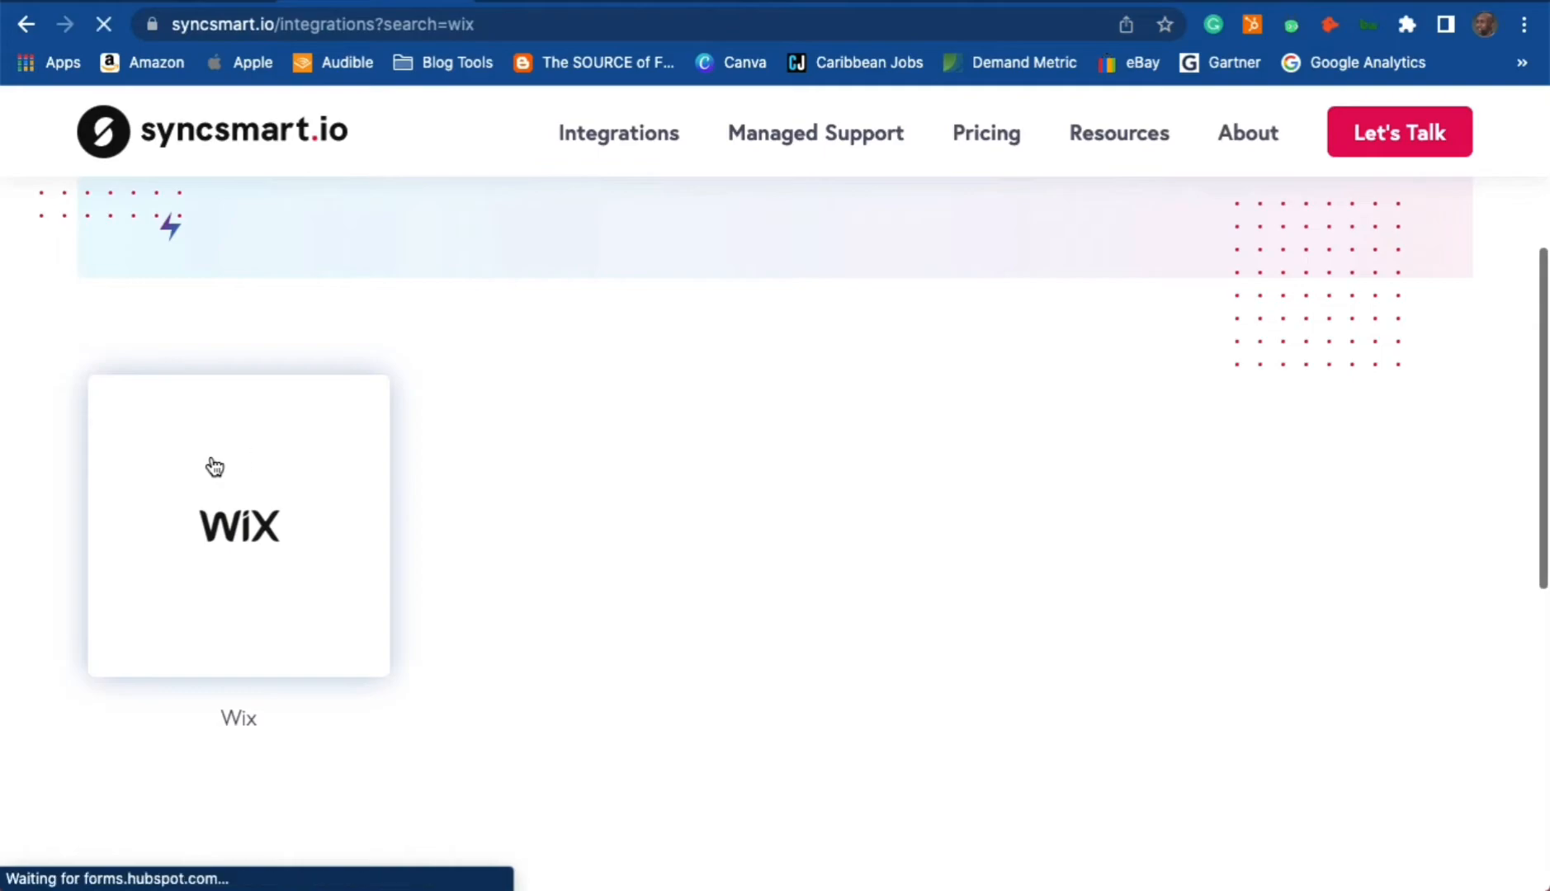
click(239, 524)
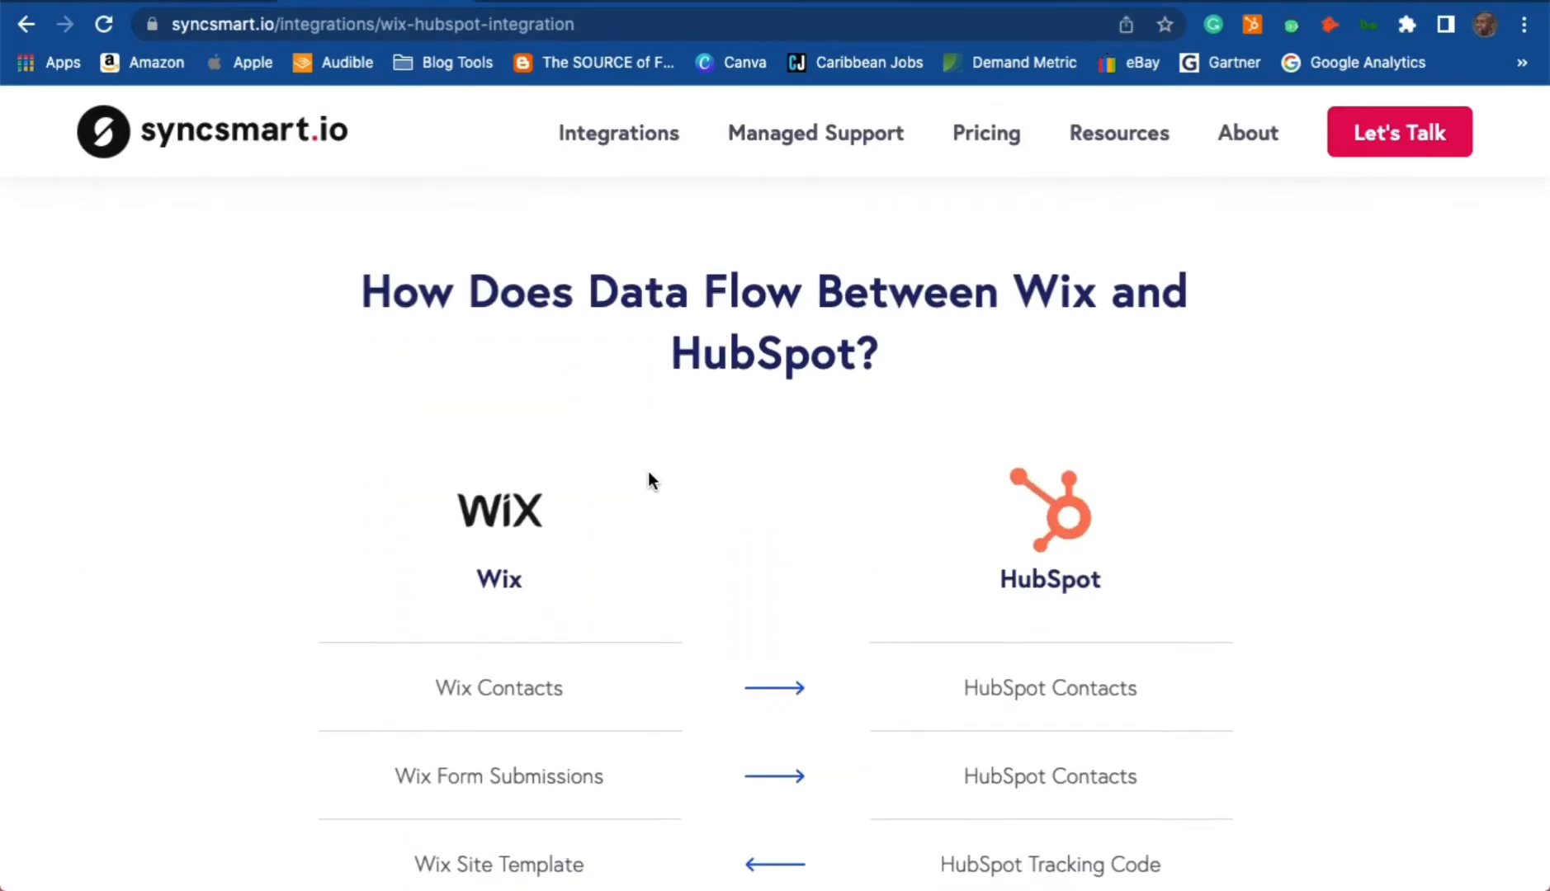
Scroll through the Wix page to the section on data flow between Wix and HubSpot.
scroll(down, 3)
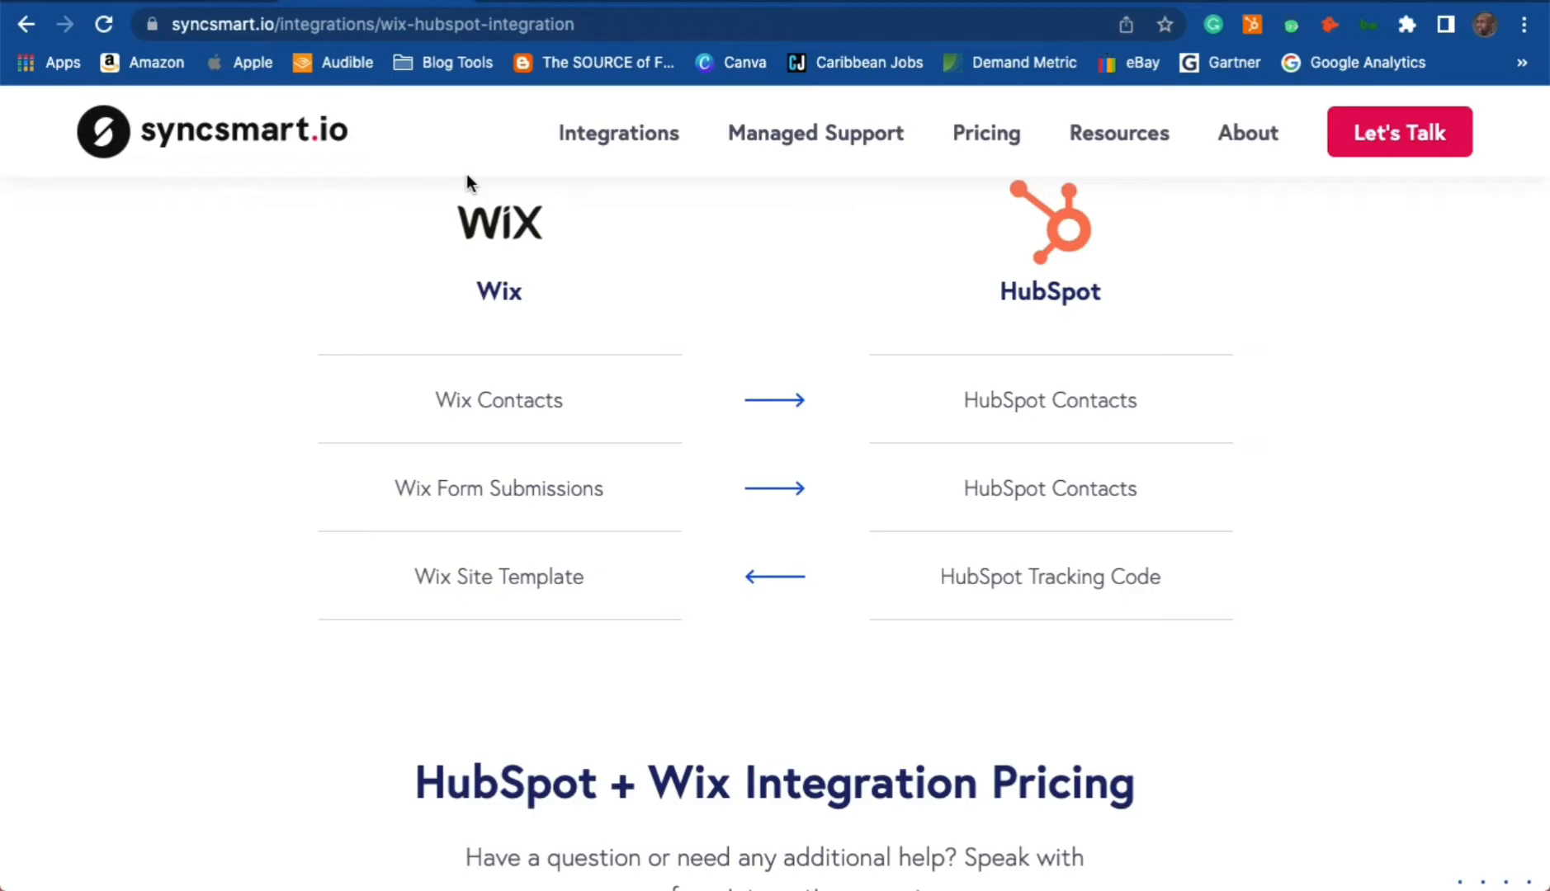
mouse_move(506, 431)
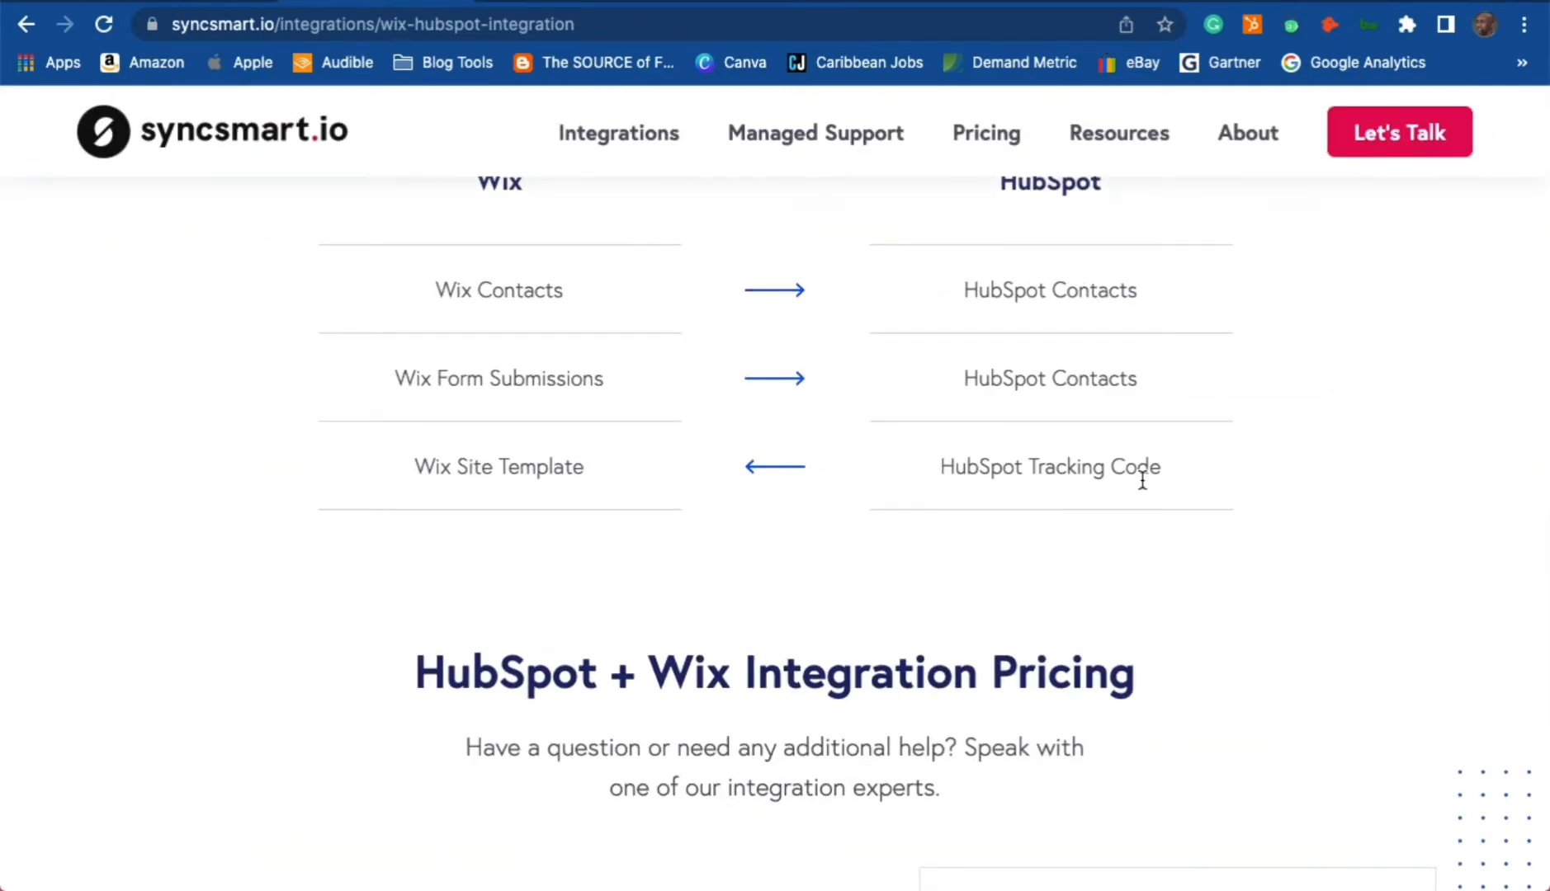
mouse_move(391, 484)
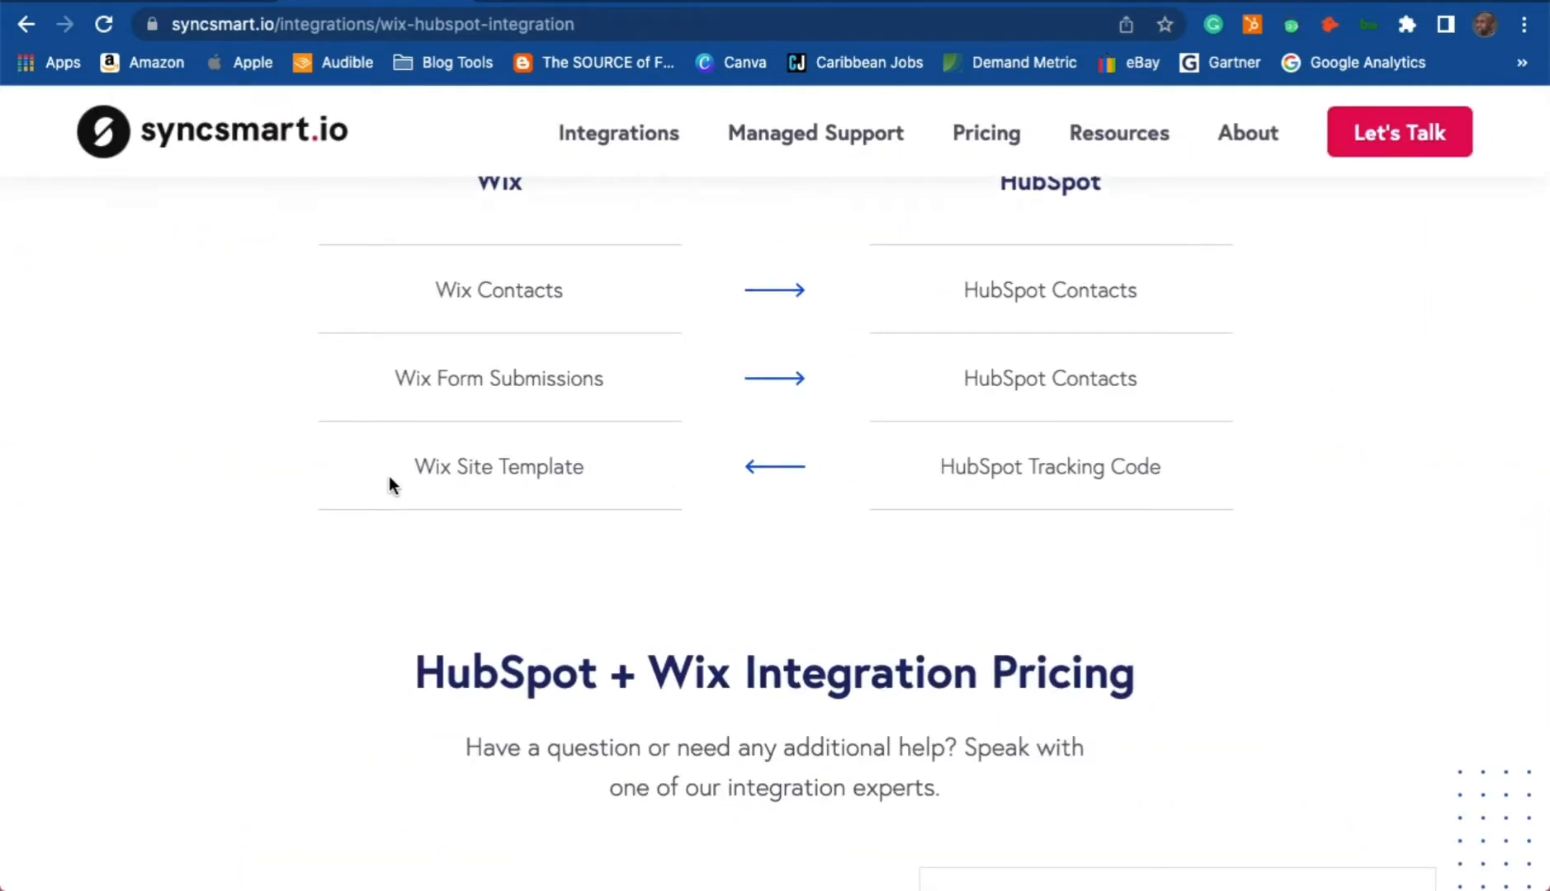
mouse_move(761, 498)
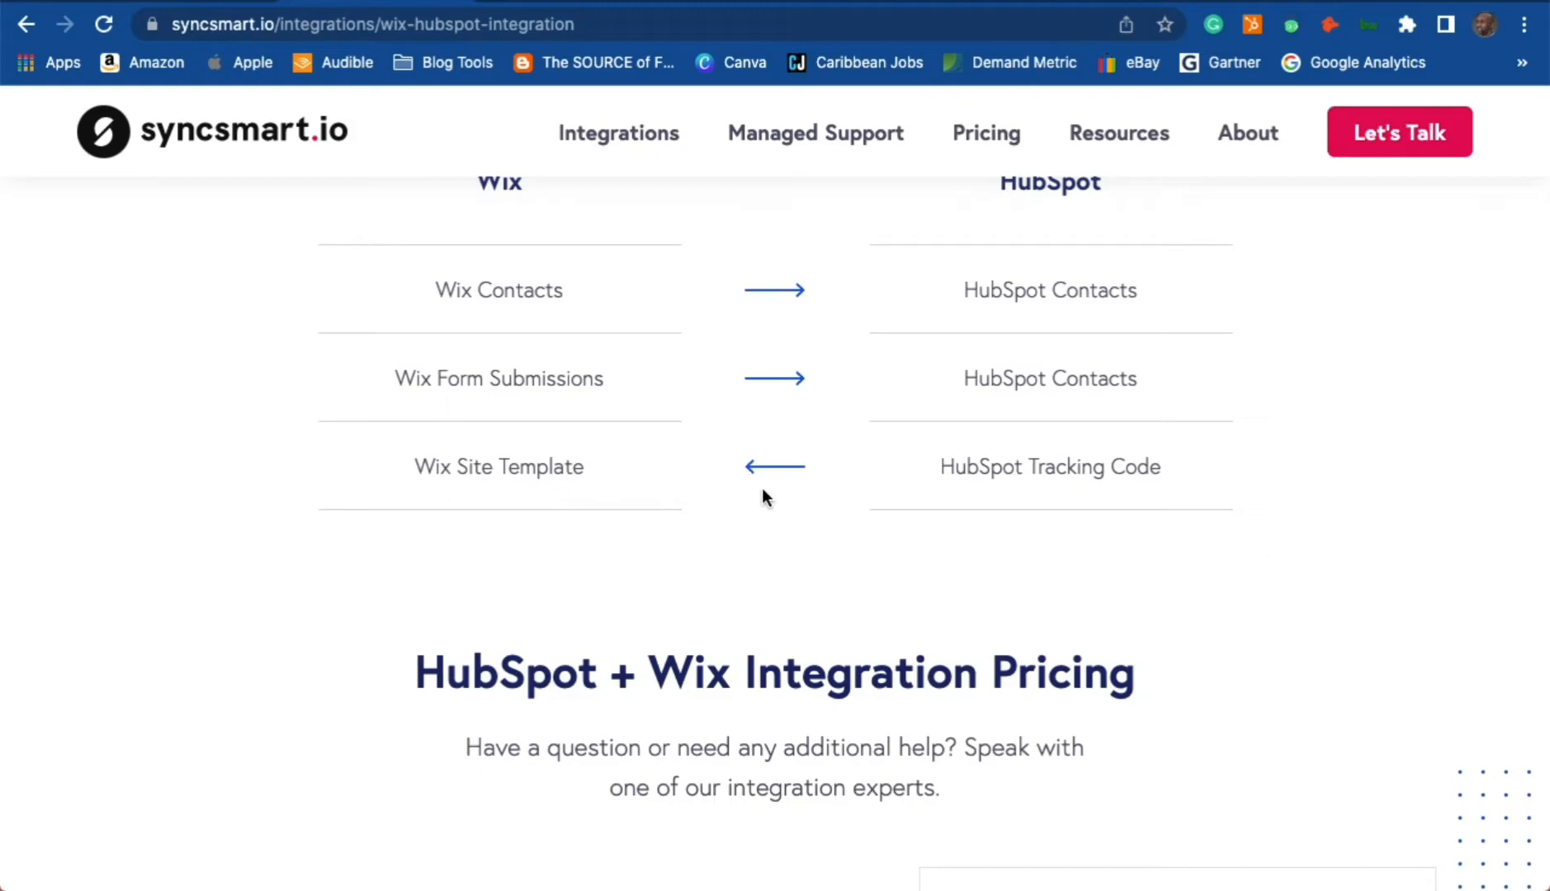
scroll(down, 3)
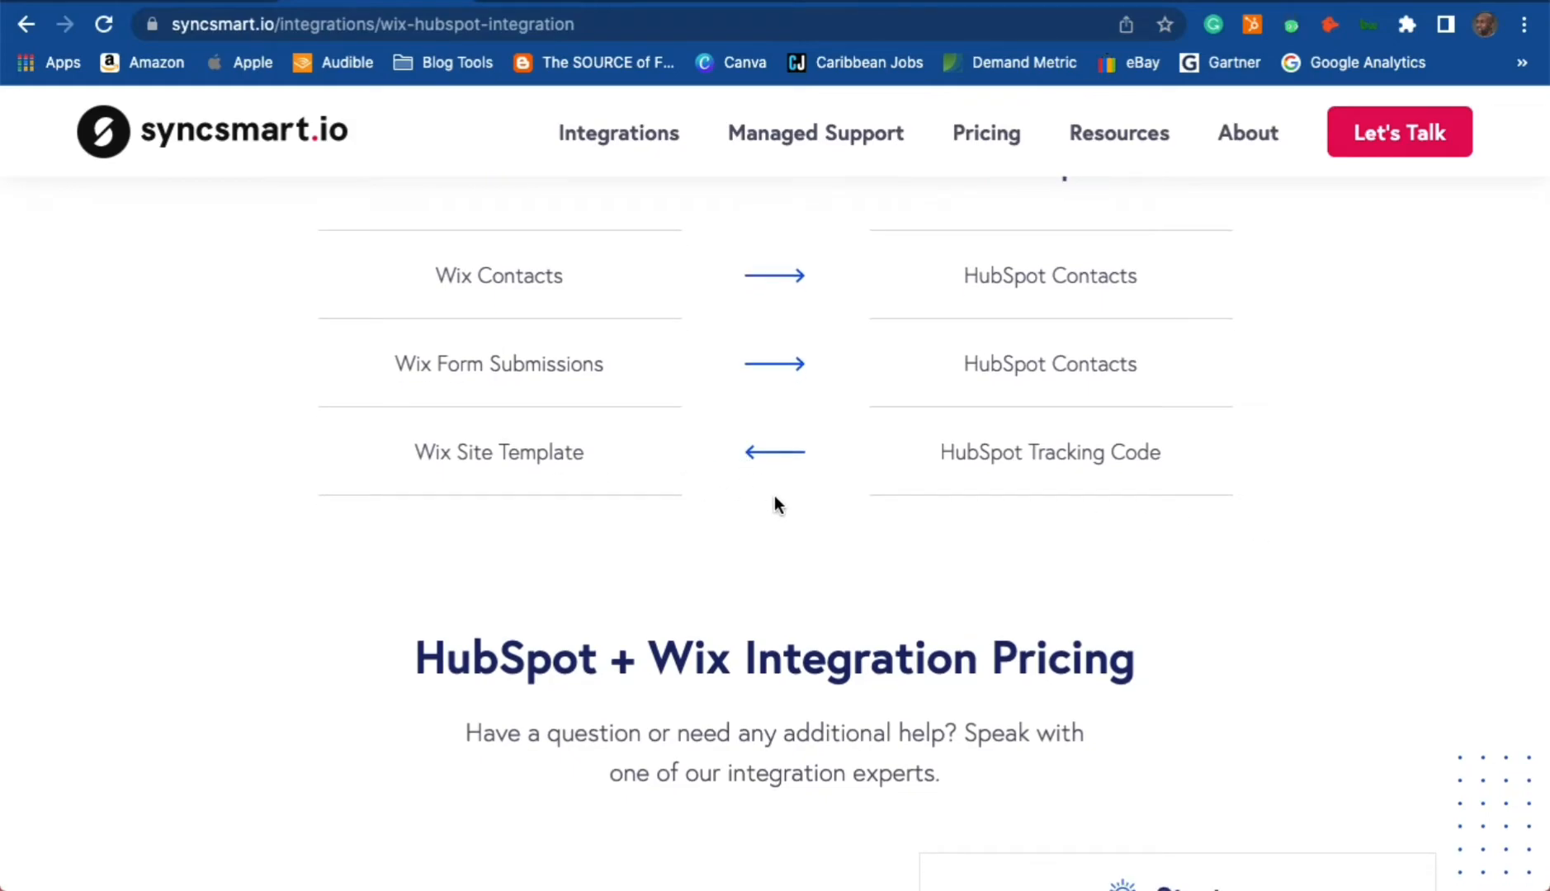
scroll(up, 3)
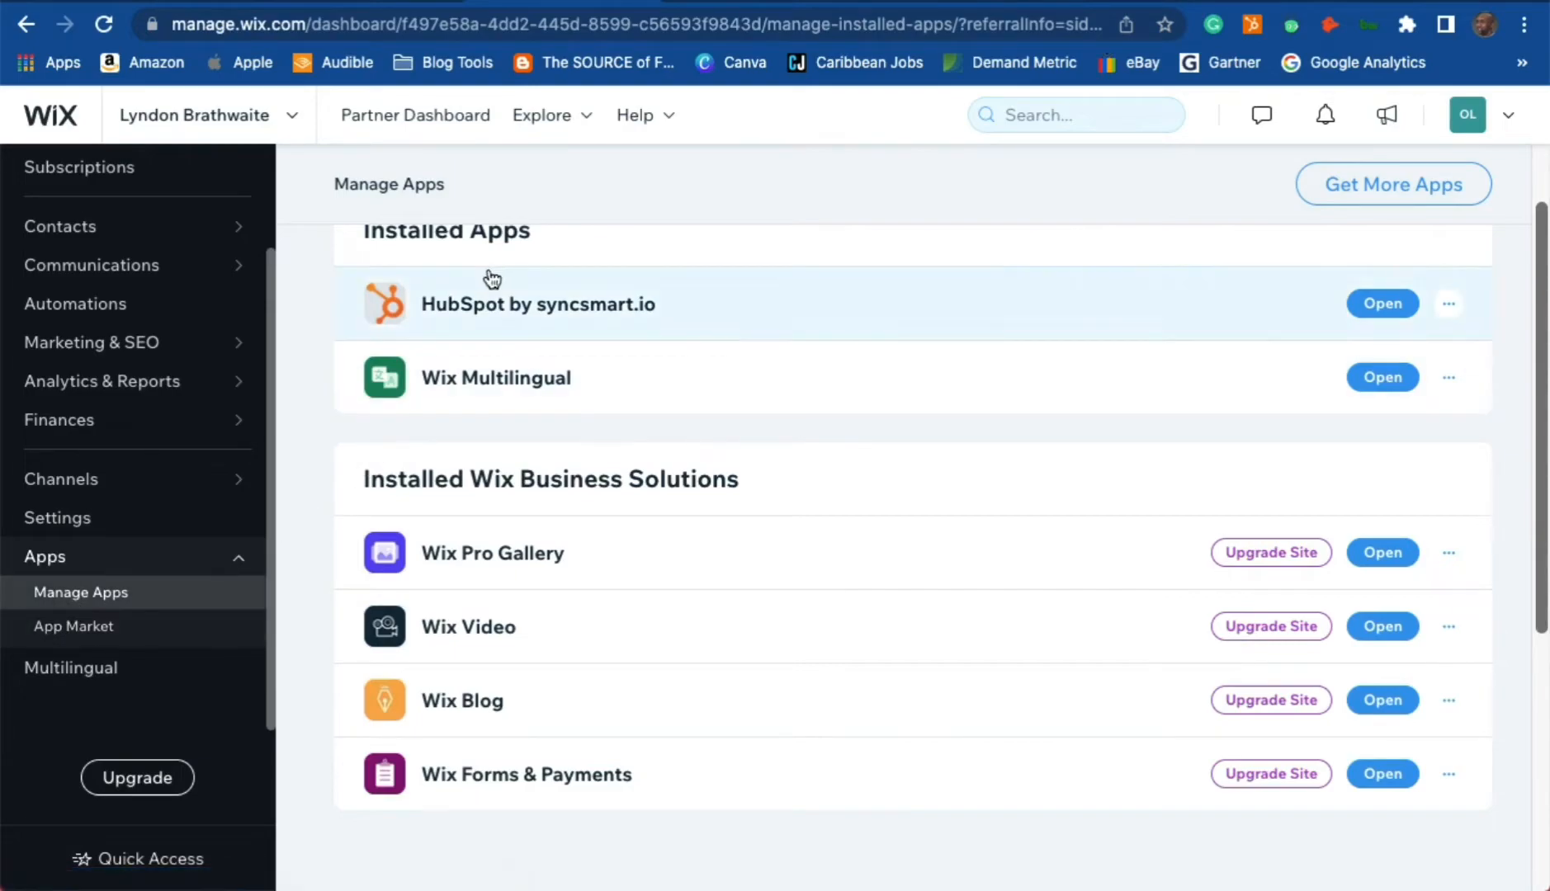
Review Wix's installed apps list, then bring up the Wix App listing in HubSpot.
scroll(up, 3)
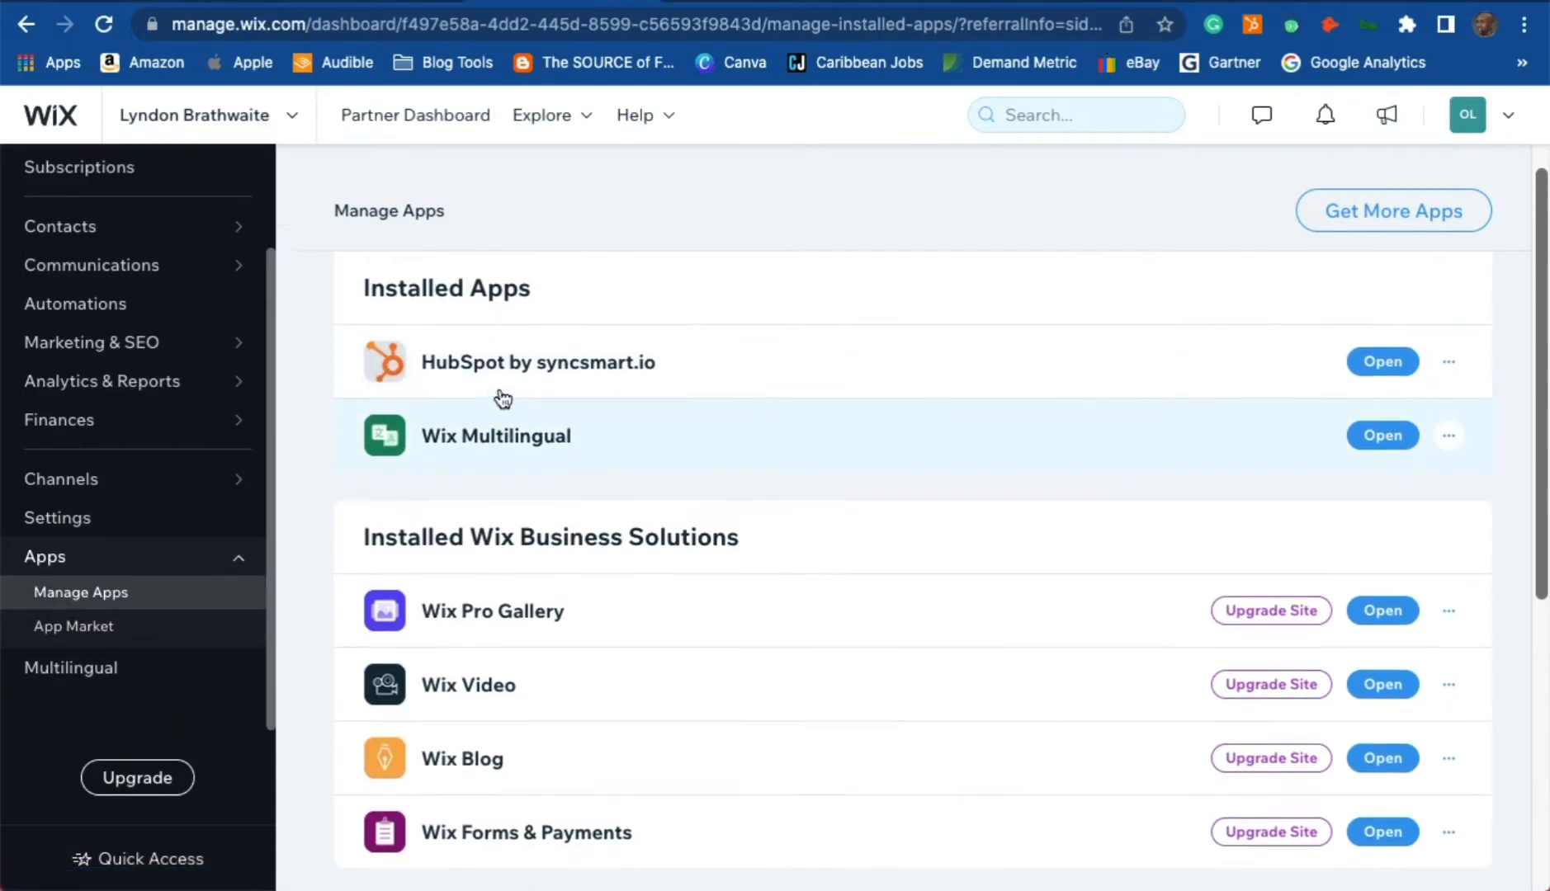
scroll(up, 3)
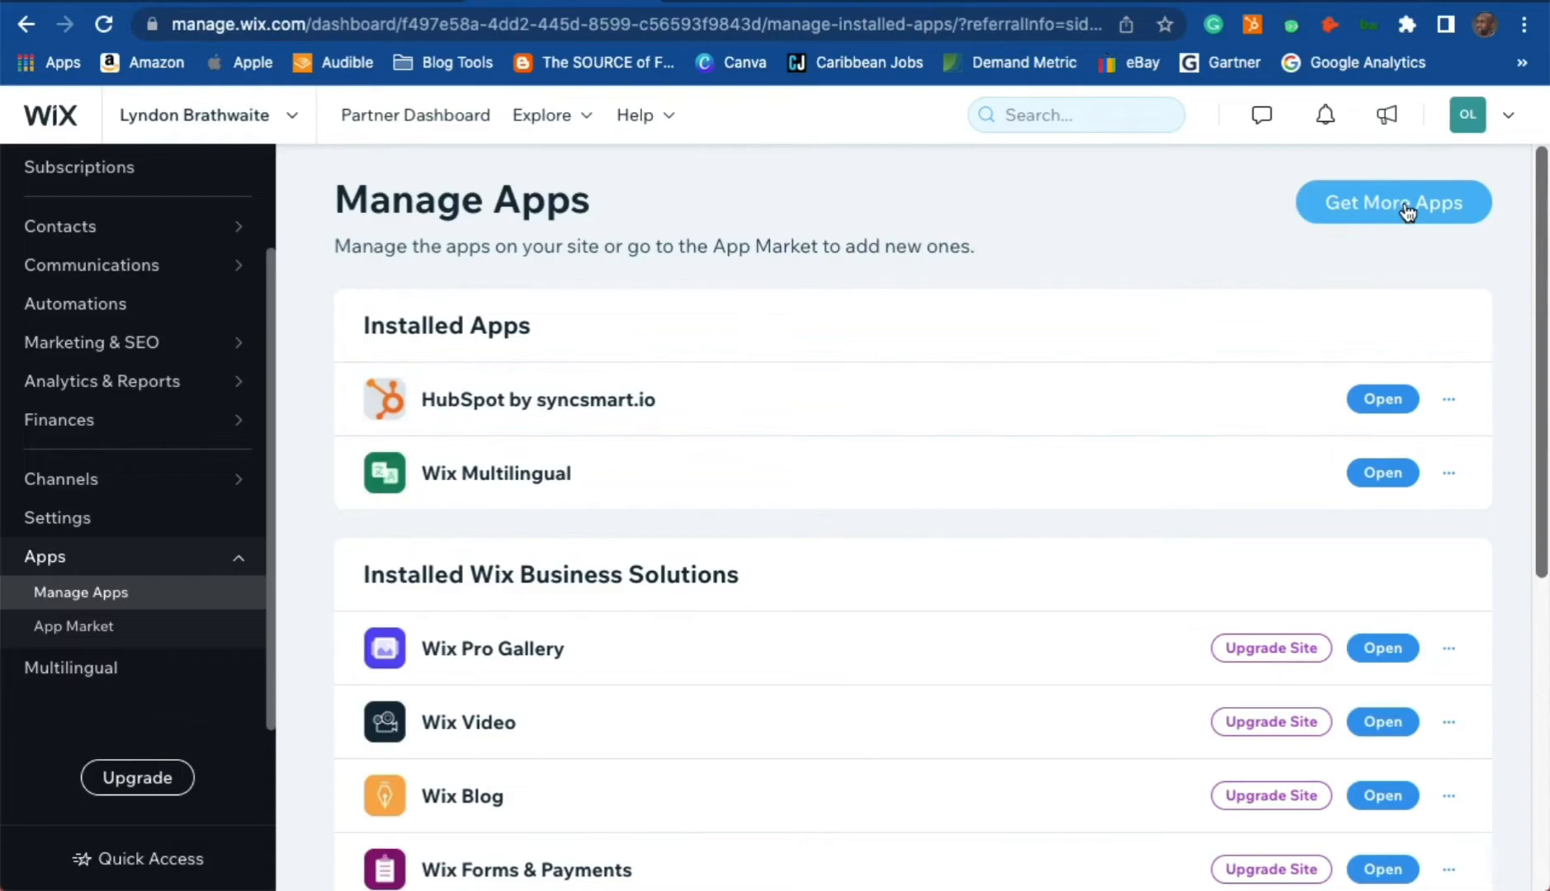
mouse_move(1125, 403)
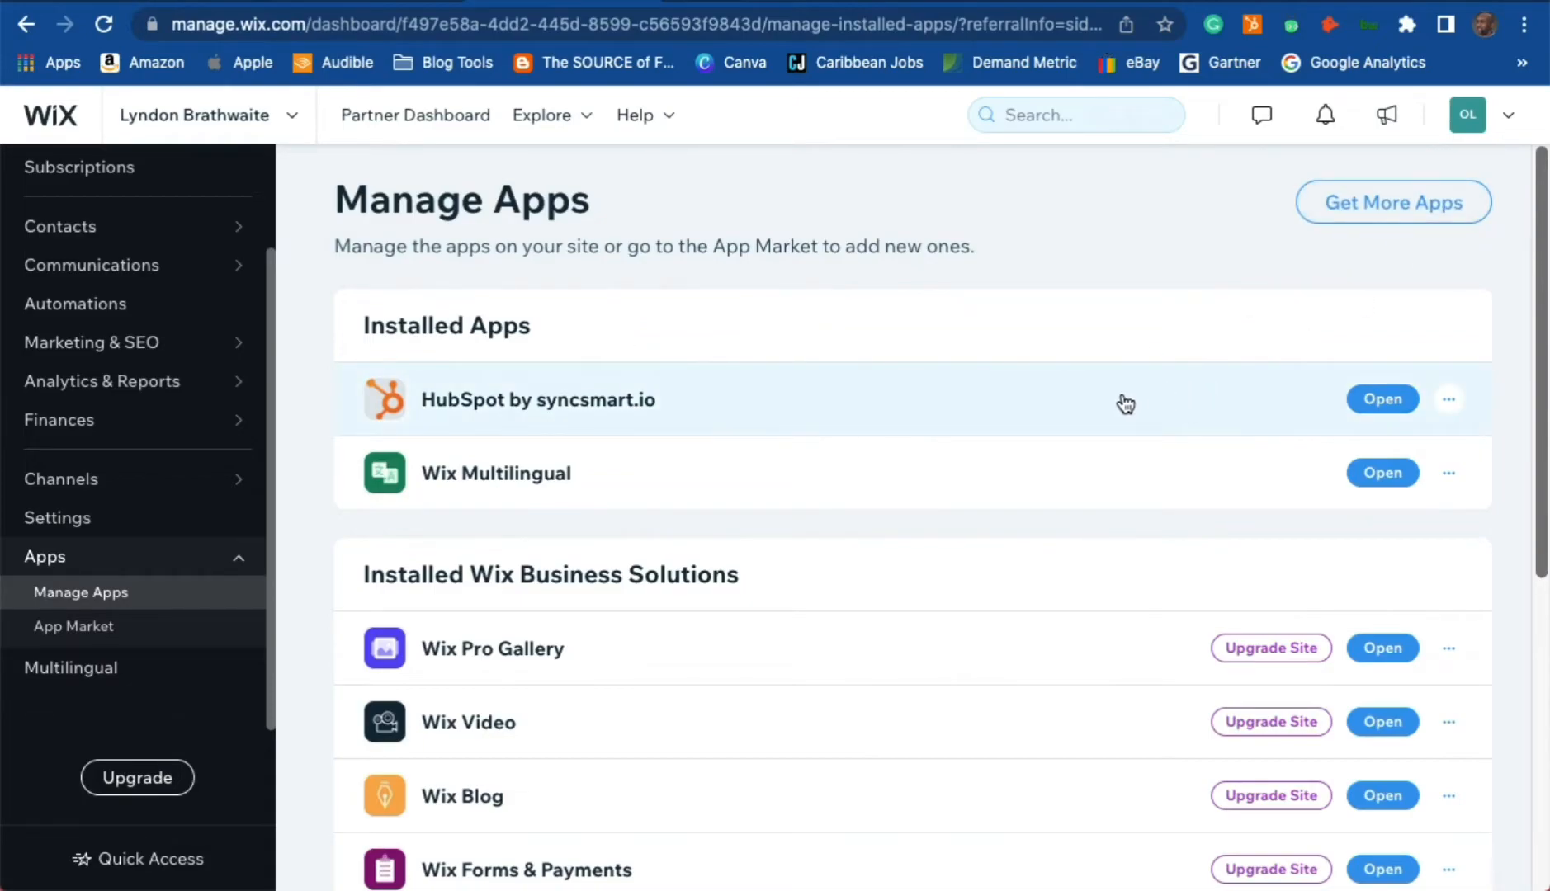
mouse_move(660, 404)
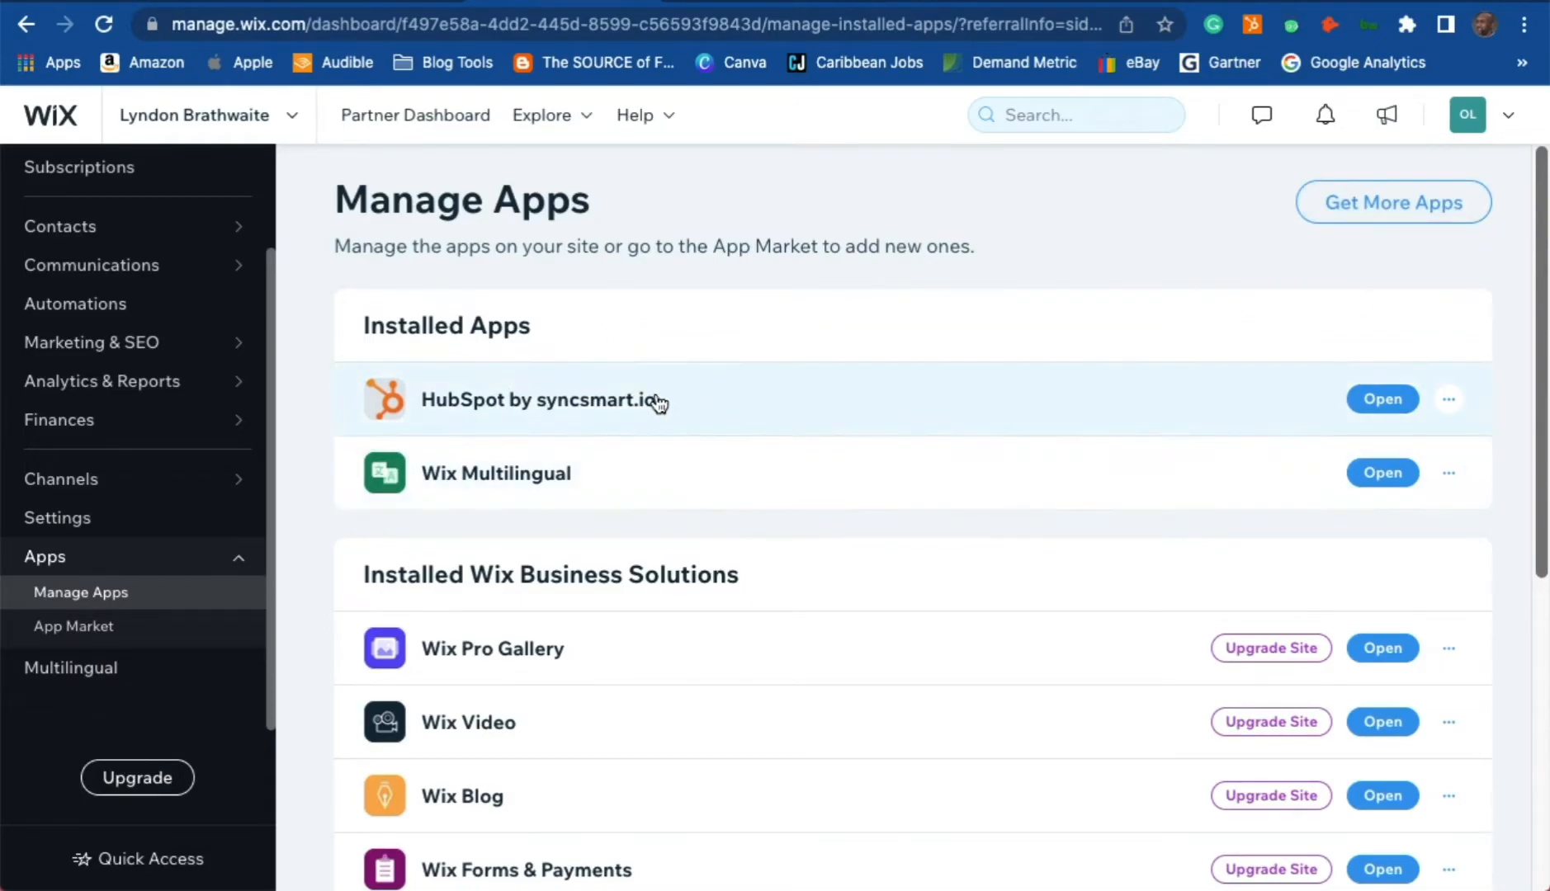
mouse_move(769, 147)
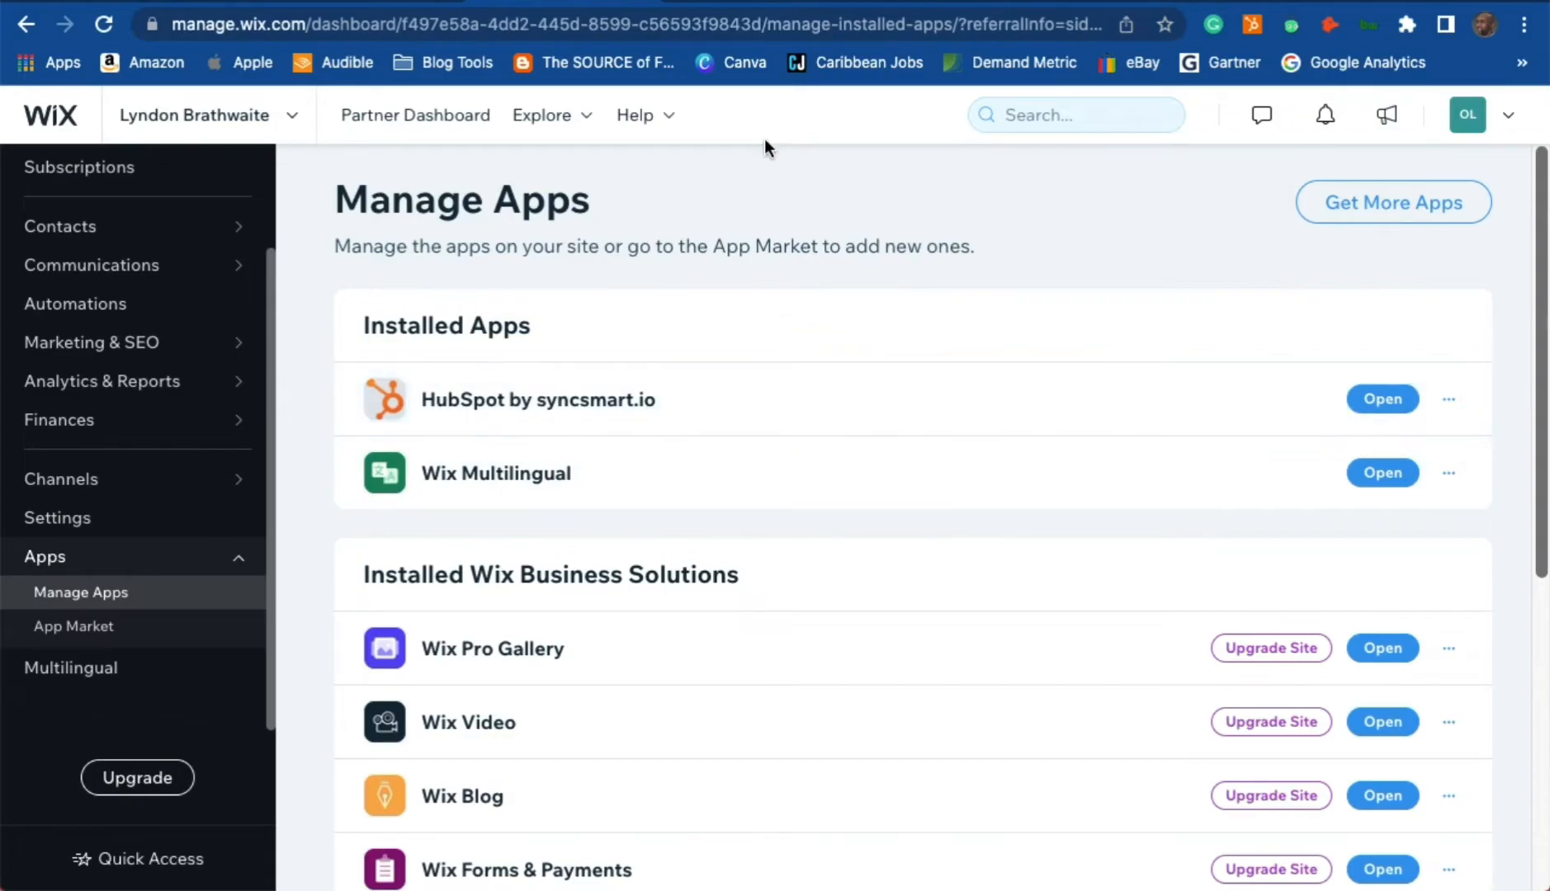
click(1382, 399)
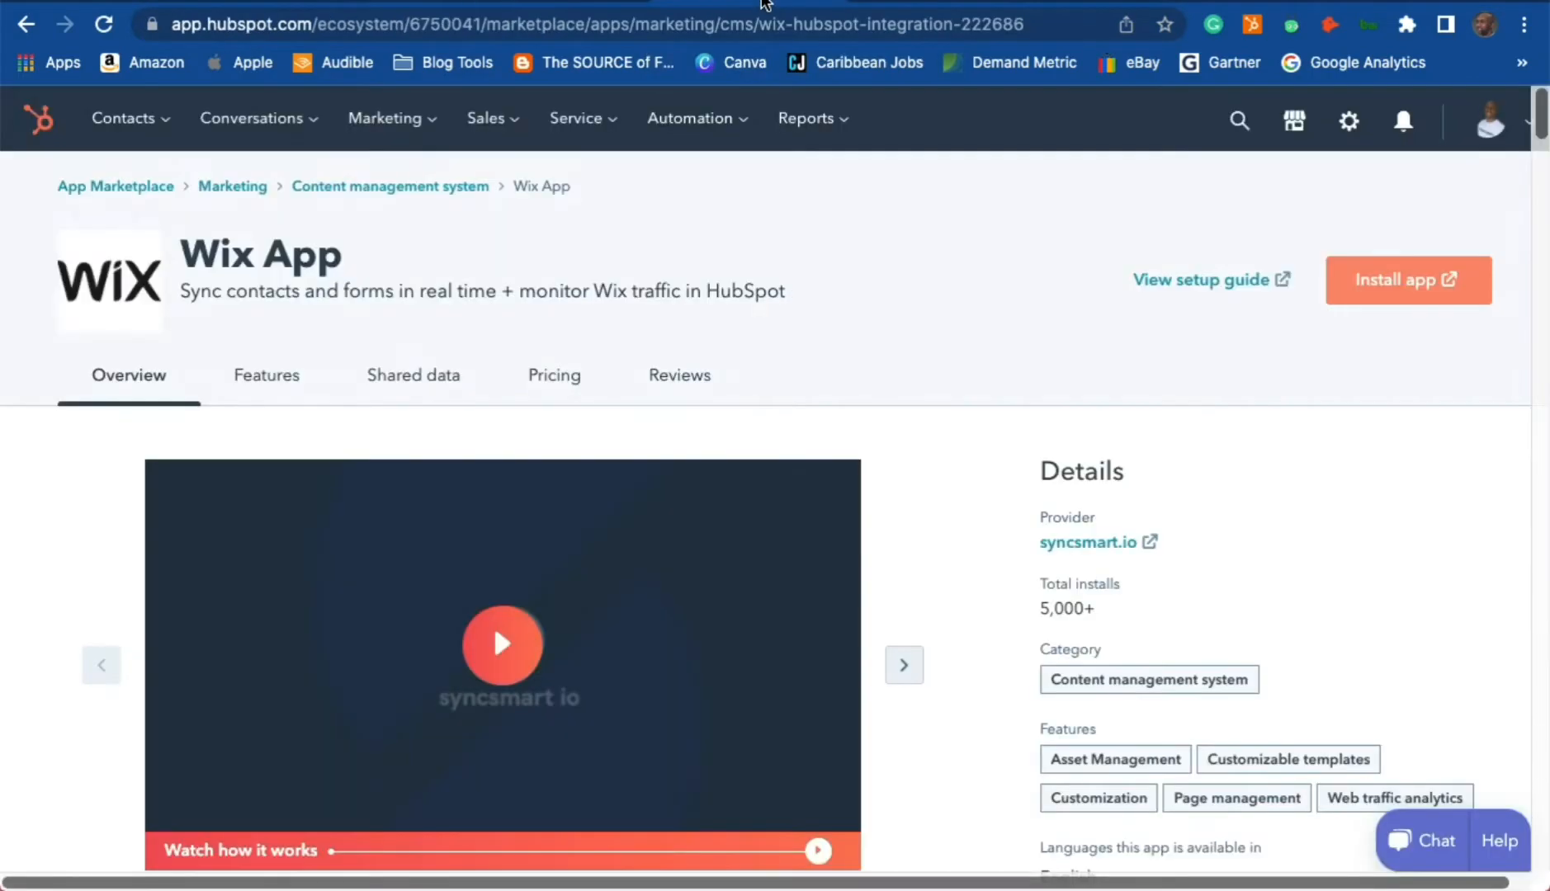
Search the HubSpot App Marketplace for 'Wix' and open Wix App by syncsmart.io.
click(1293, 121)
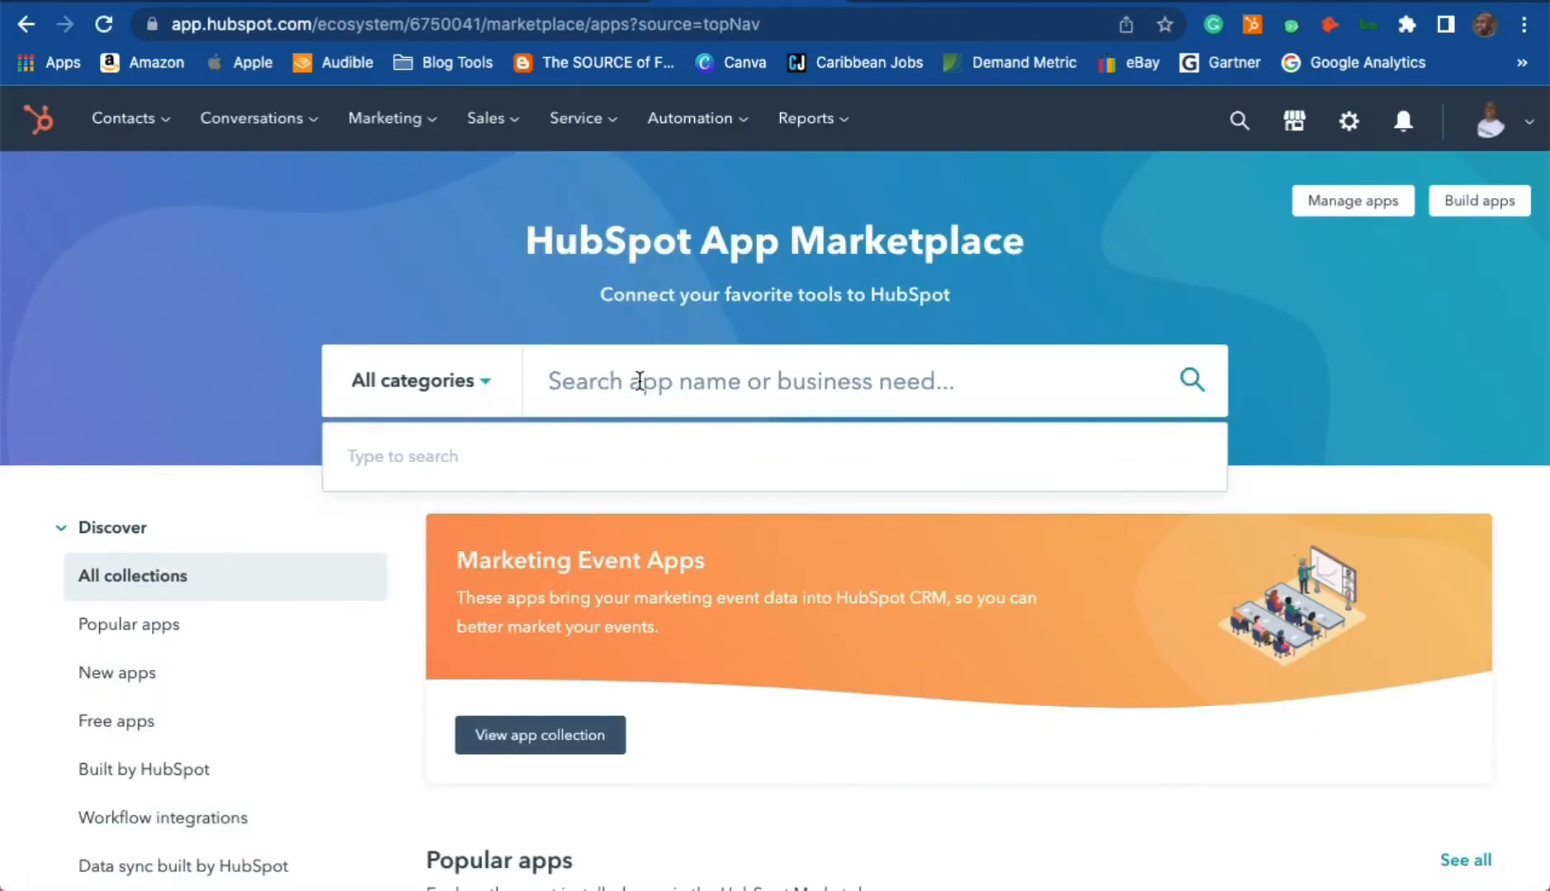
text(Wix)
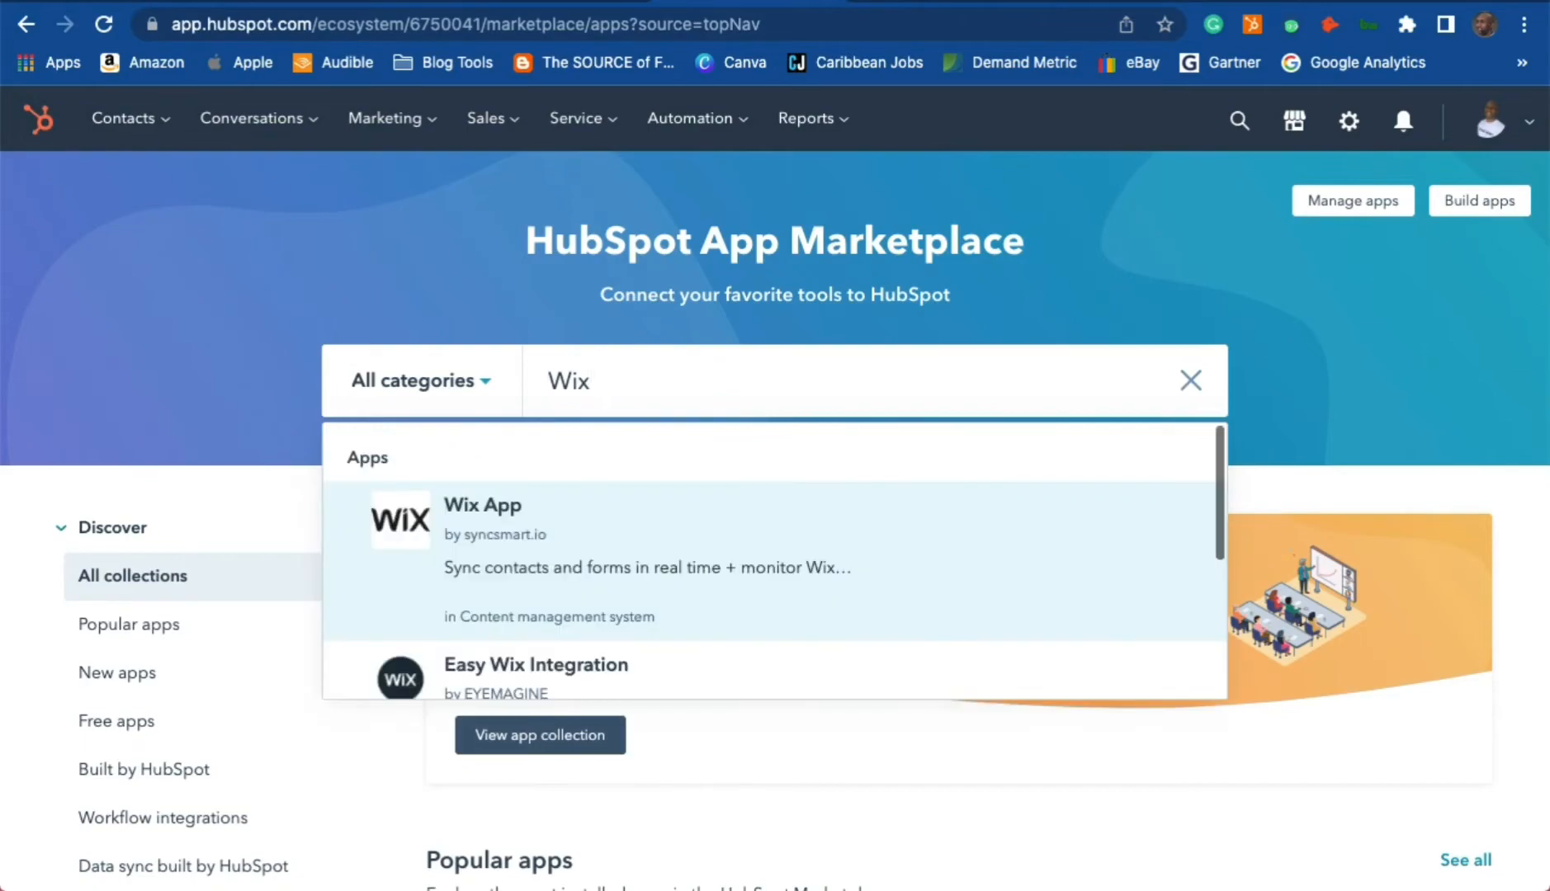
scroll(down, 3)
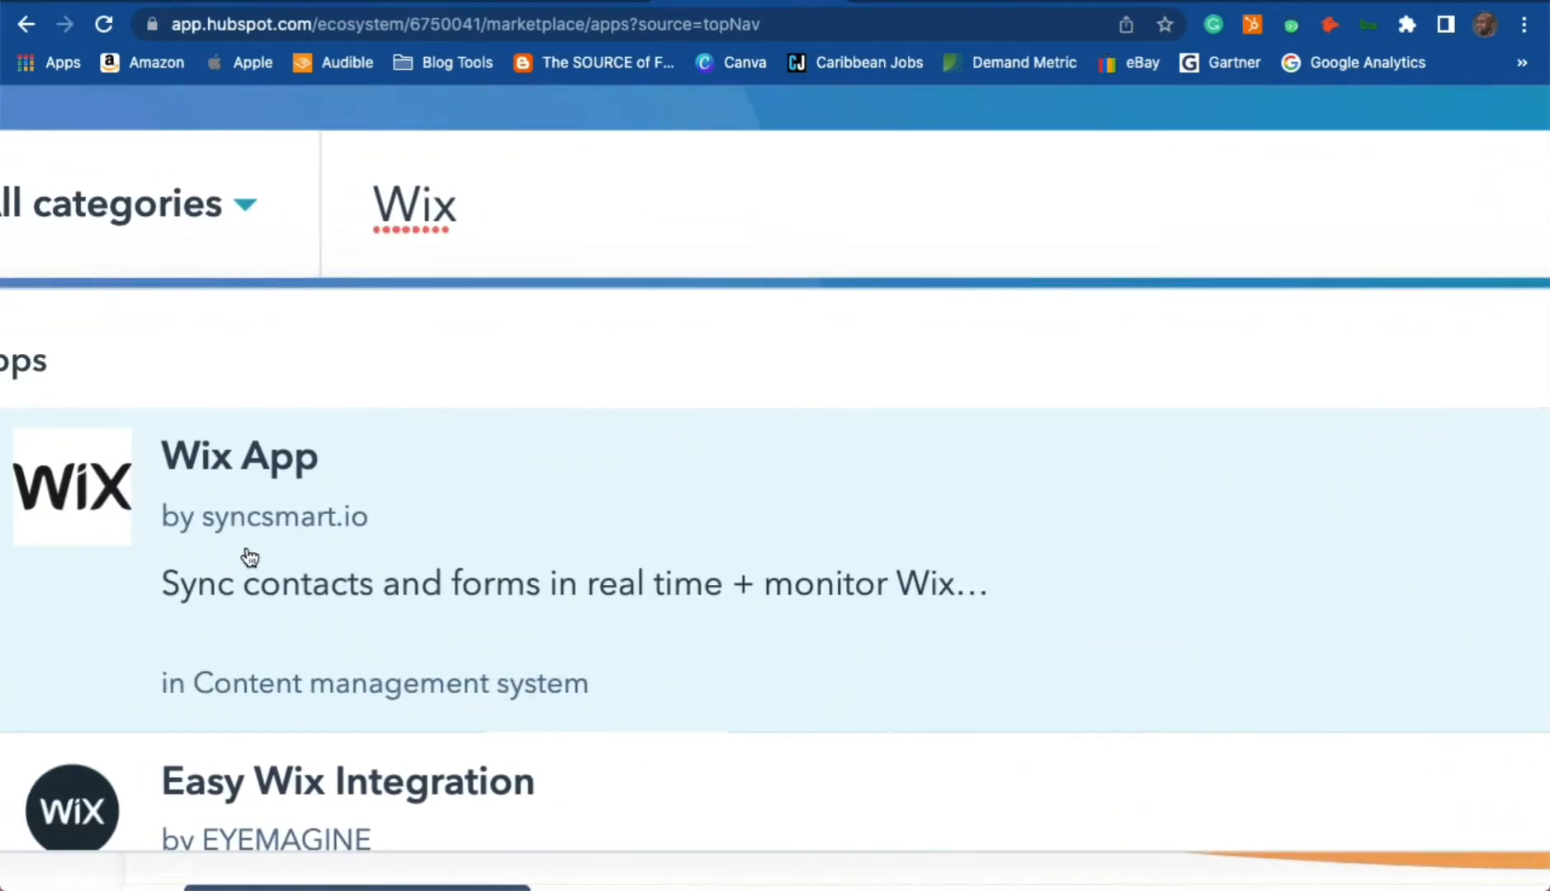
click(238, 455)
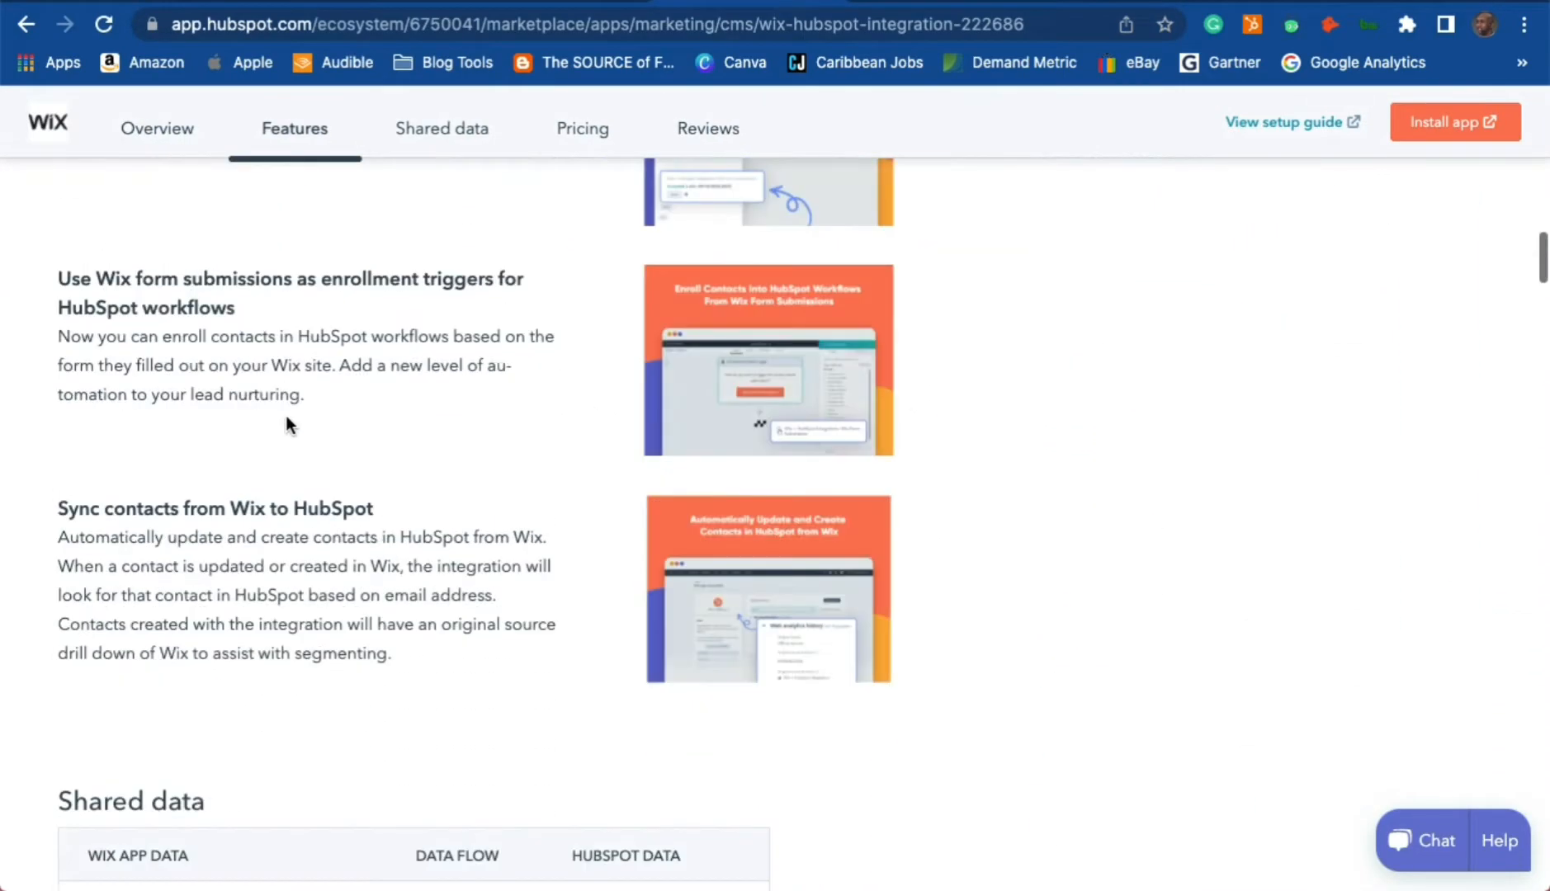
Scroll through the listing's Features and Shared data sections, then return to Wix.
scroll(down, 3)
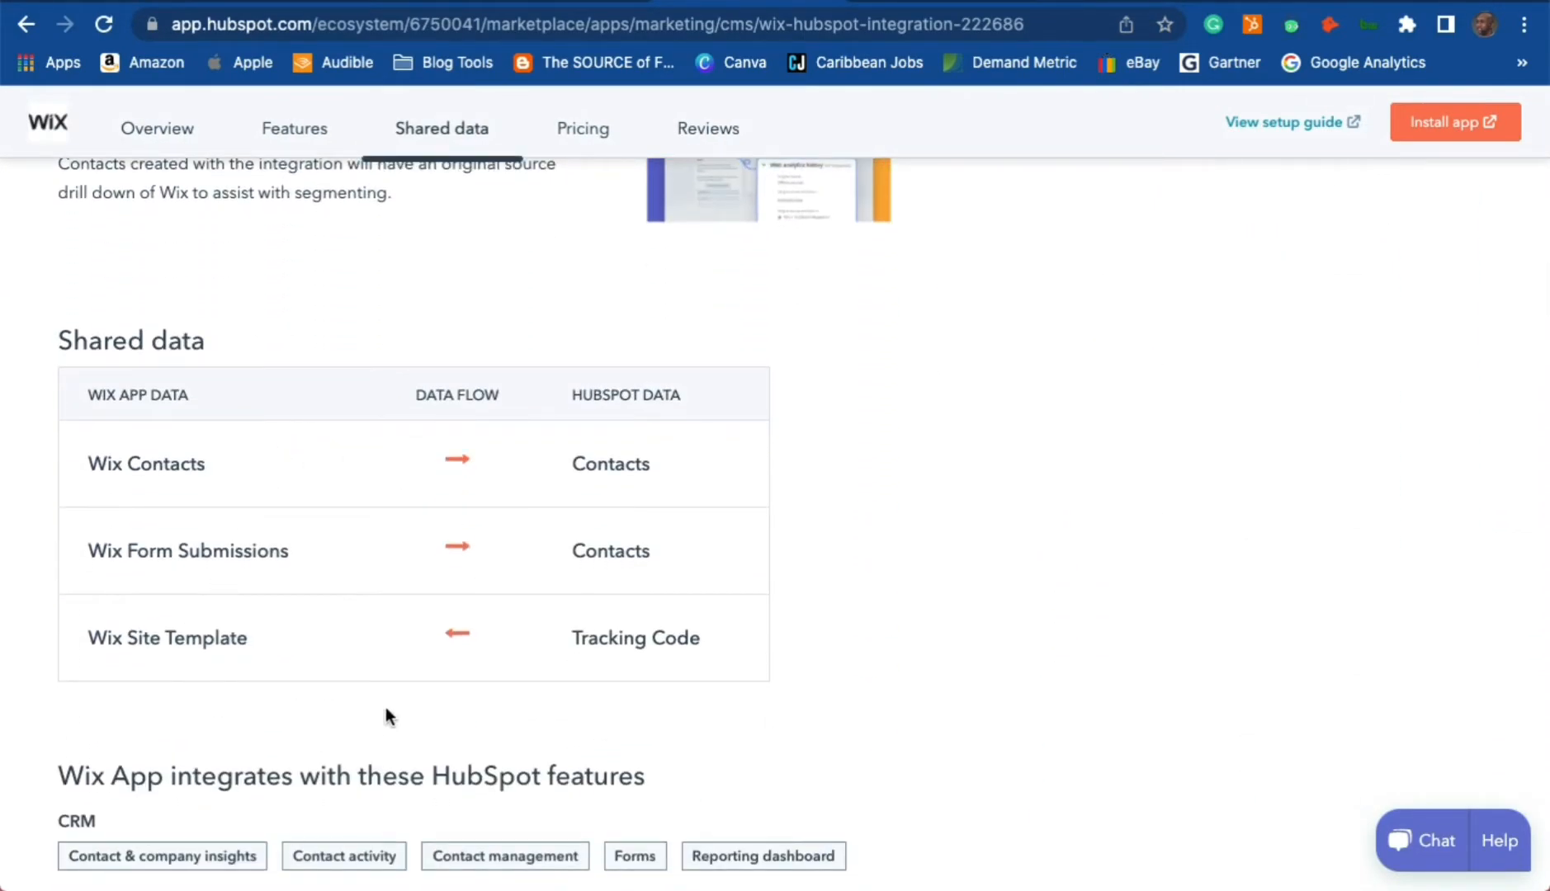
mouse_move(232, 554)
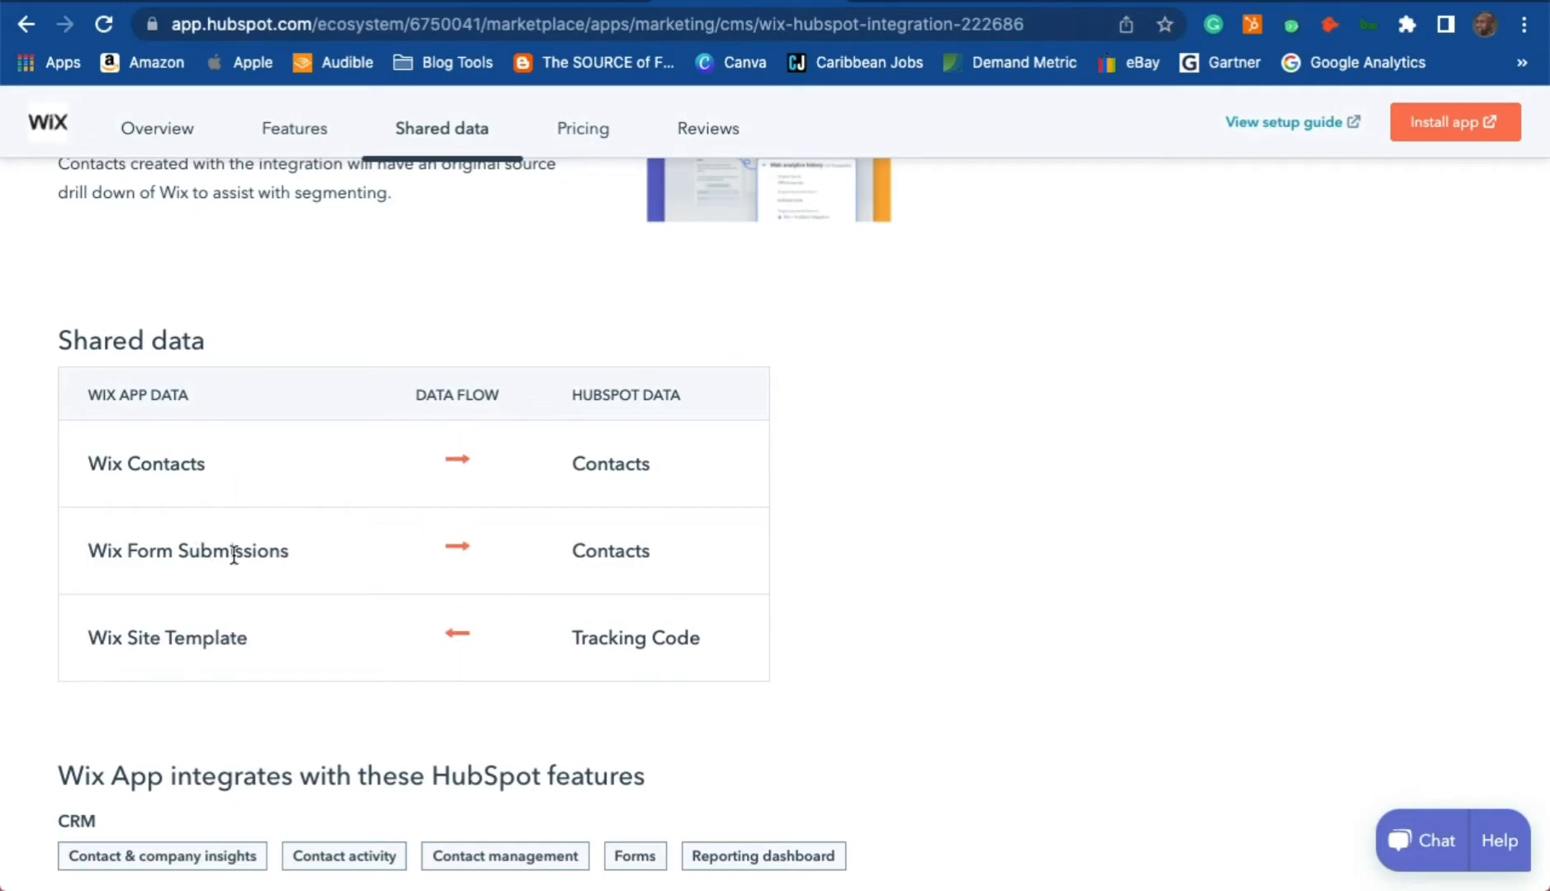
scroll(down, 3)
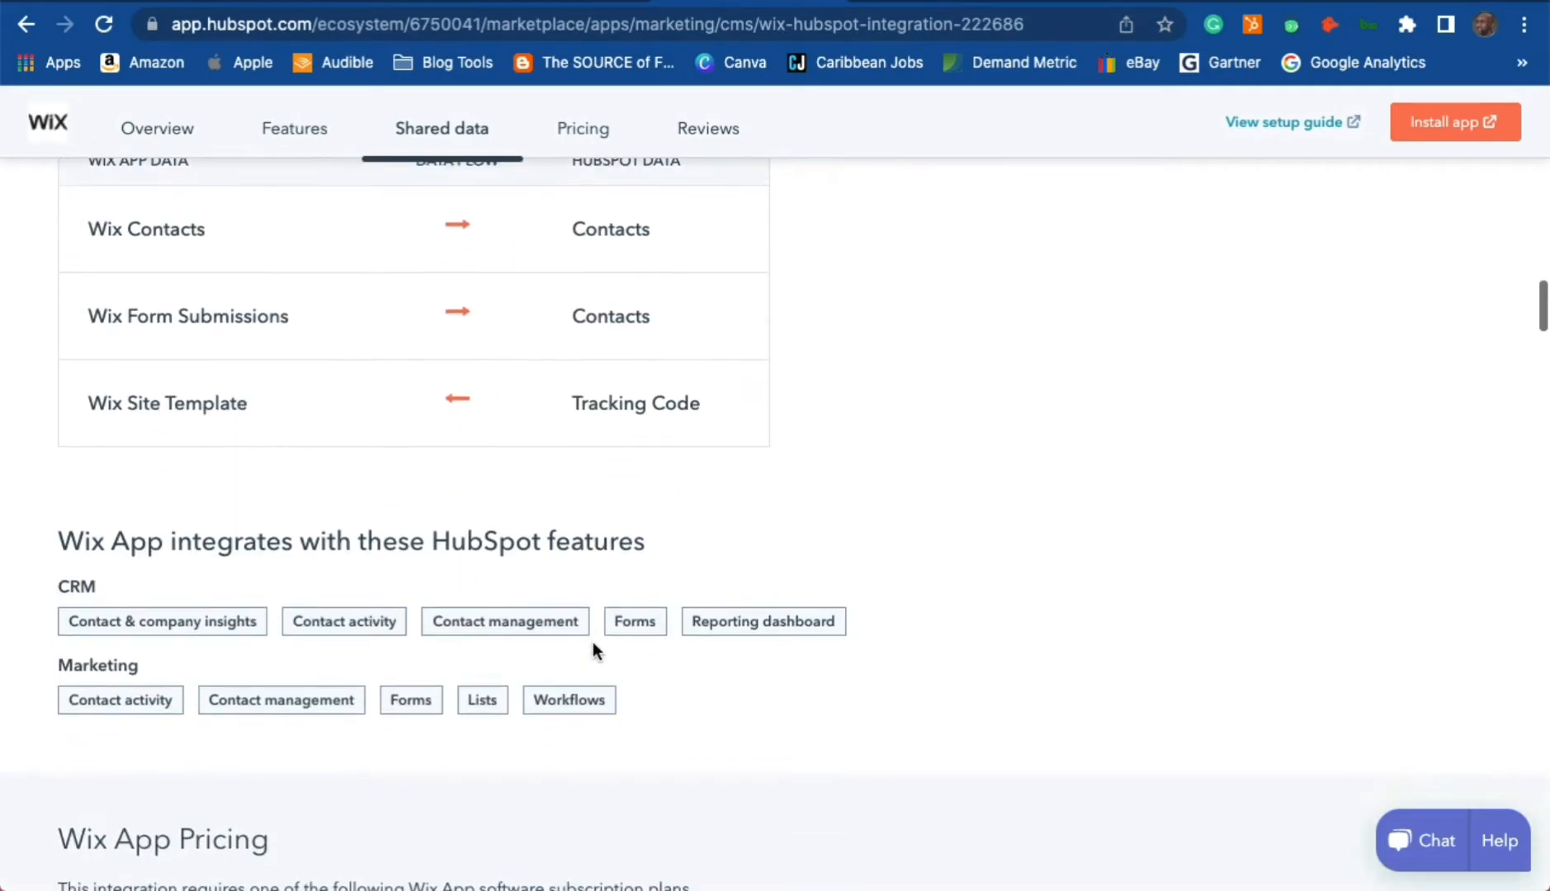
click(294, 127)
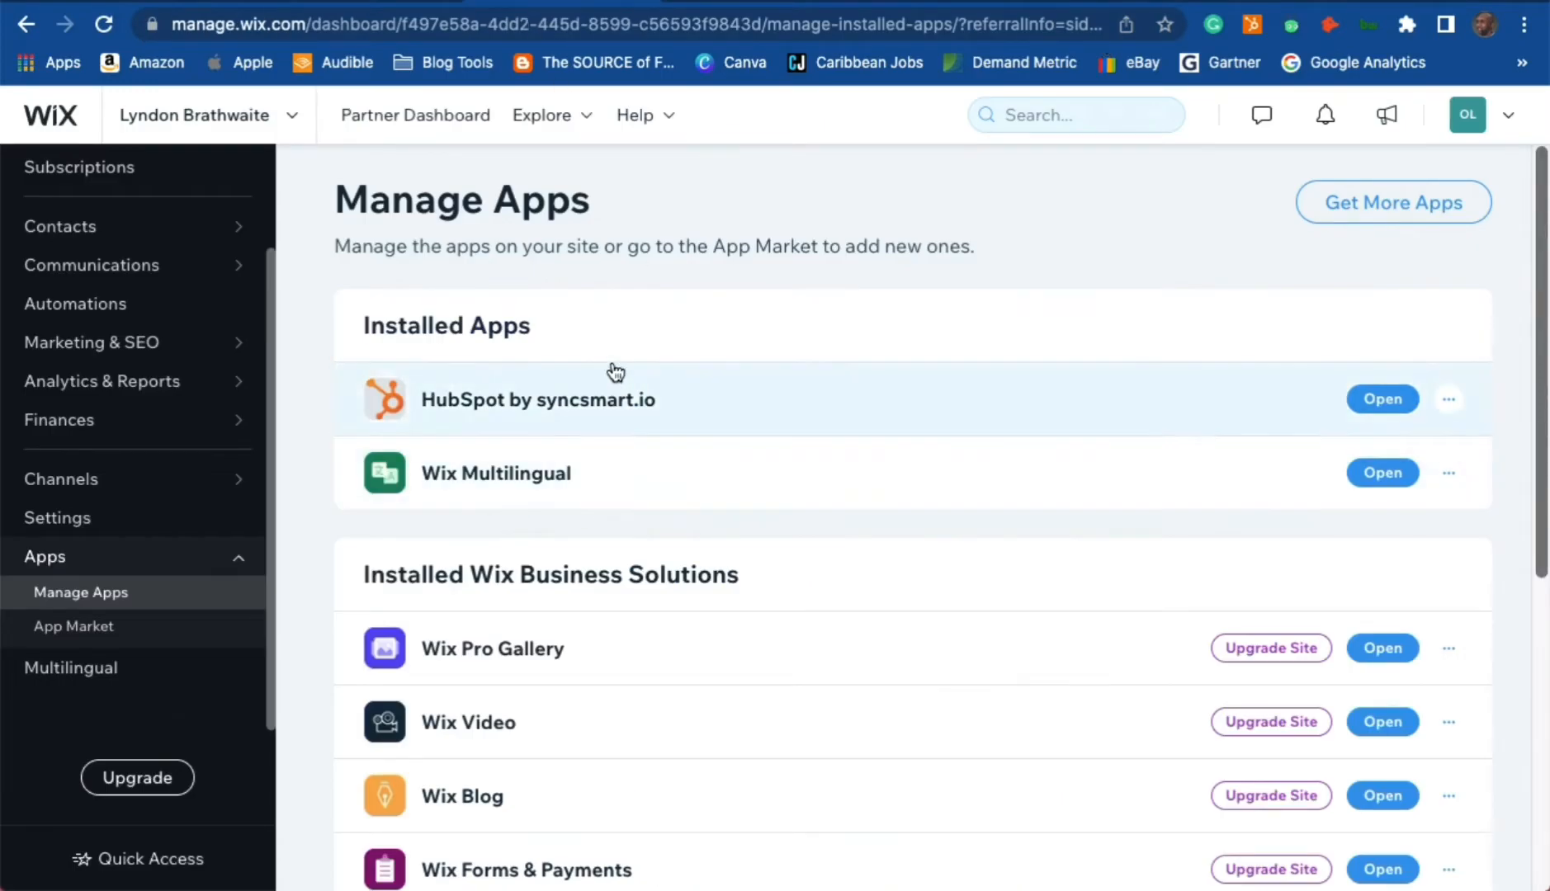
mouse_move(571, 382)
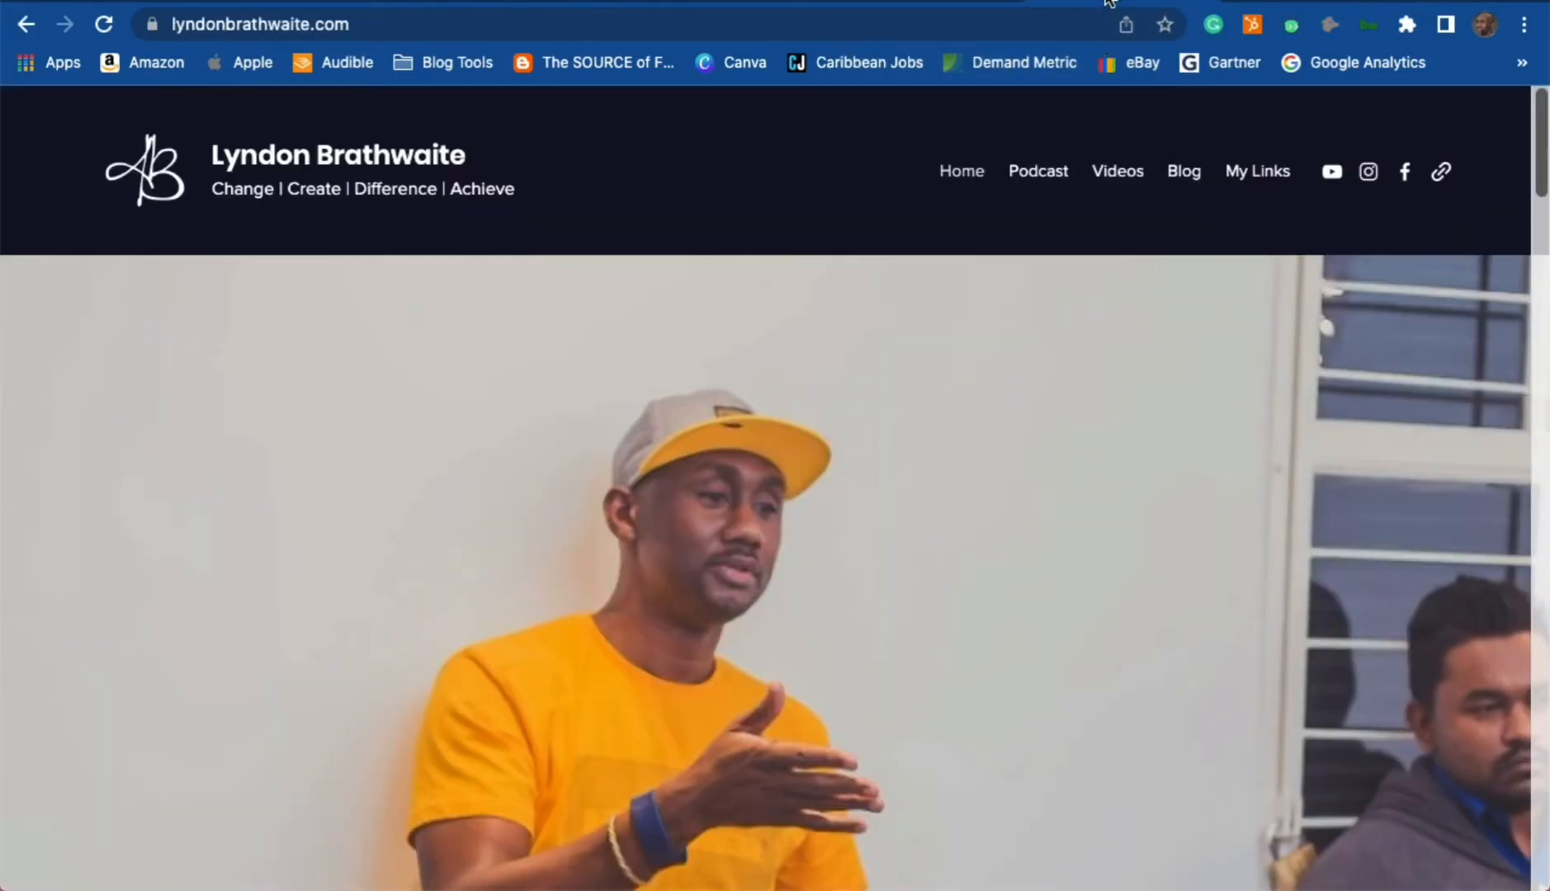
scroll(down, 3)
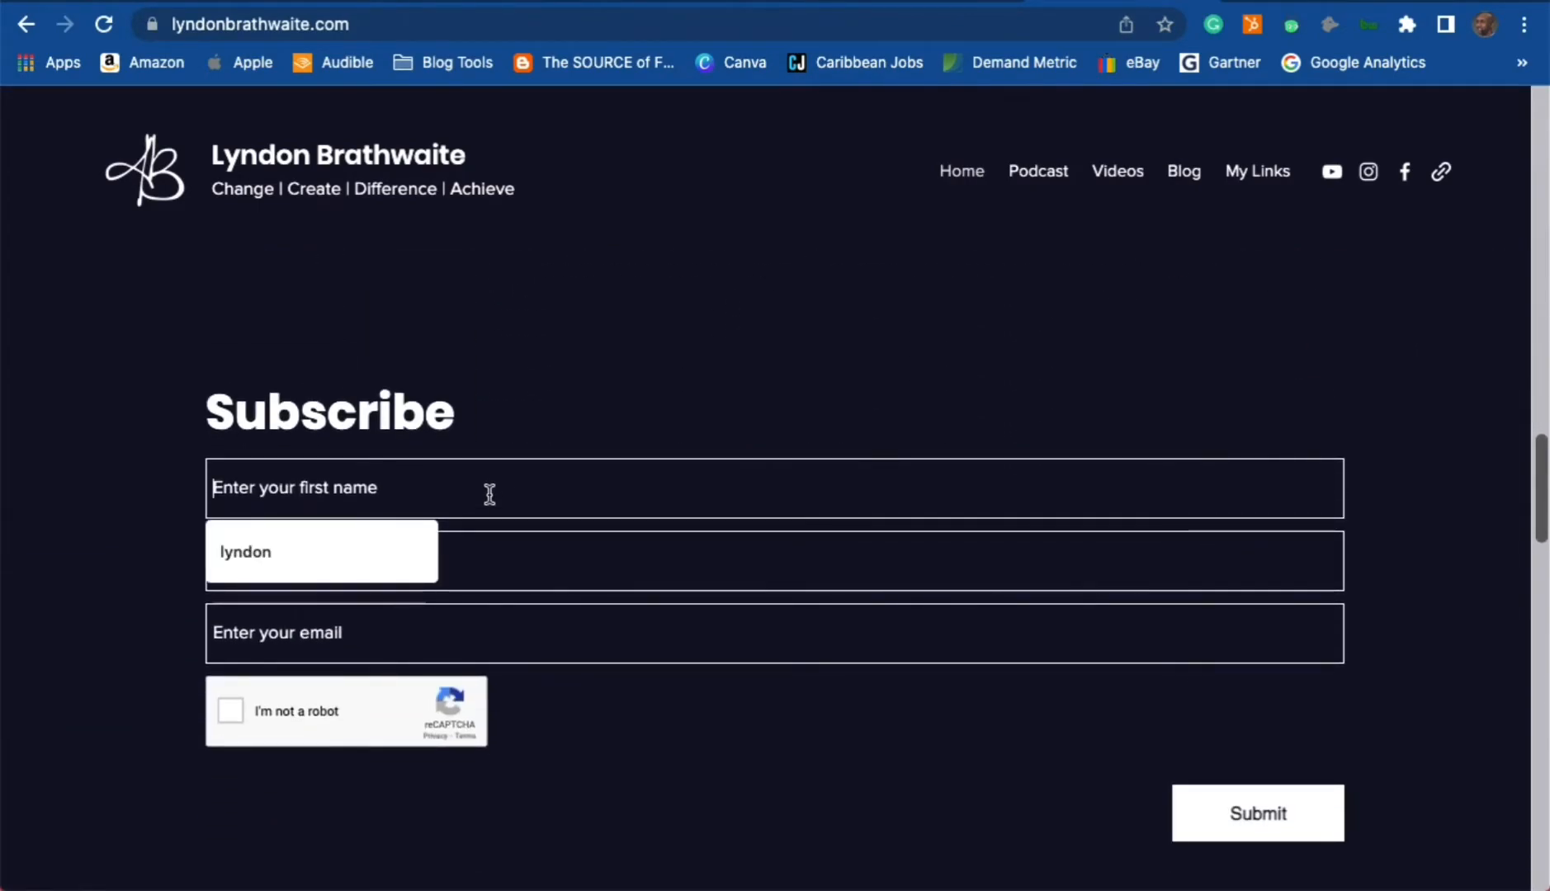
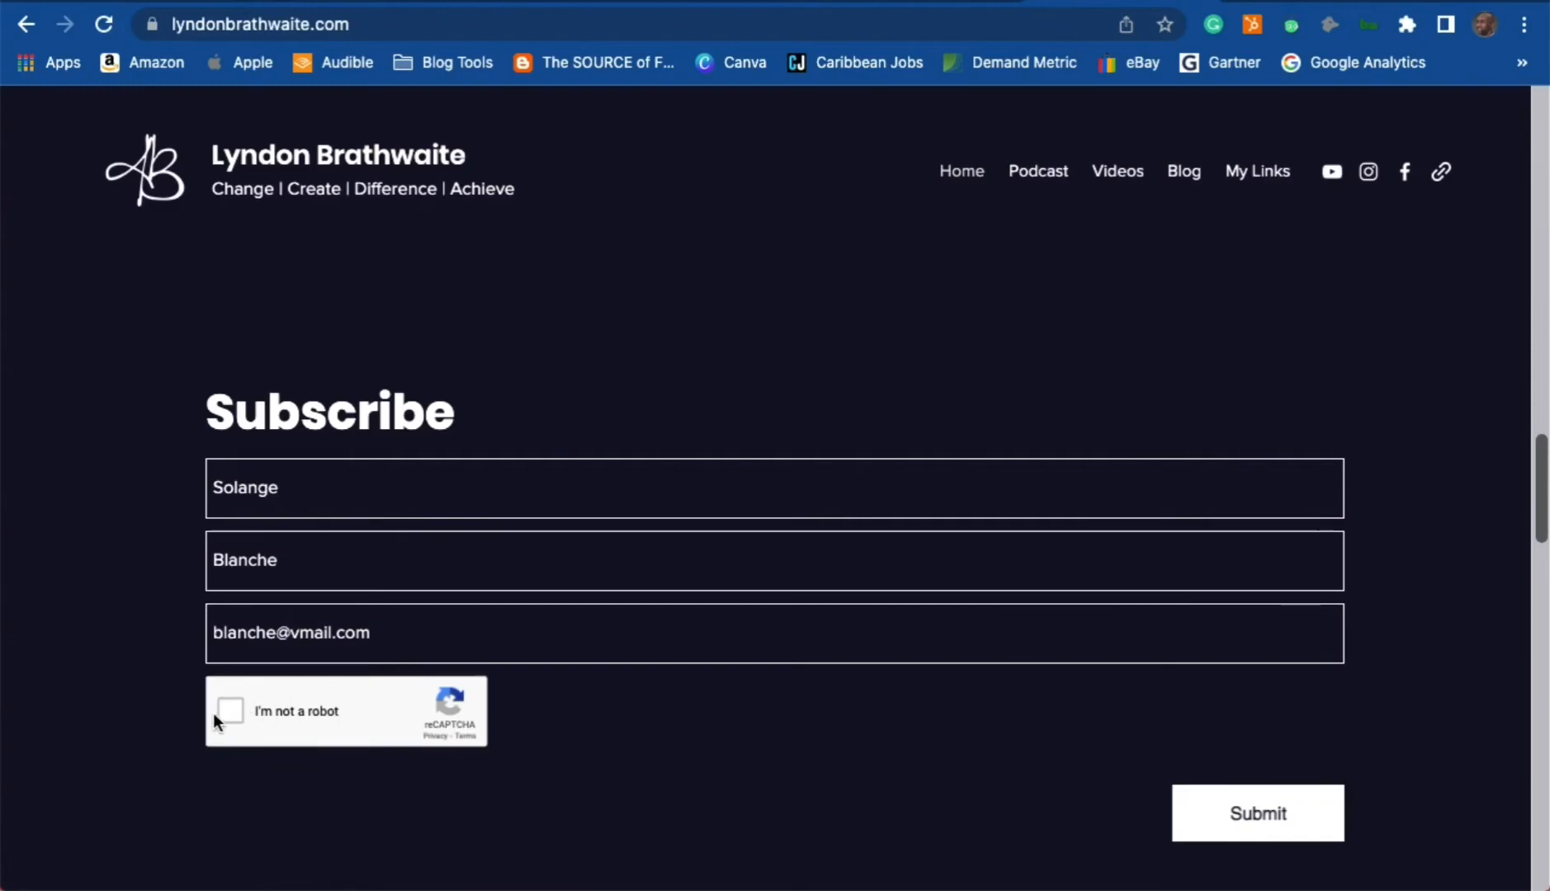
Pass the reCAPTCHA check and submit the completed Subscribe form.
click(229, 710)
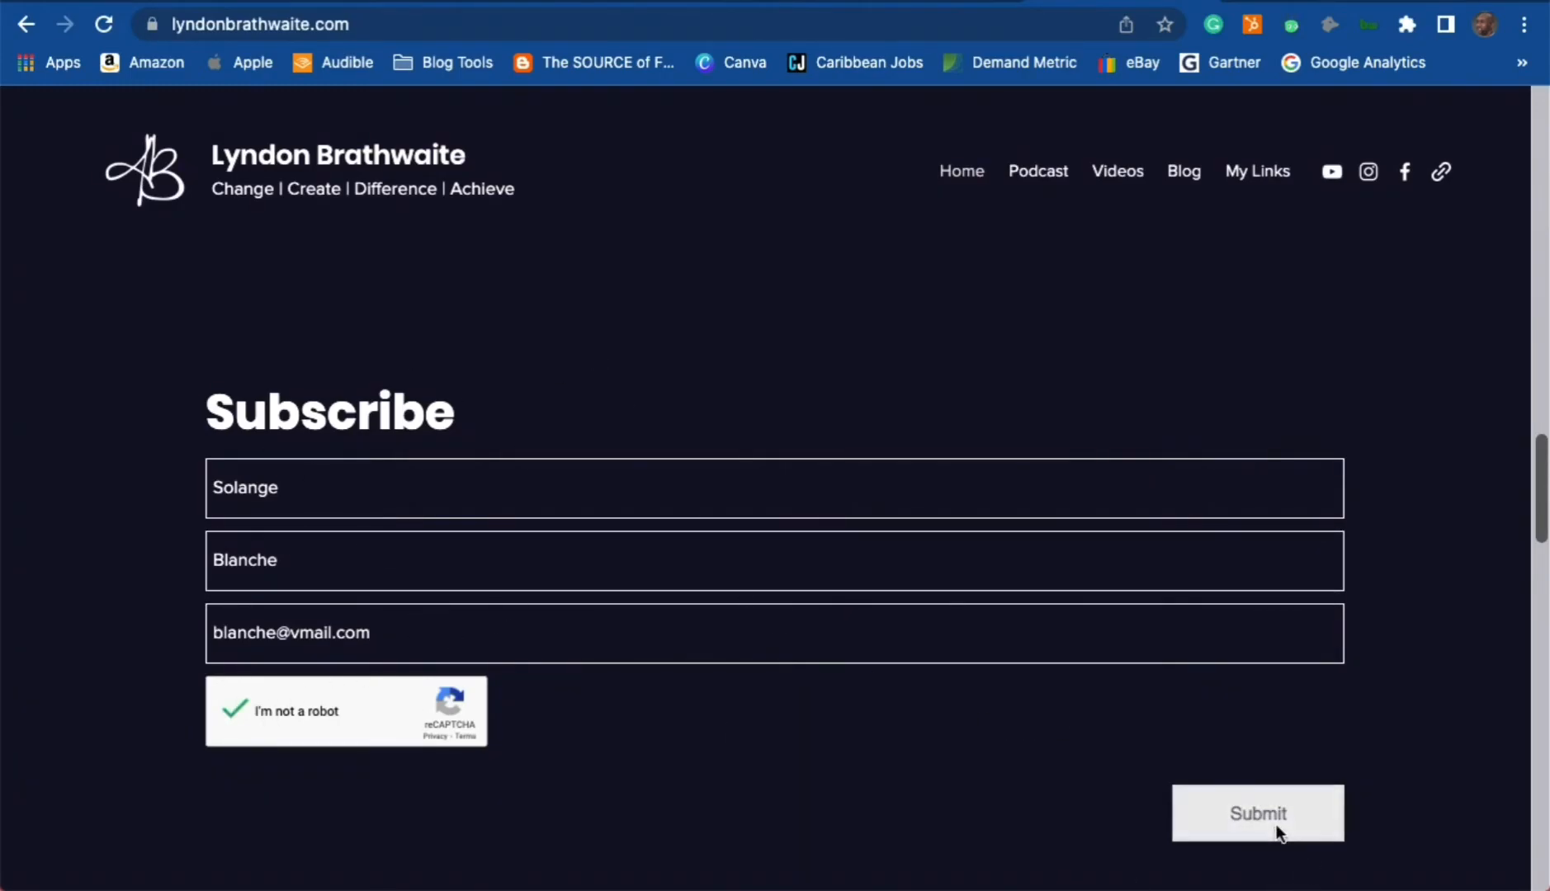
click(1256, 813)
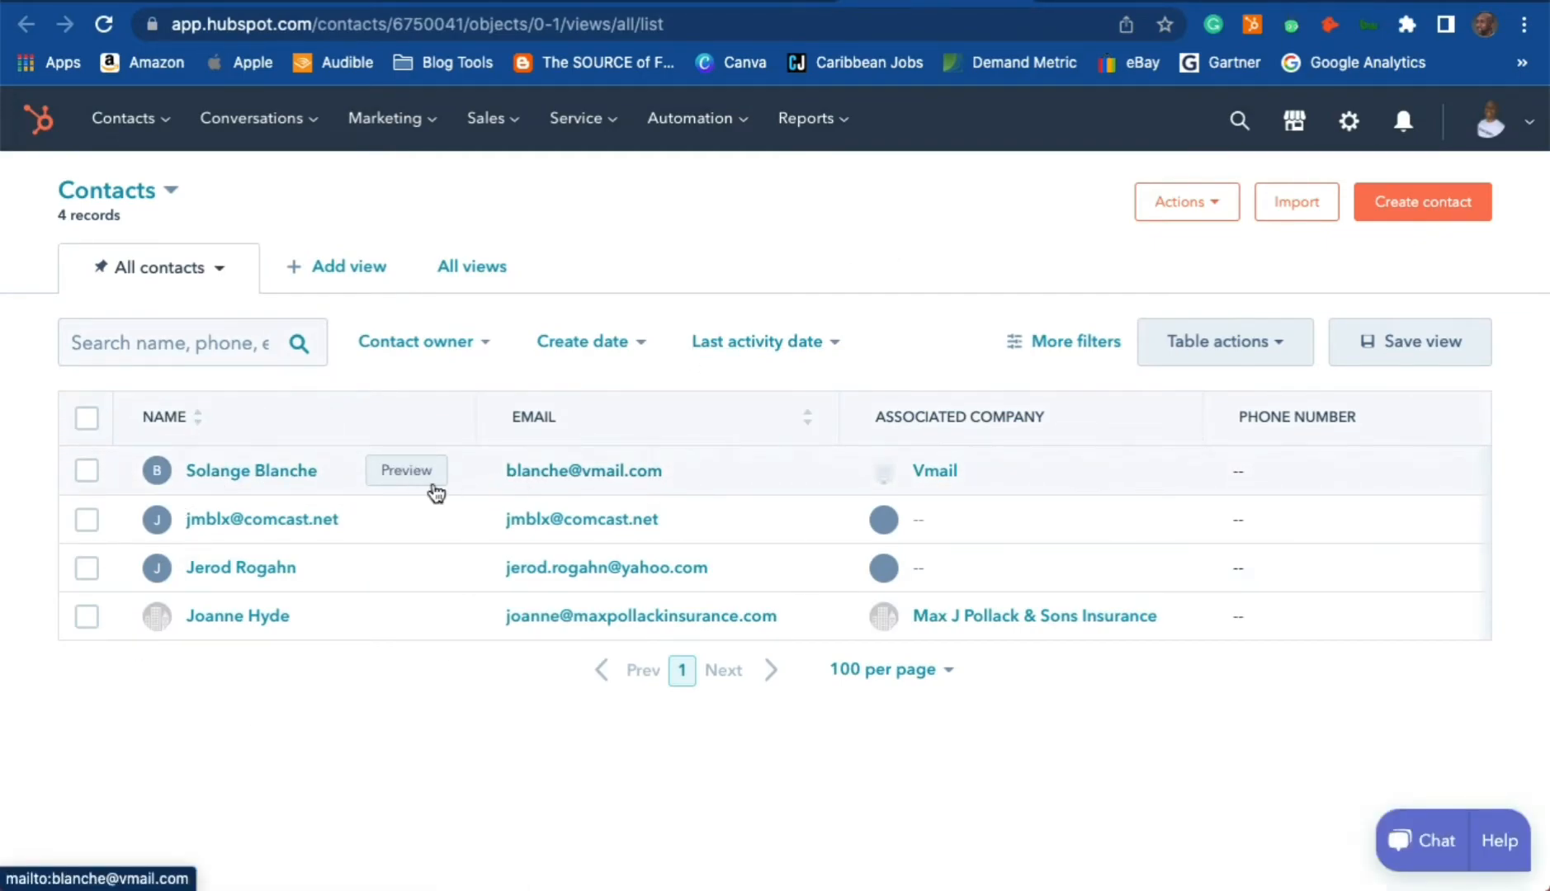
mouse_move(919, 496)
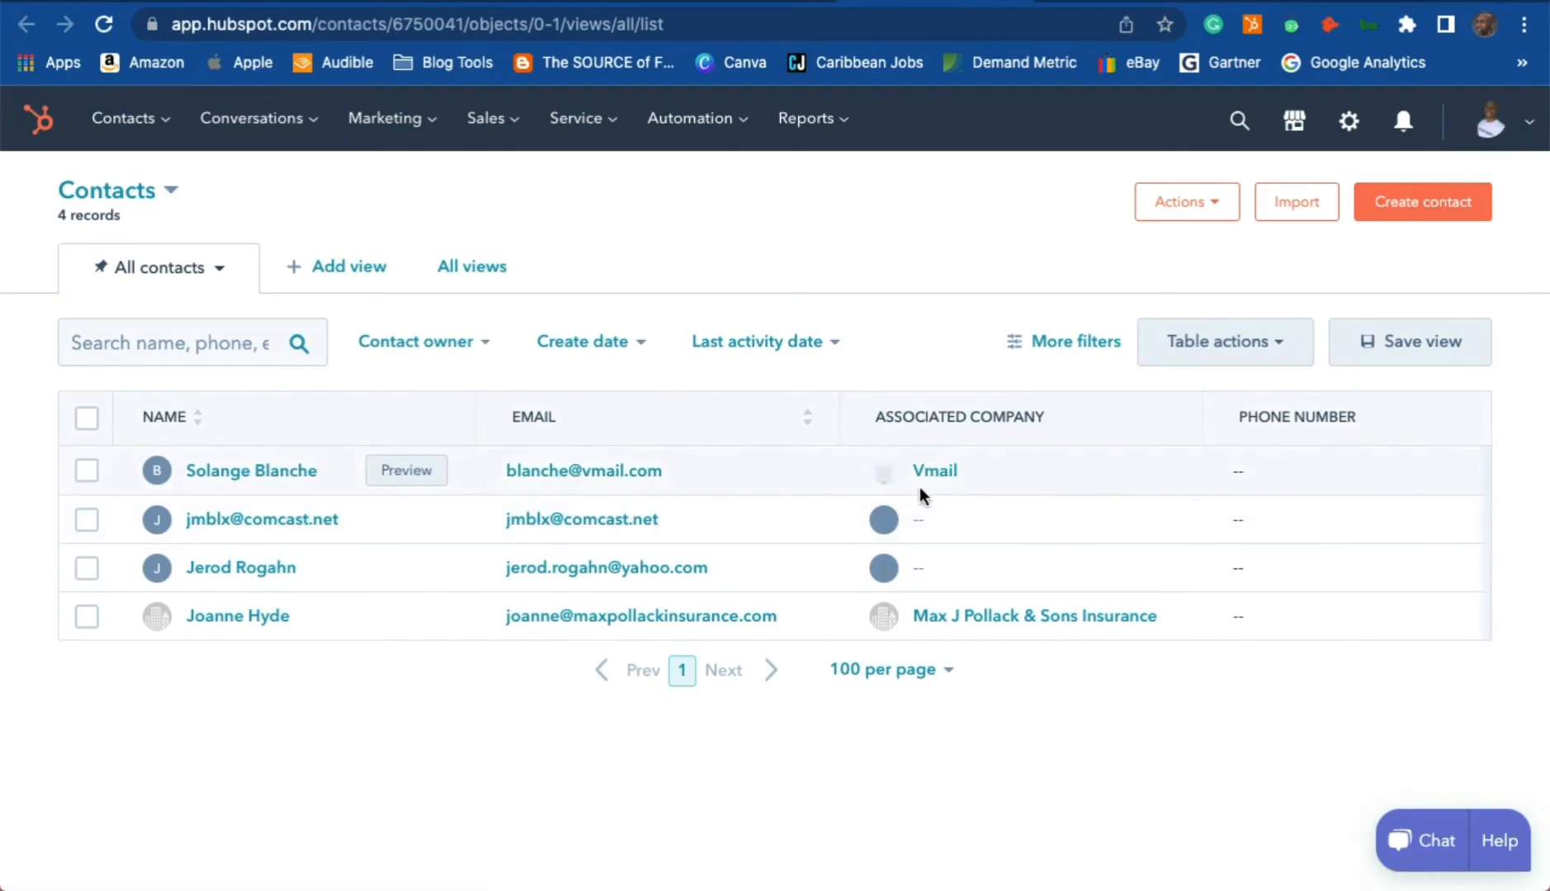
mouse_move(801, 427)
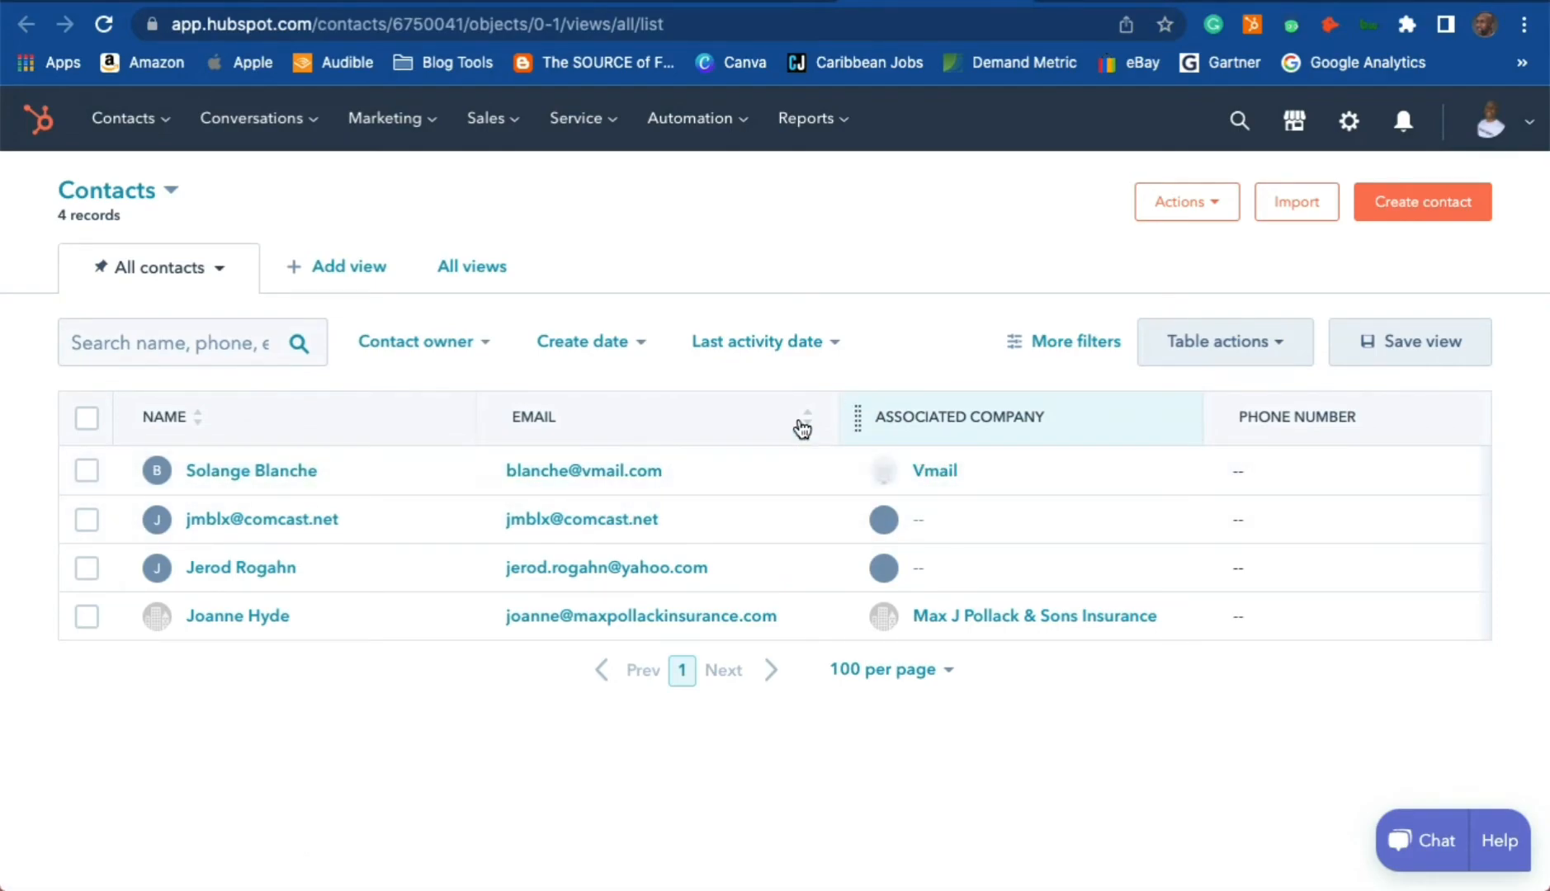
click(251, 470)
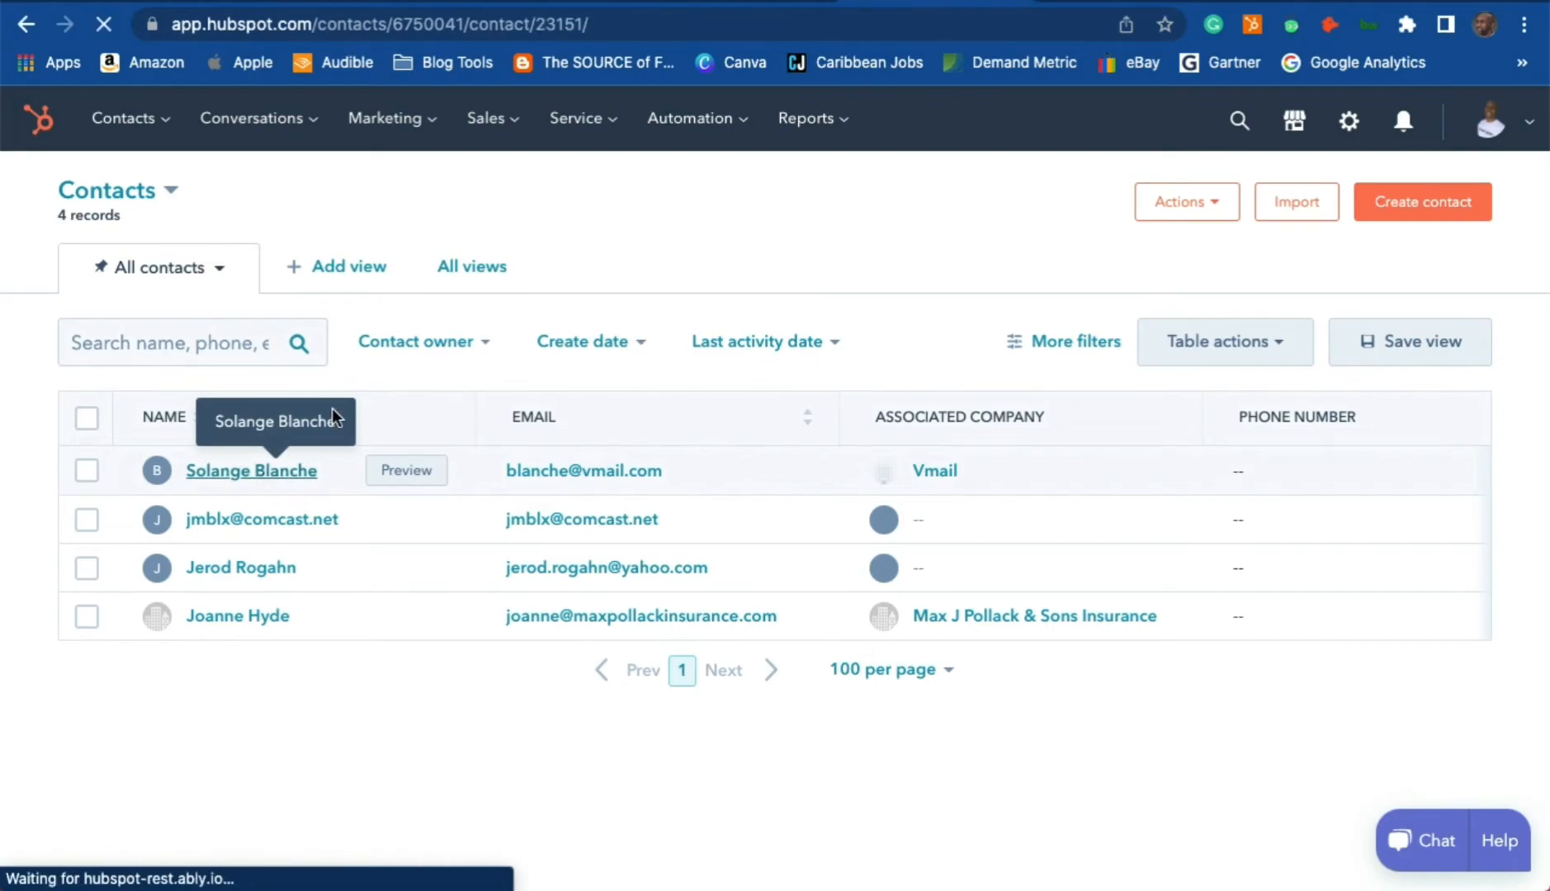
click(251, 471)
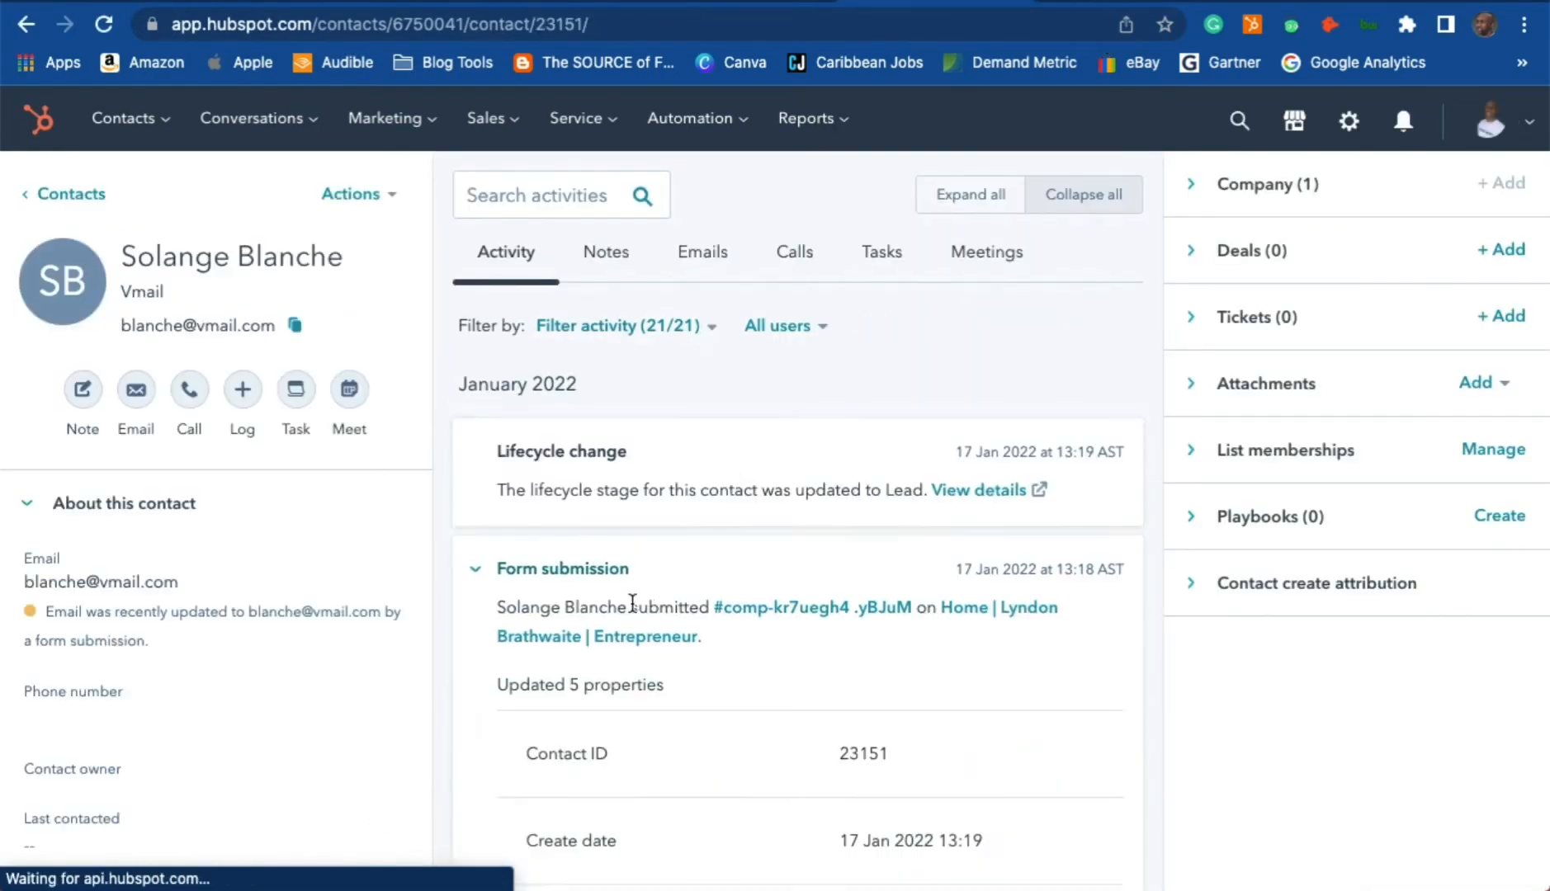
scroll(down, 3)
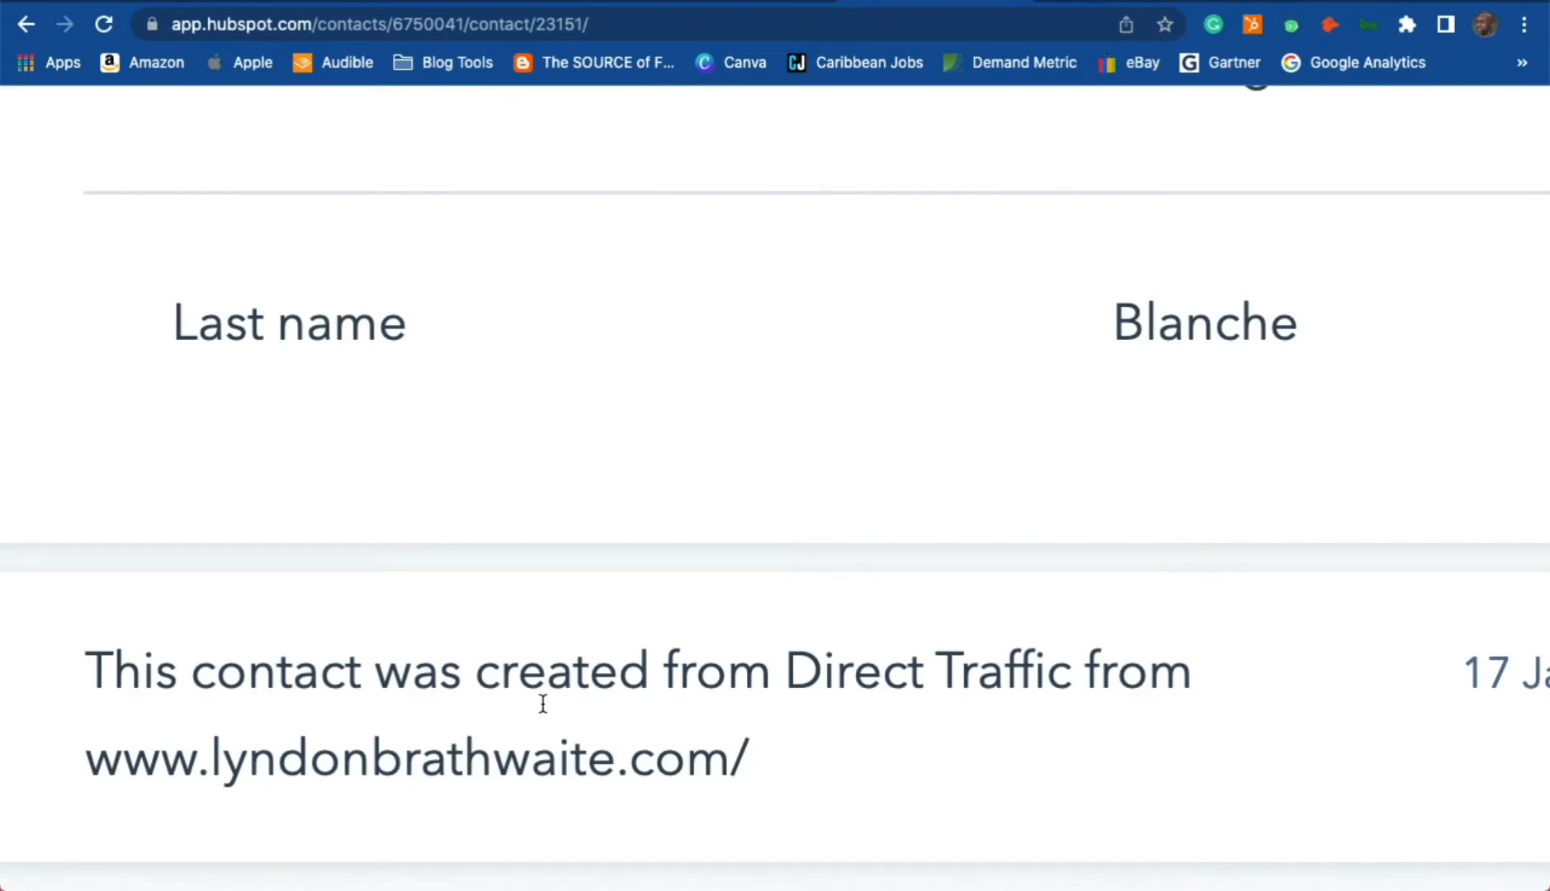
mouse_move(720, 787)
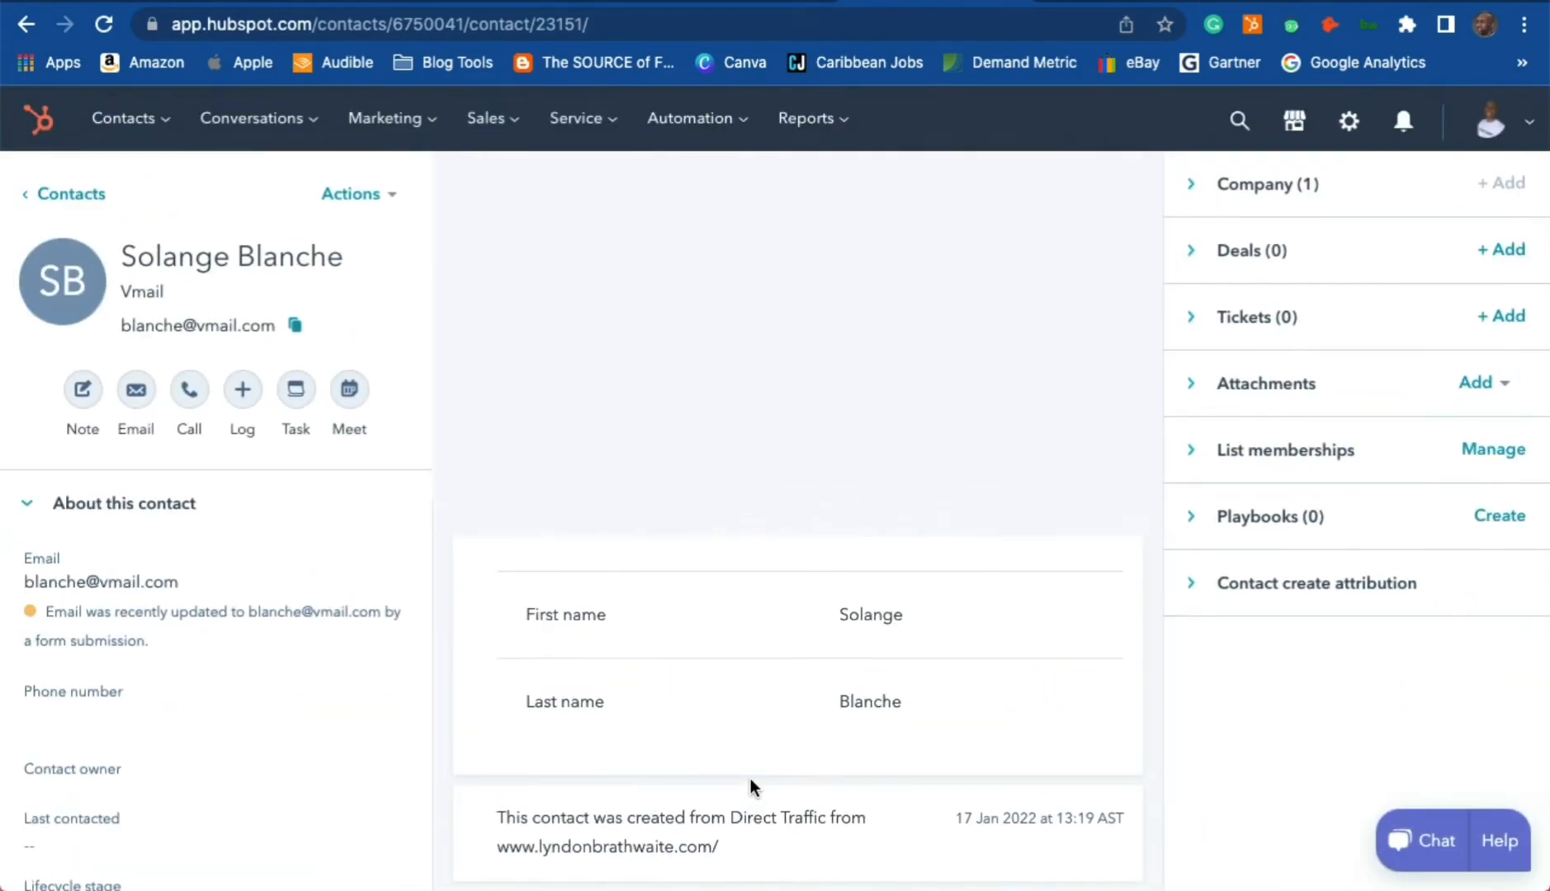
scroll(up, 3)
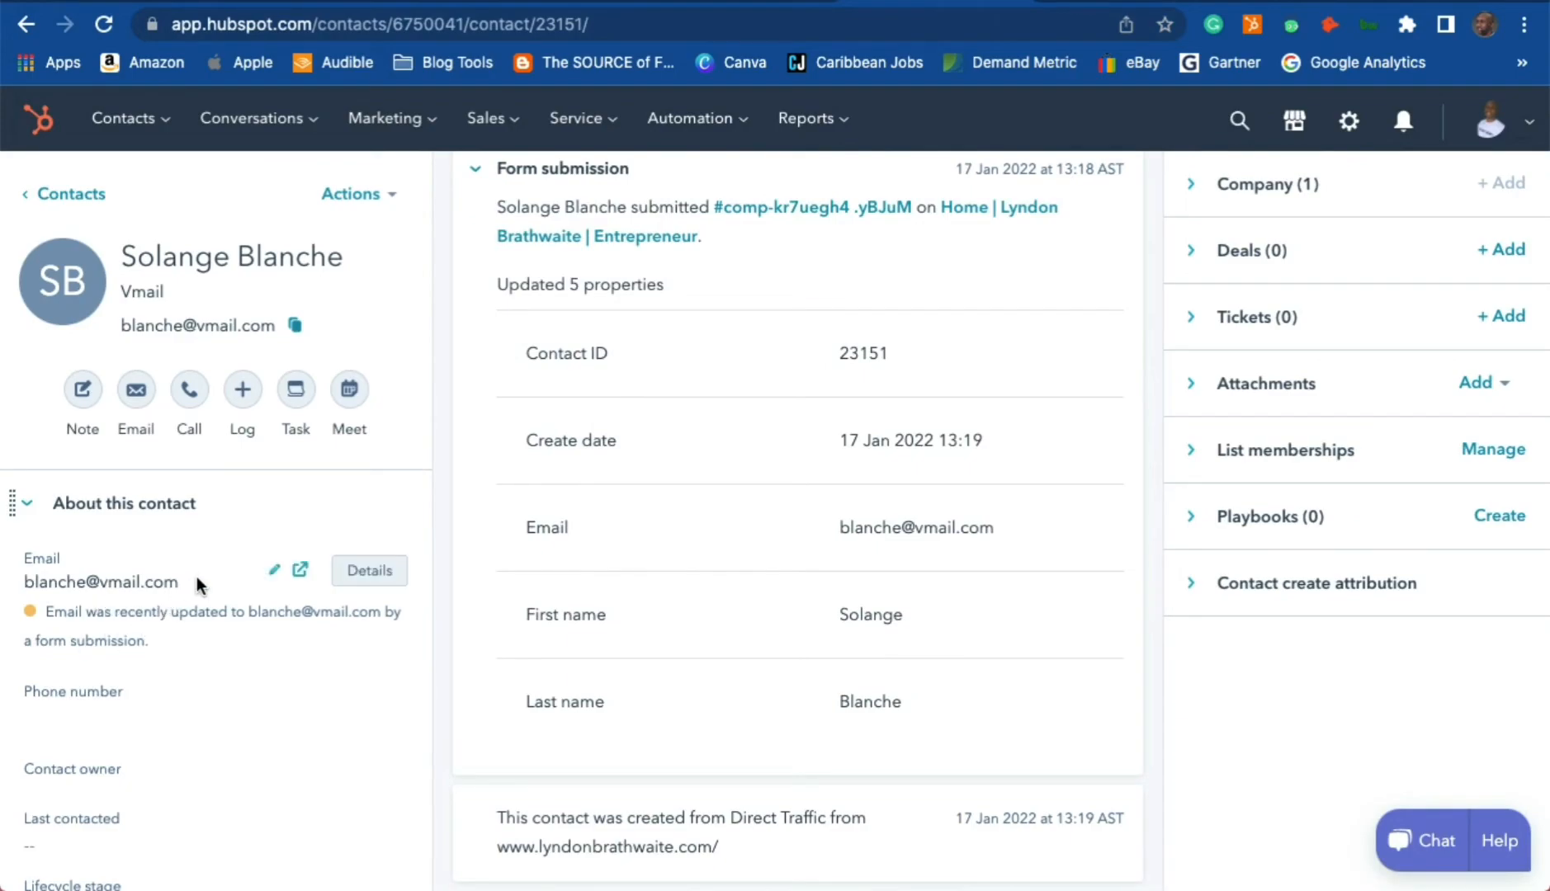
mouse_move(10, 329)
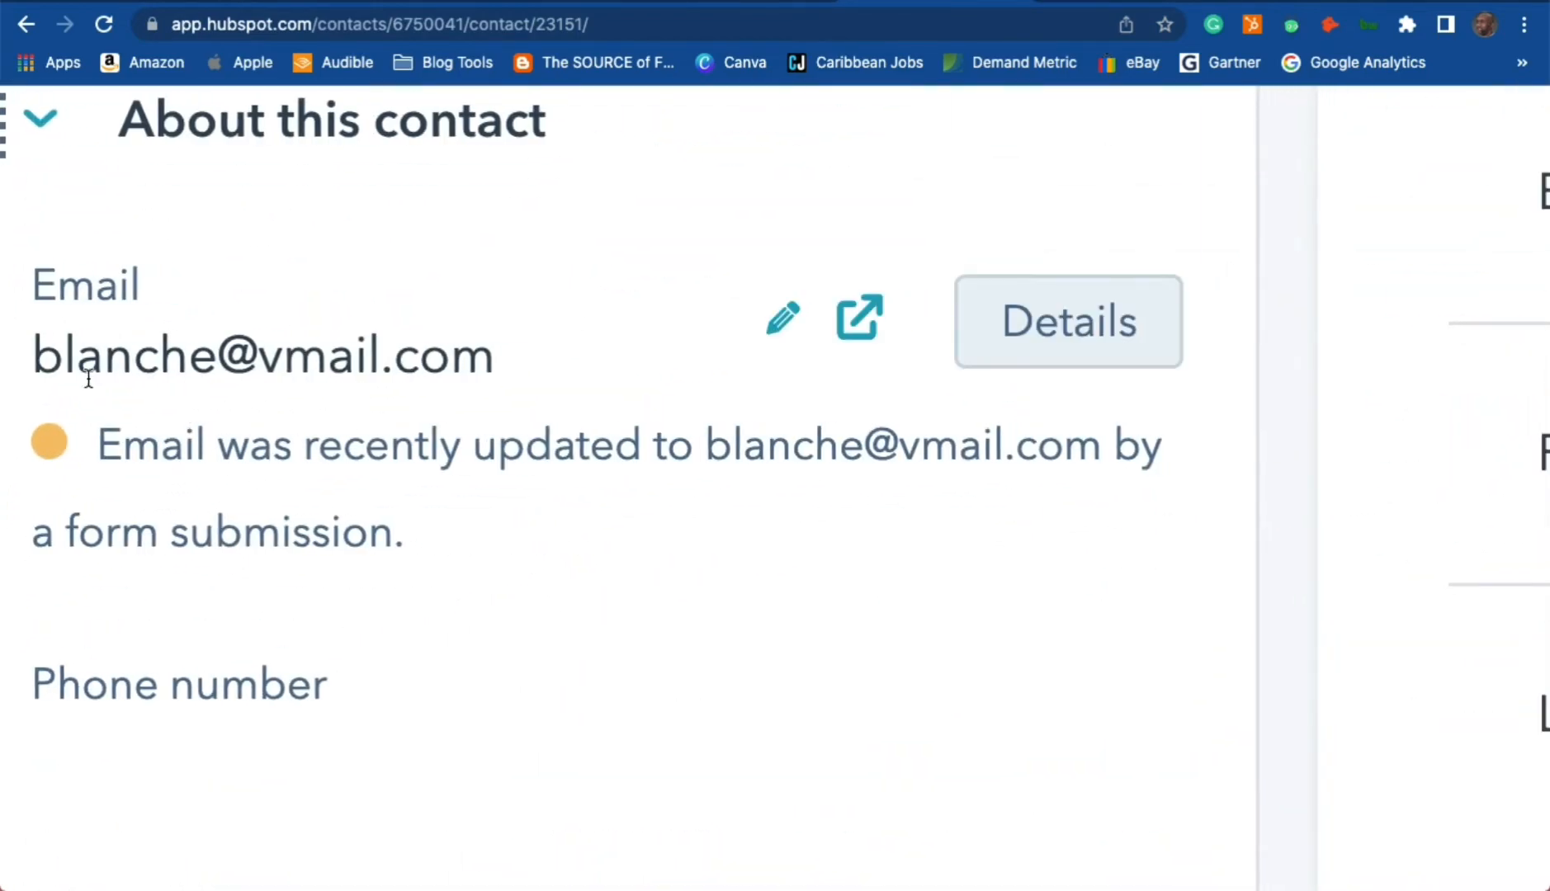
mouse_move(579, 481)
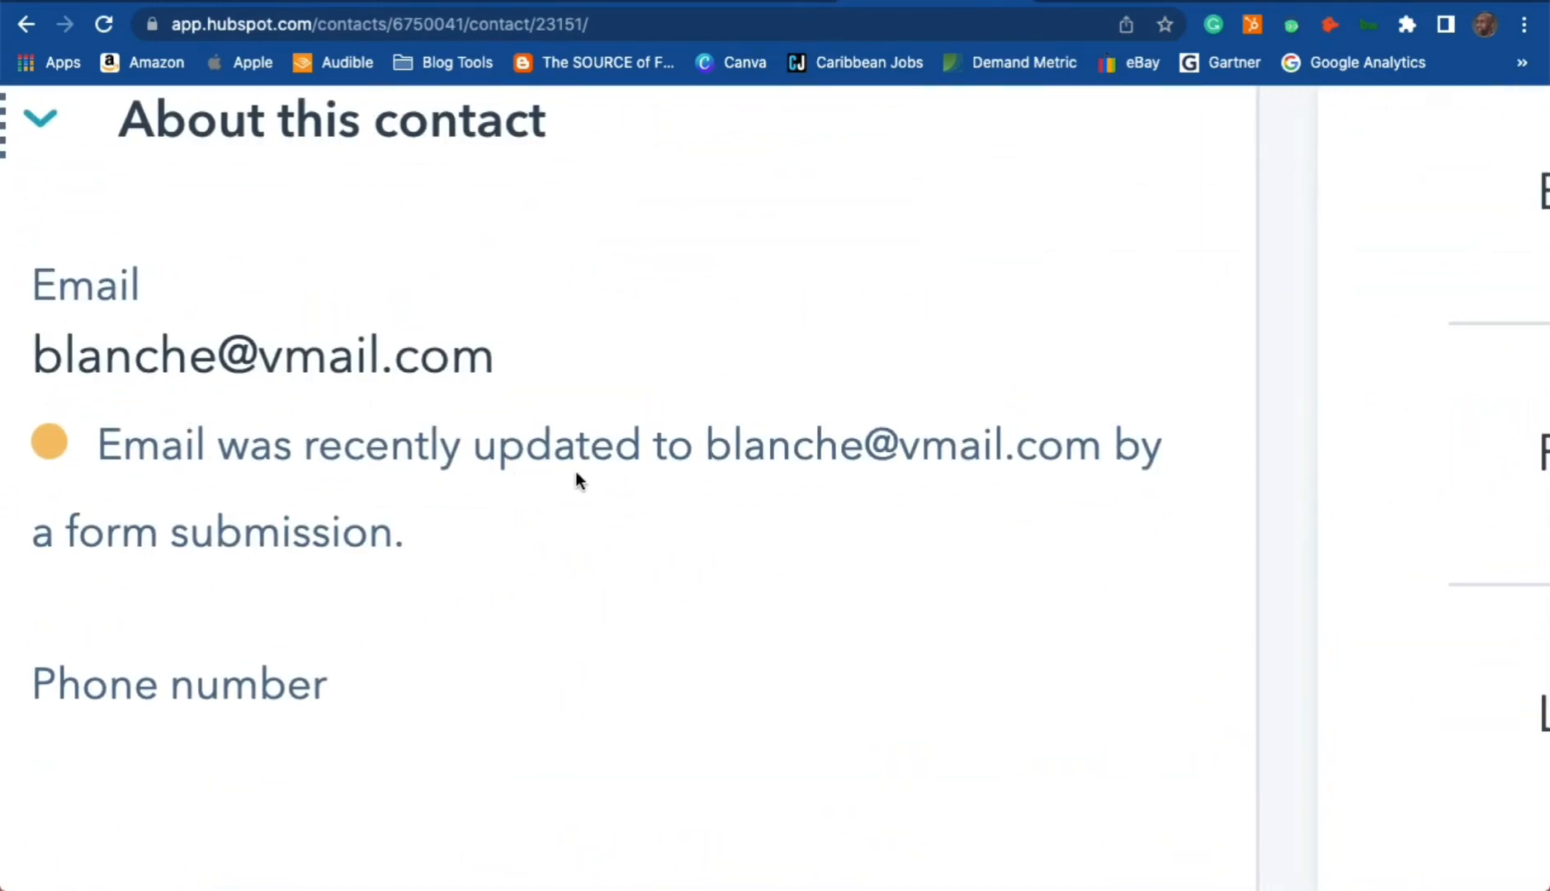
mouse_move(206, 541)
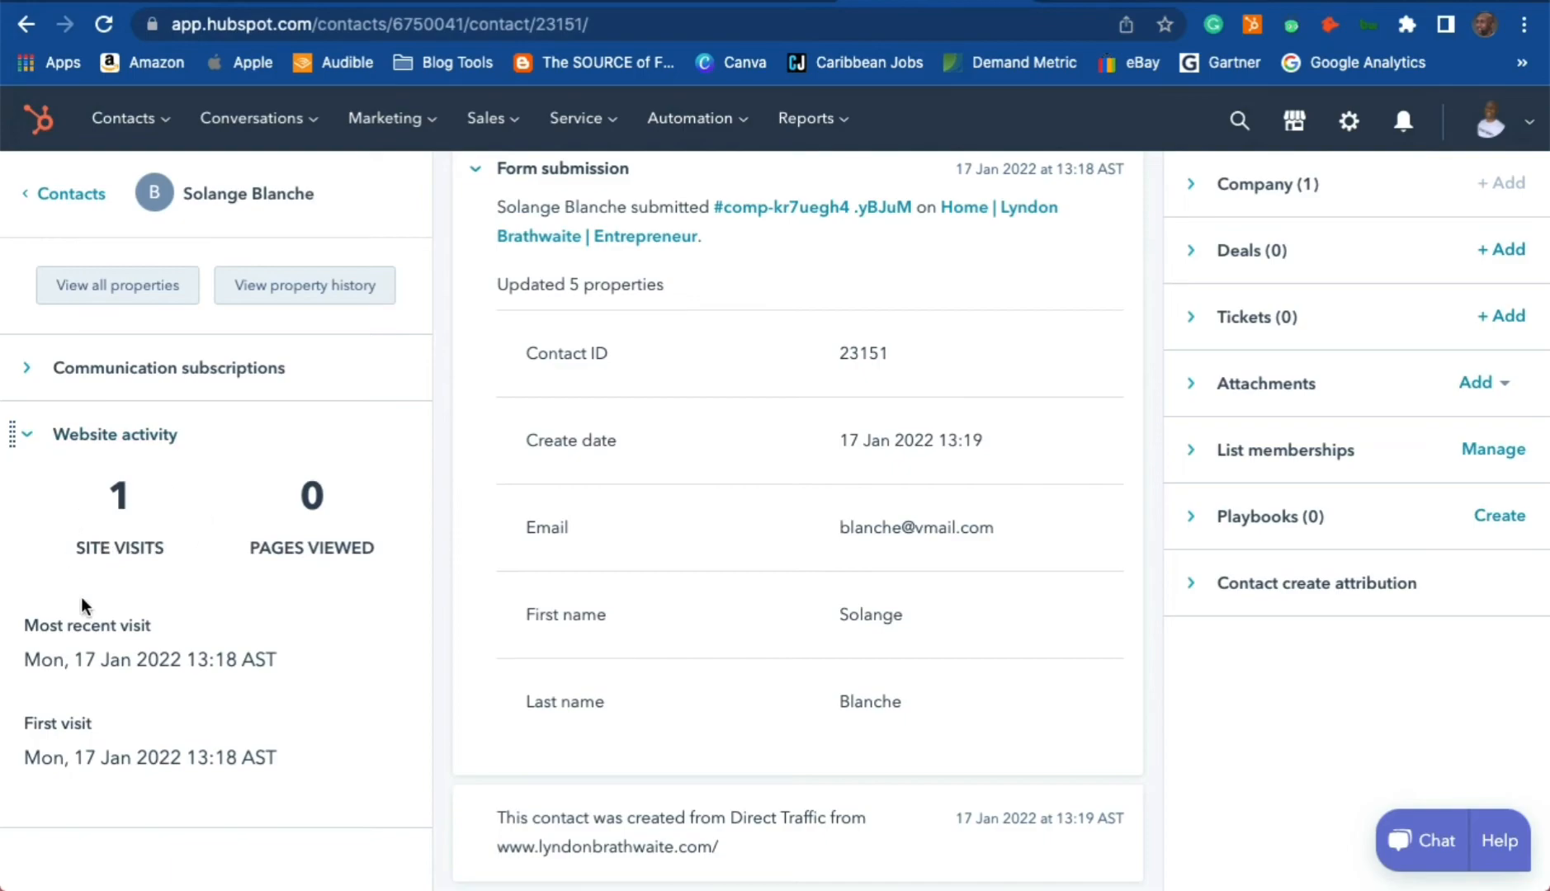
mouse_move(107, 704)
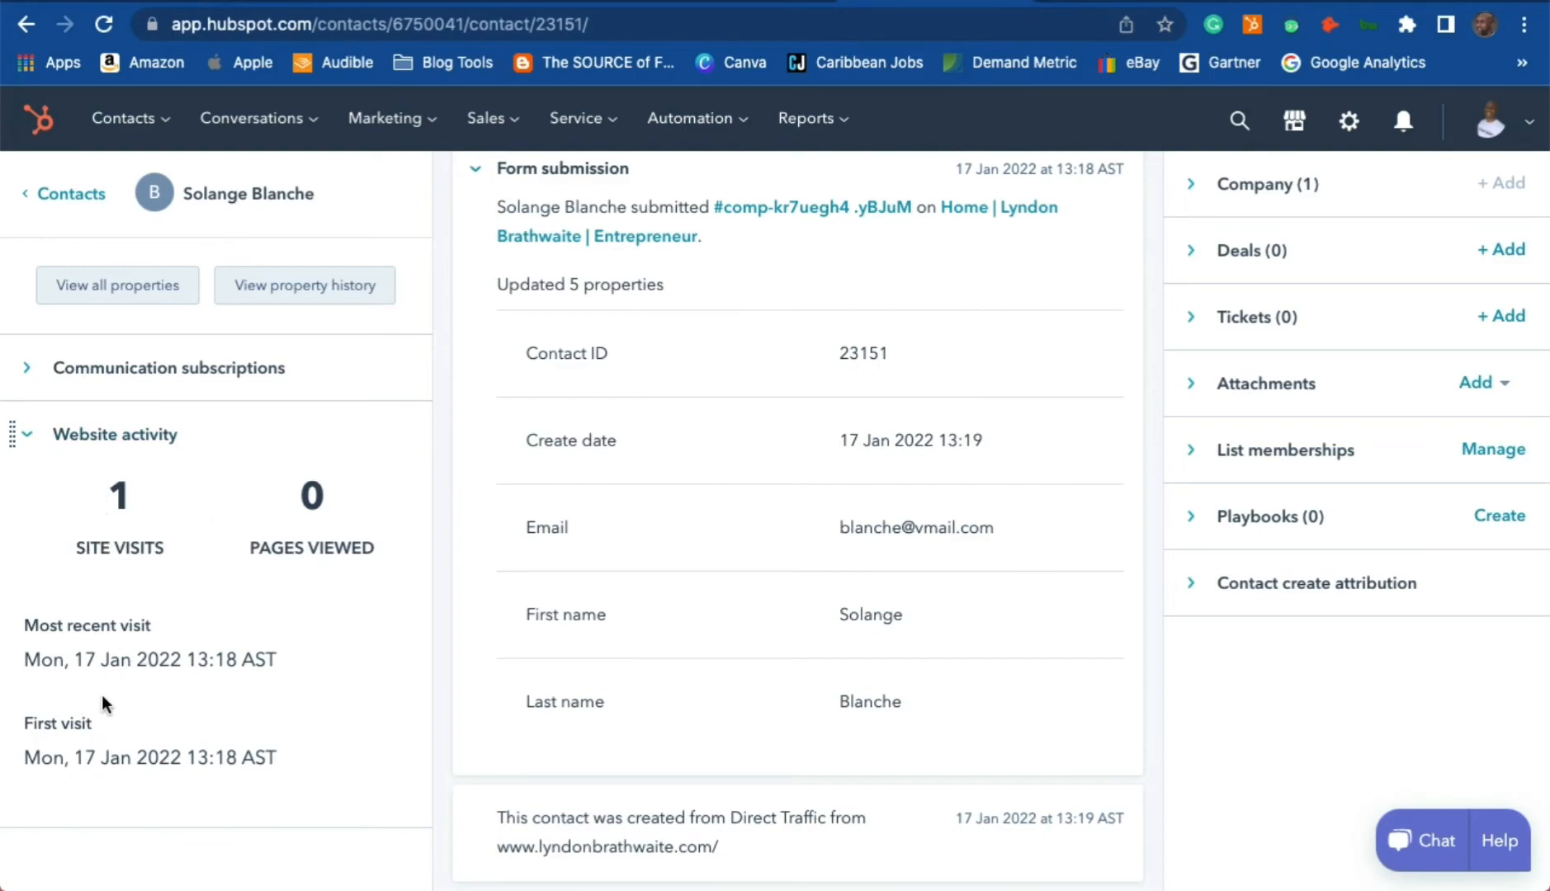
scroll(up, 3)
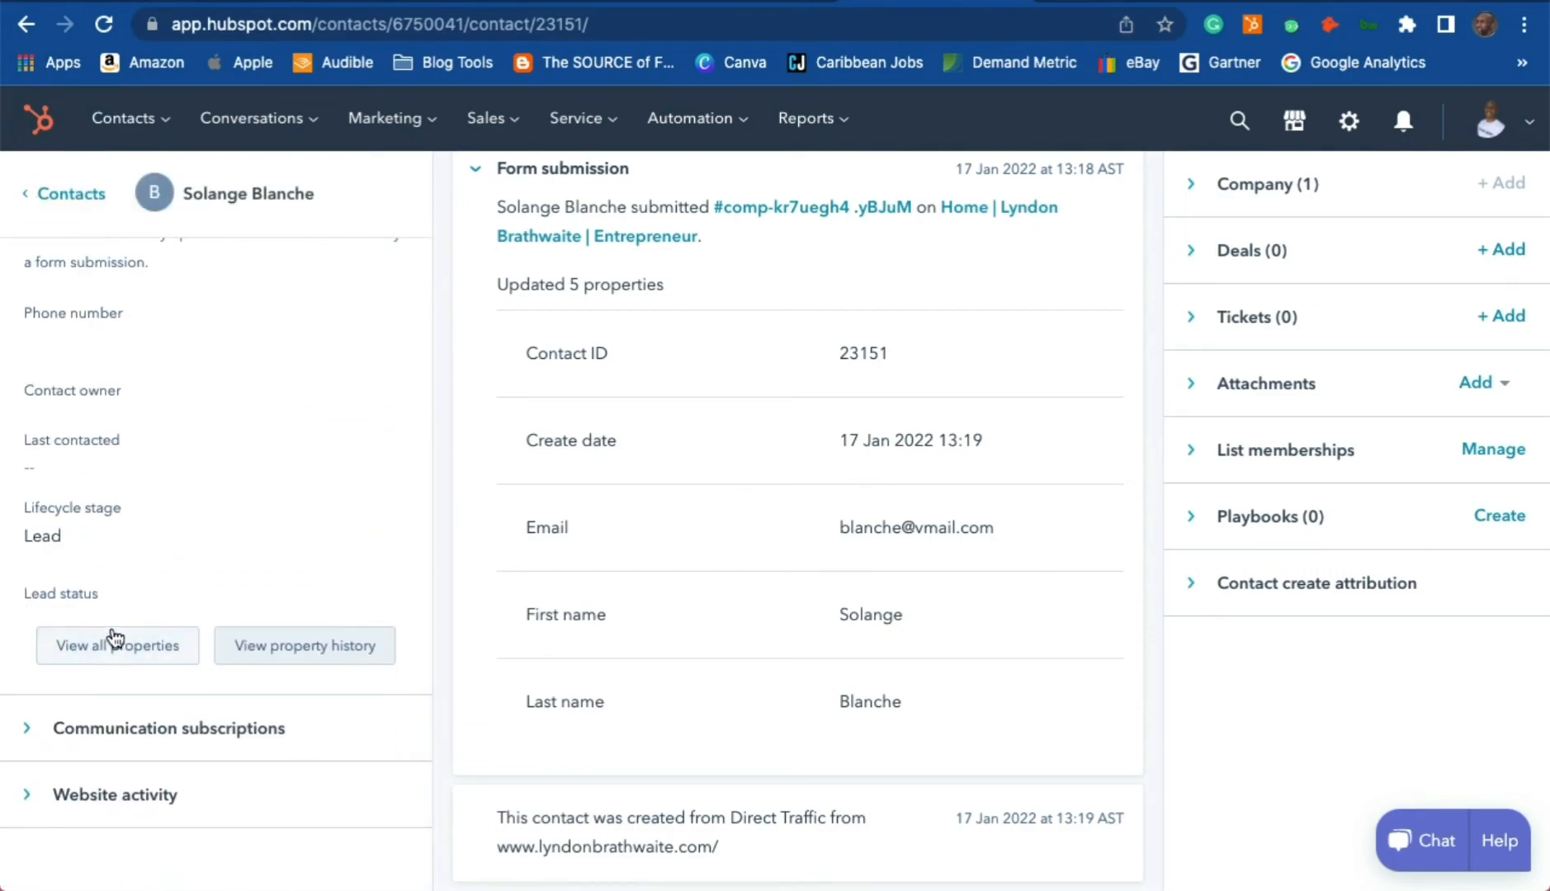
click(60, 592)
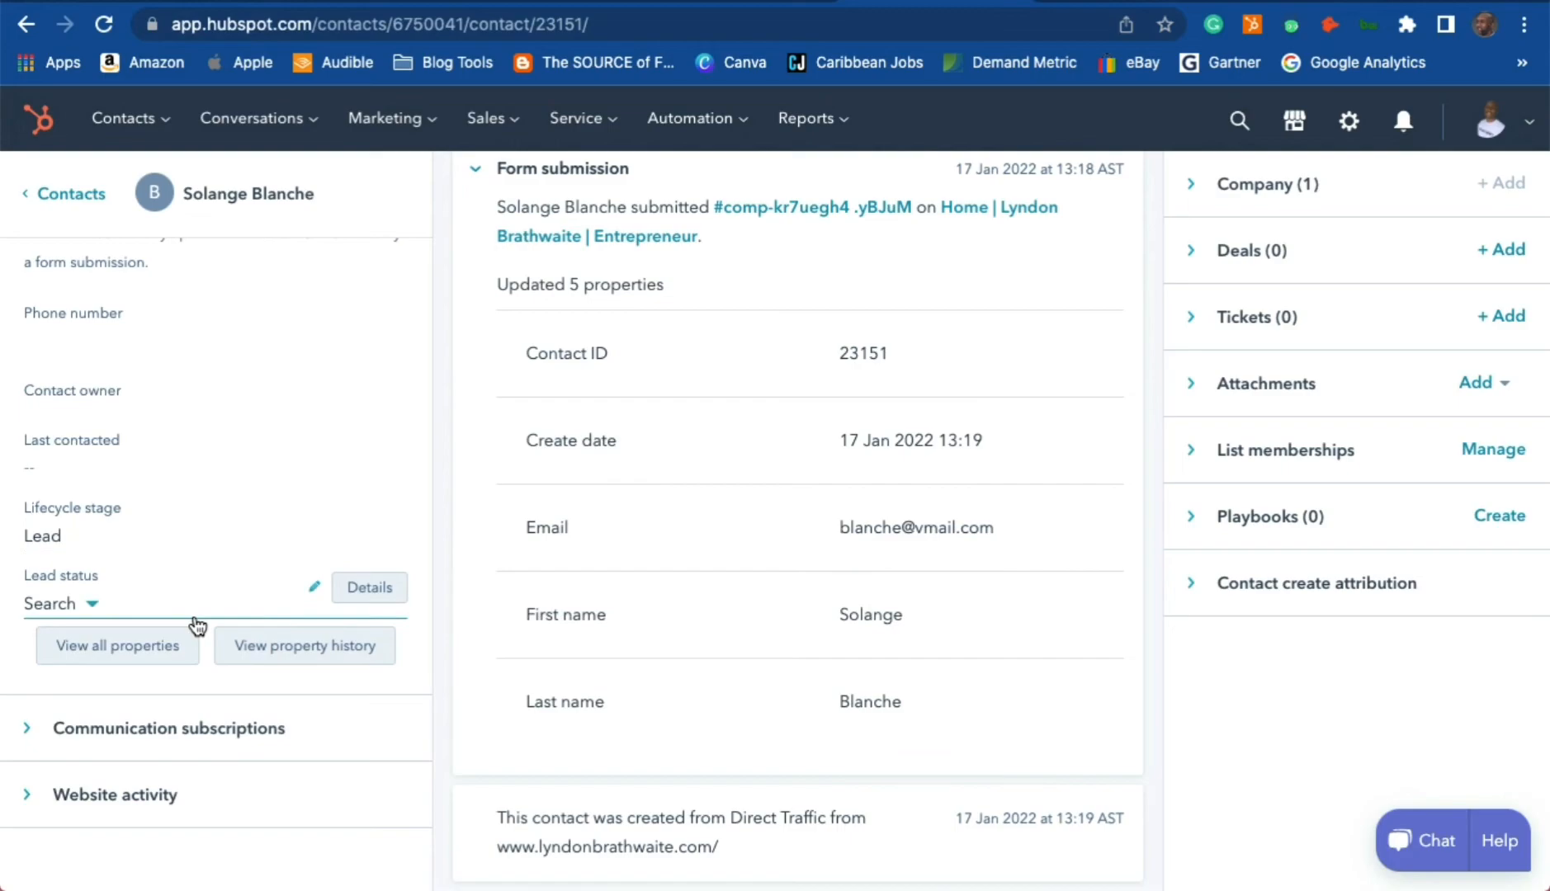
mouse_move(116, 645)
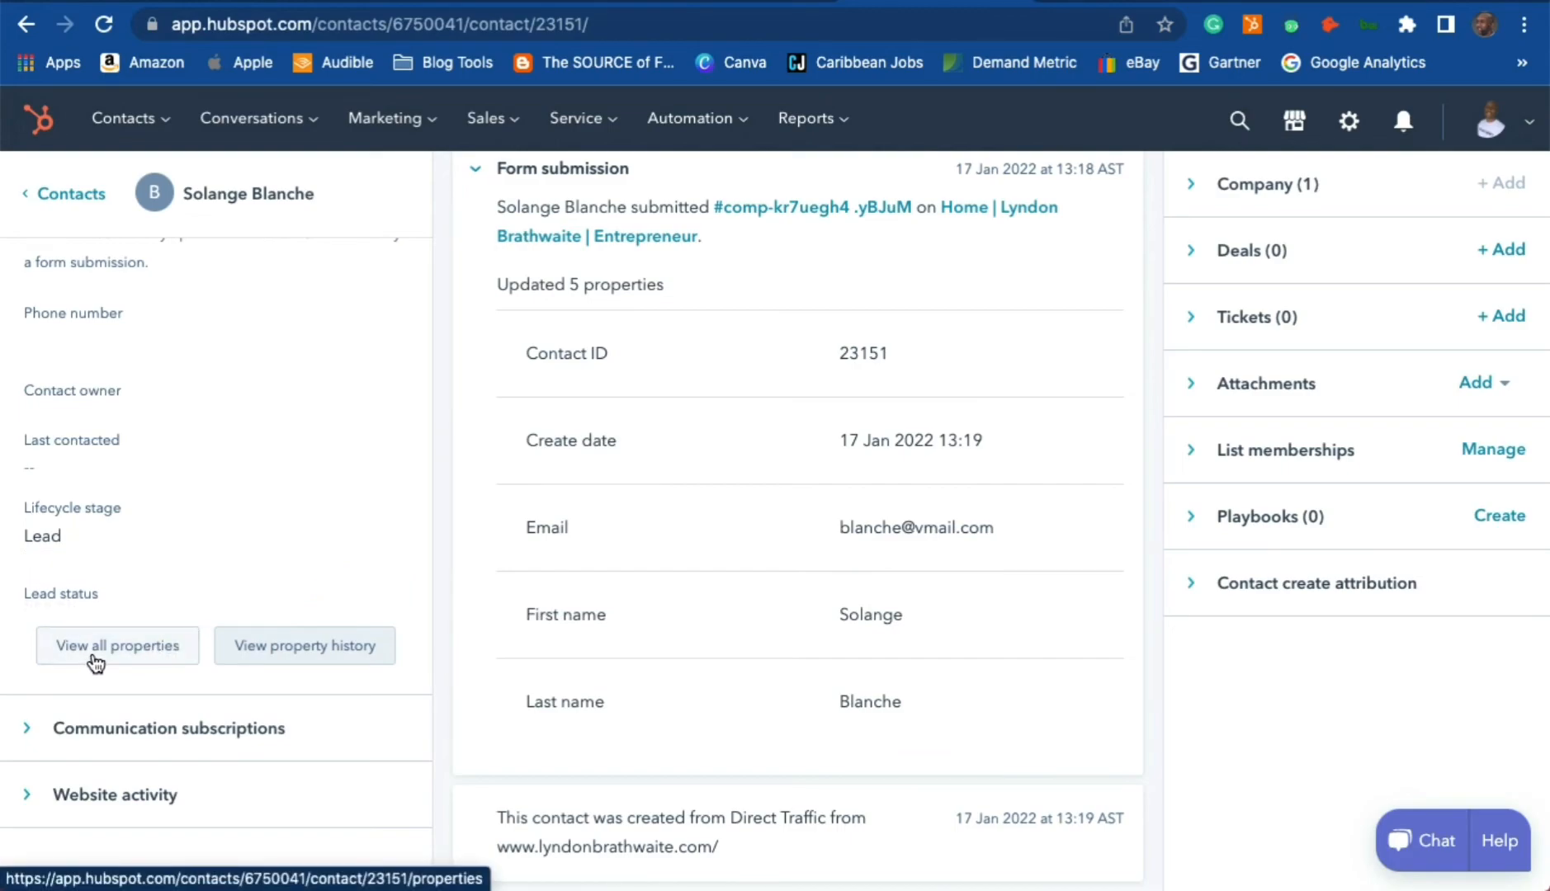
View all of the contact's properties and filter the list by 'drill'.
click(117, 645)
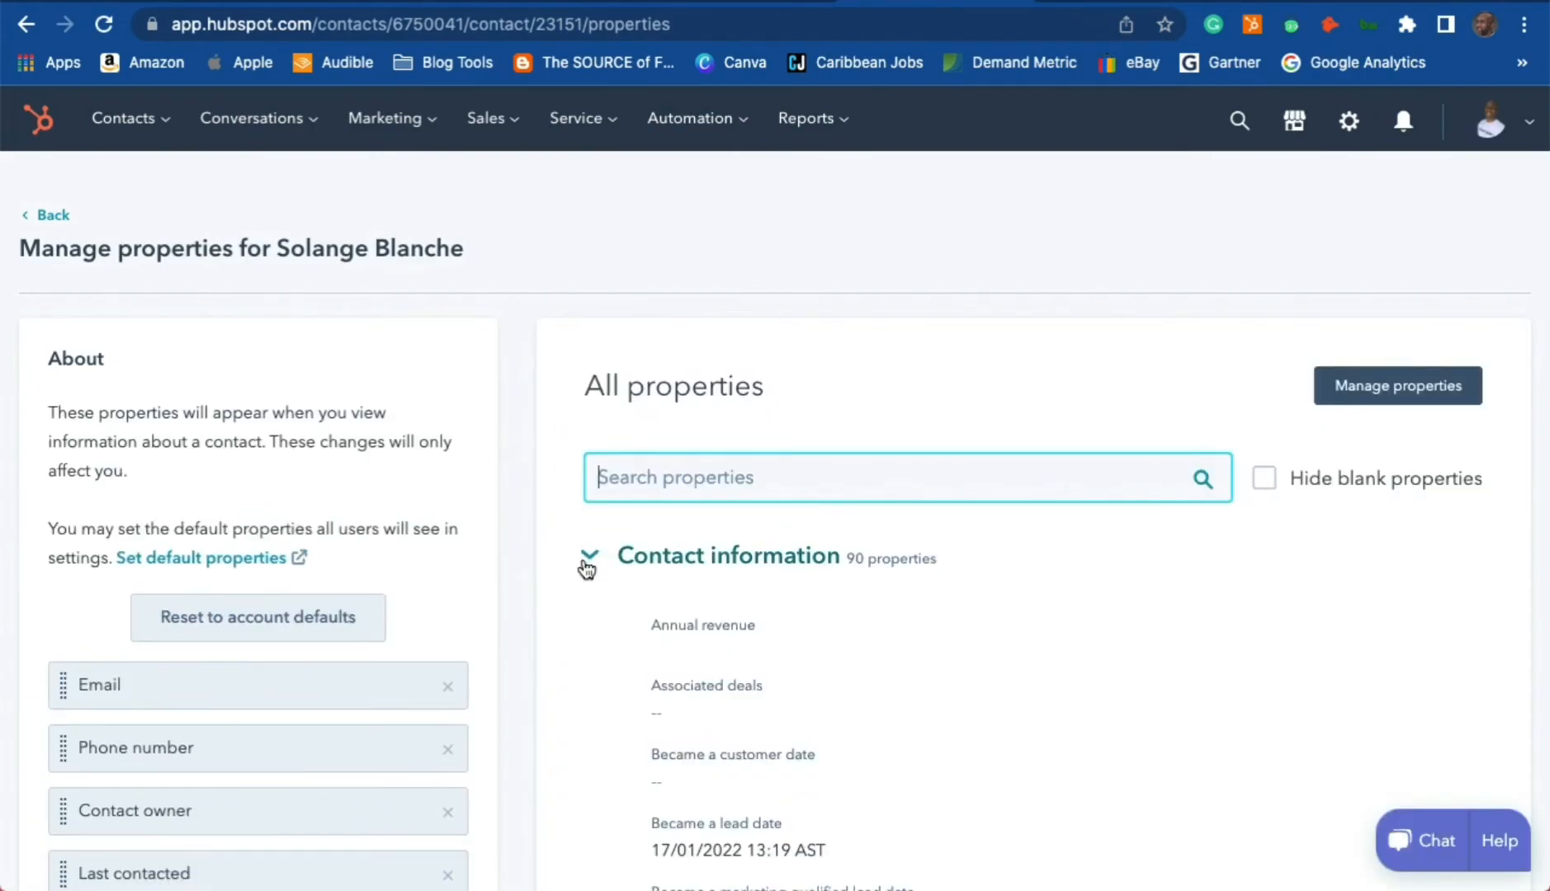
click(588, 555)
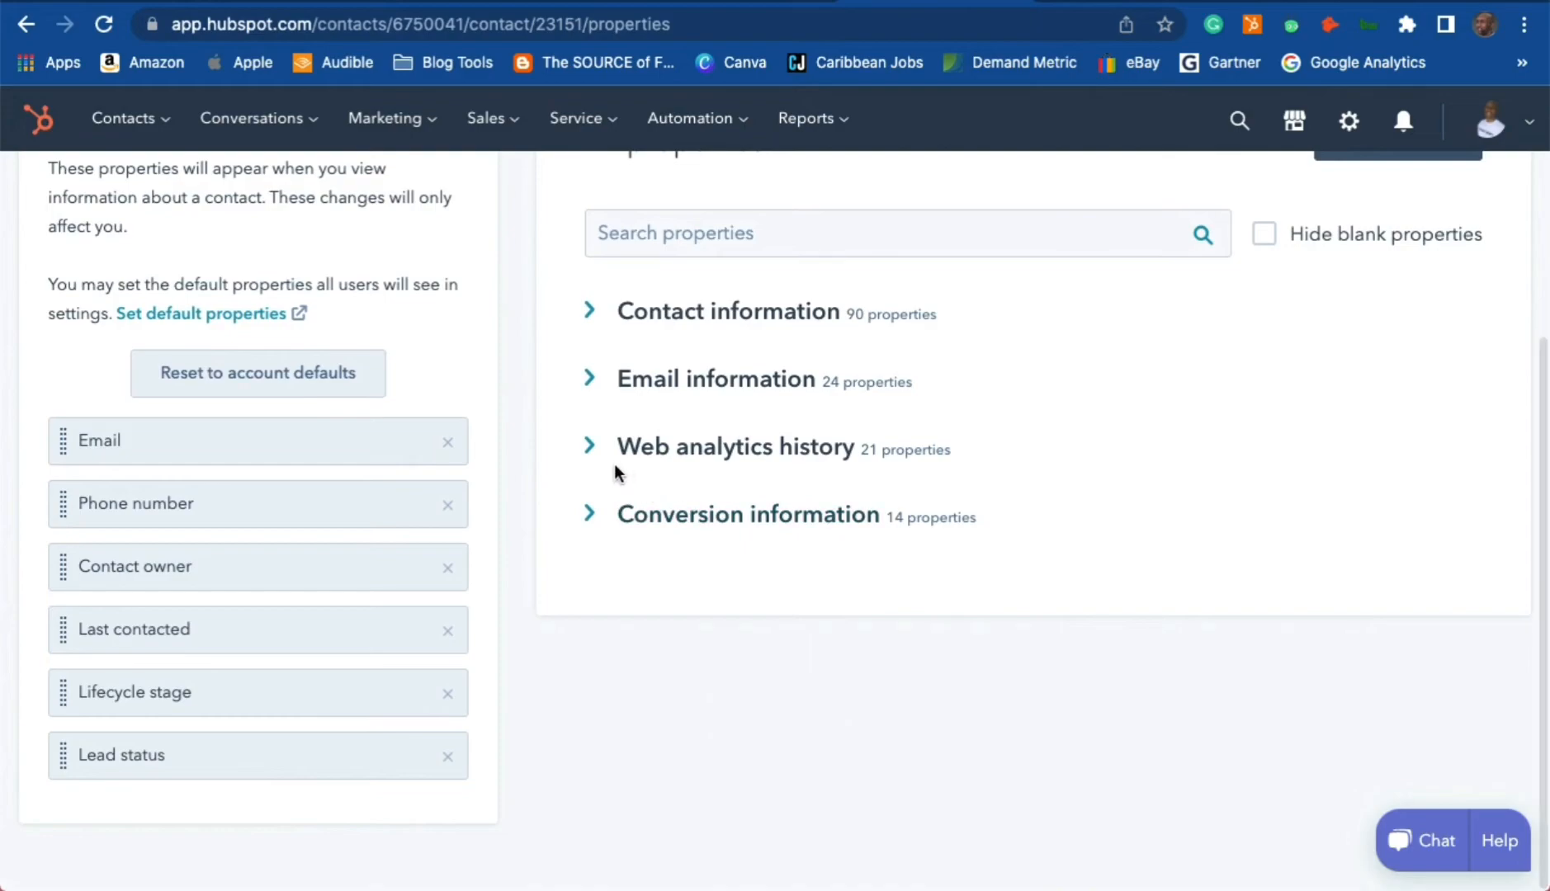
mouse_move(726, 521)
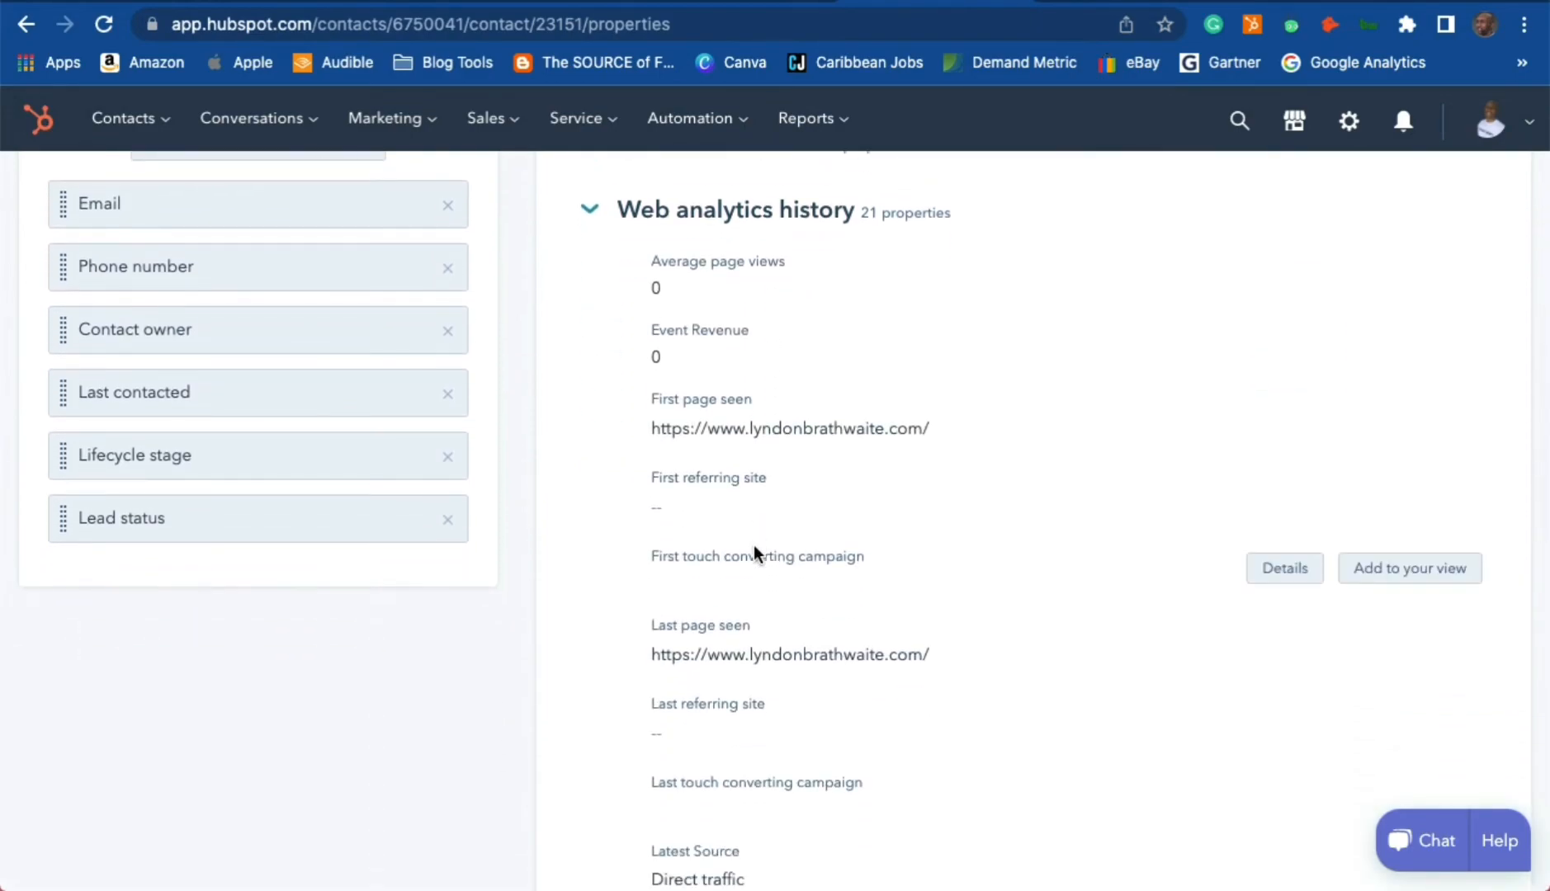
scroll(up, 3)
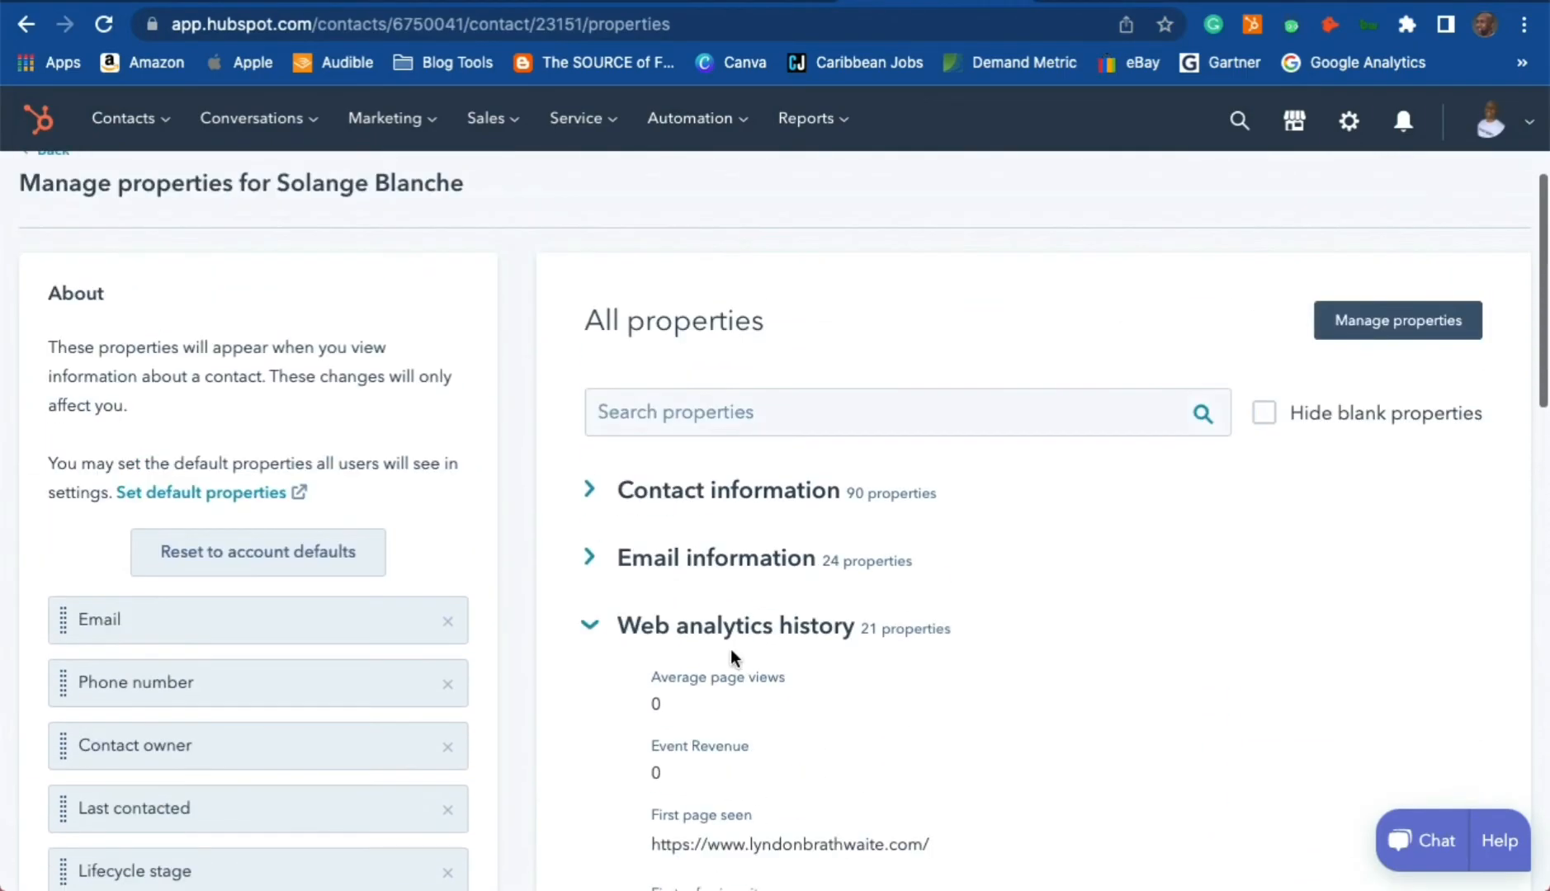
text(dr)
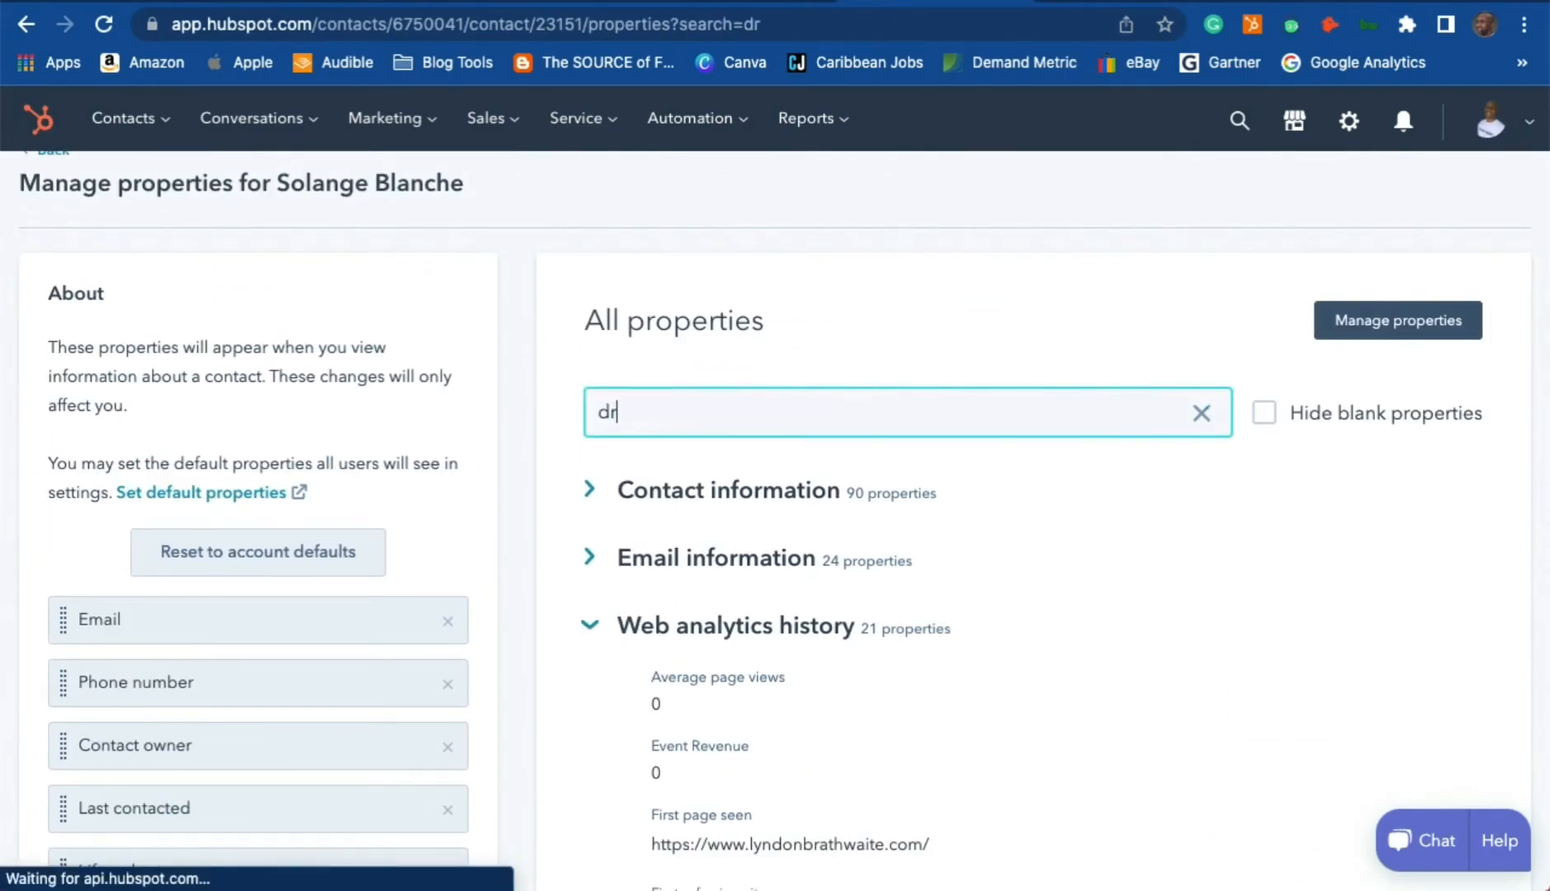
text(ill)
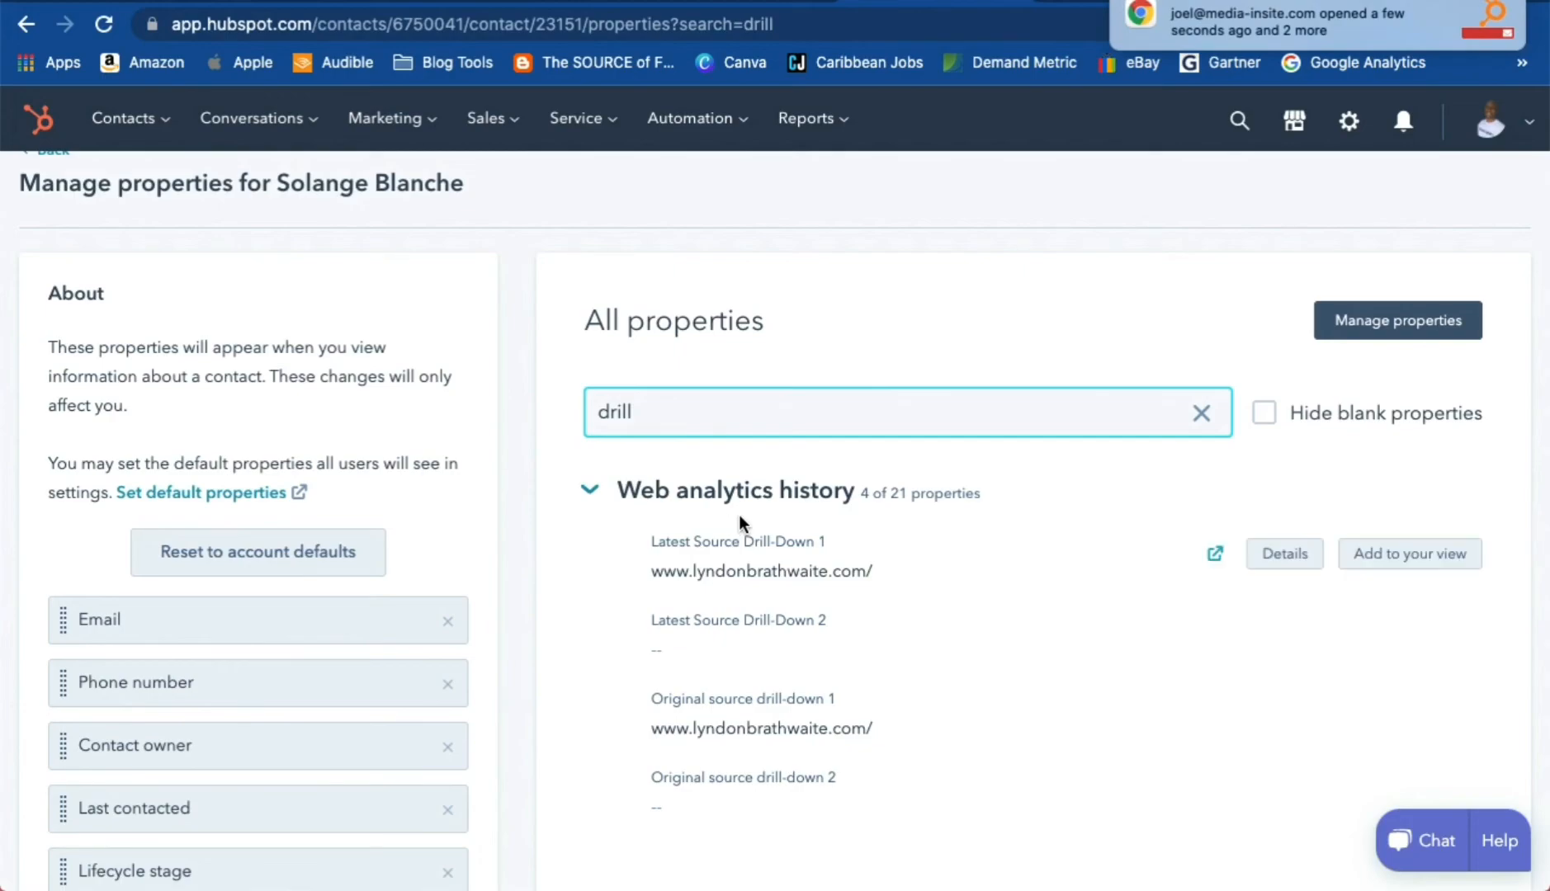
scroll(up, 3)
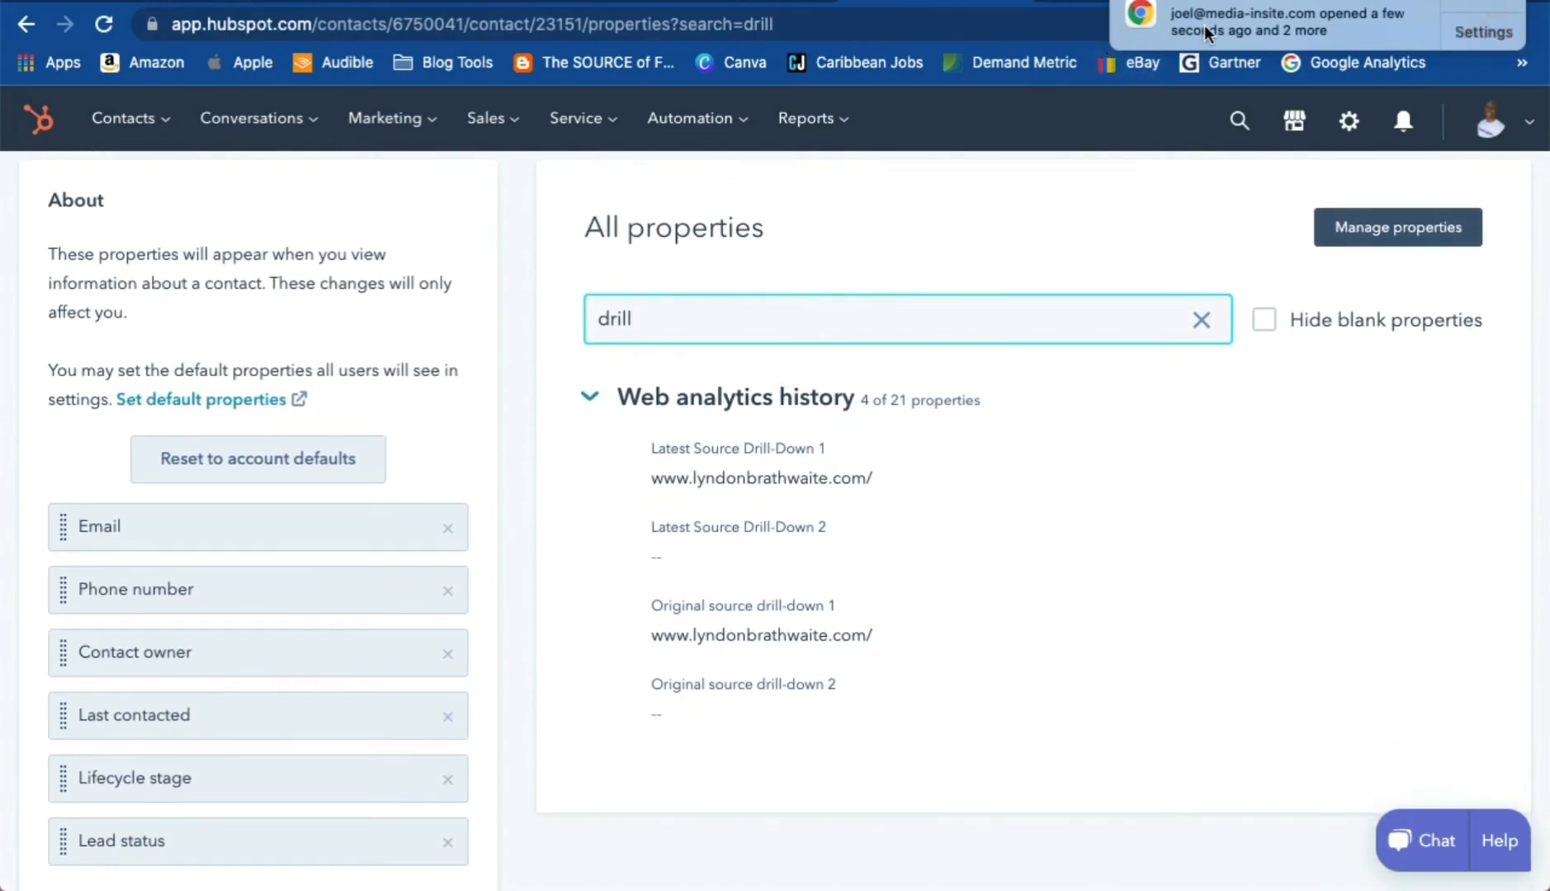
mouse_move(1054, 478)
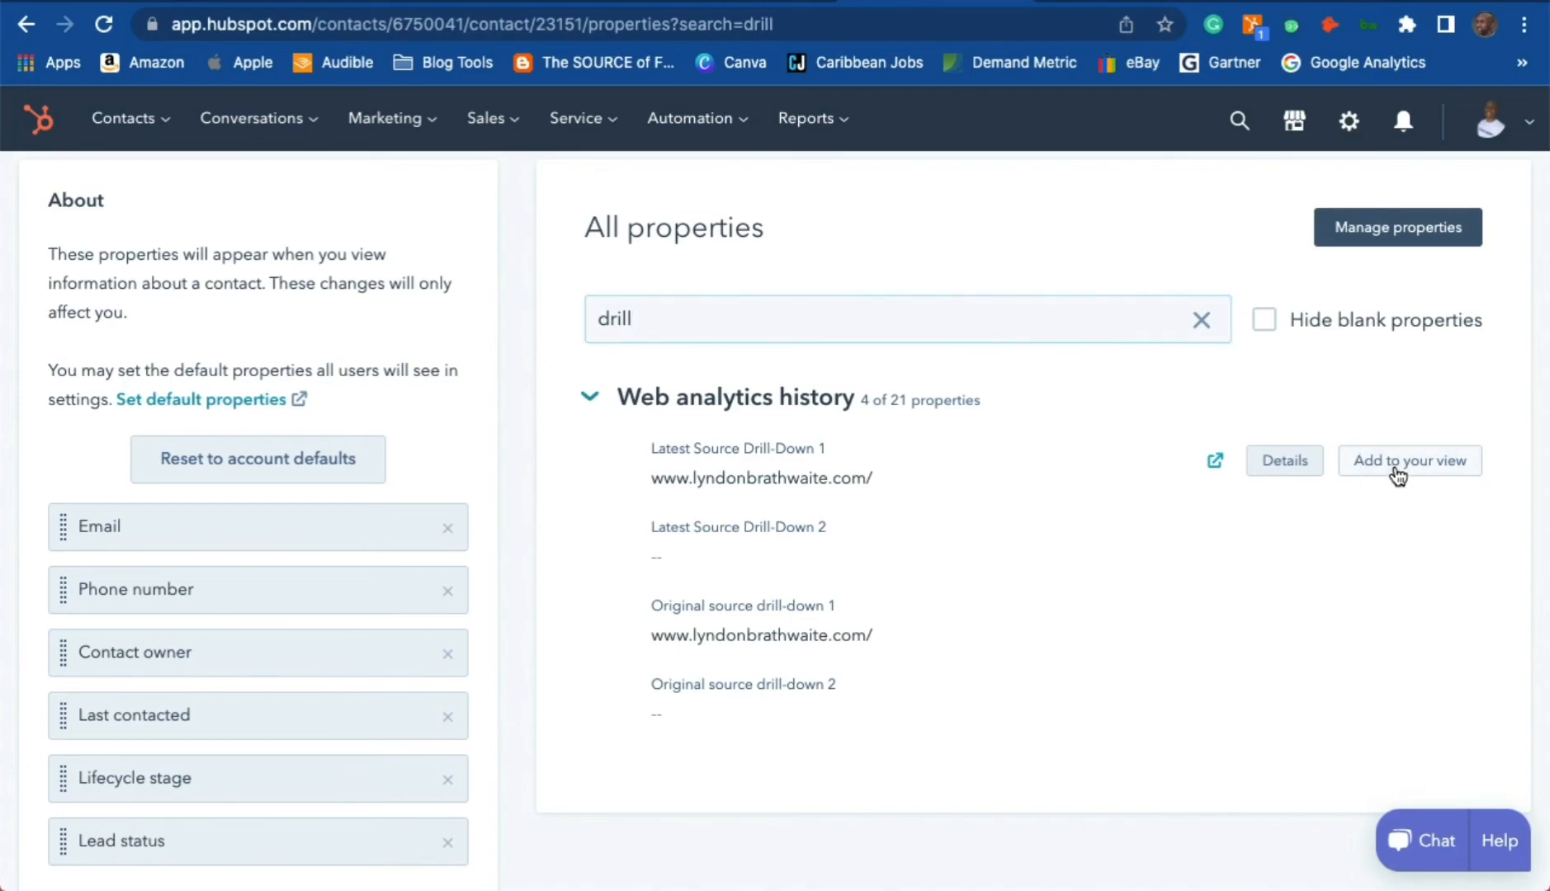
Add Latest Source Drill-Down 1 and Original source drill-down 1 to the contact's view.
click(1408, 460)
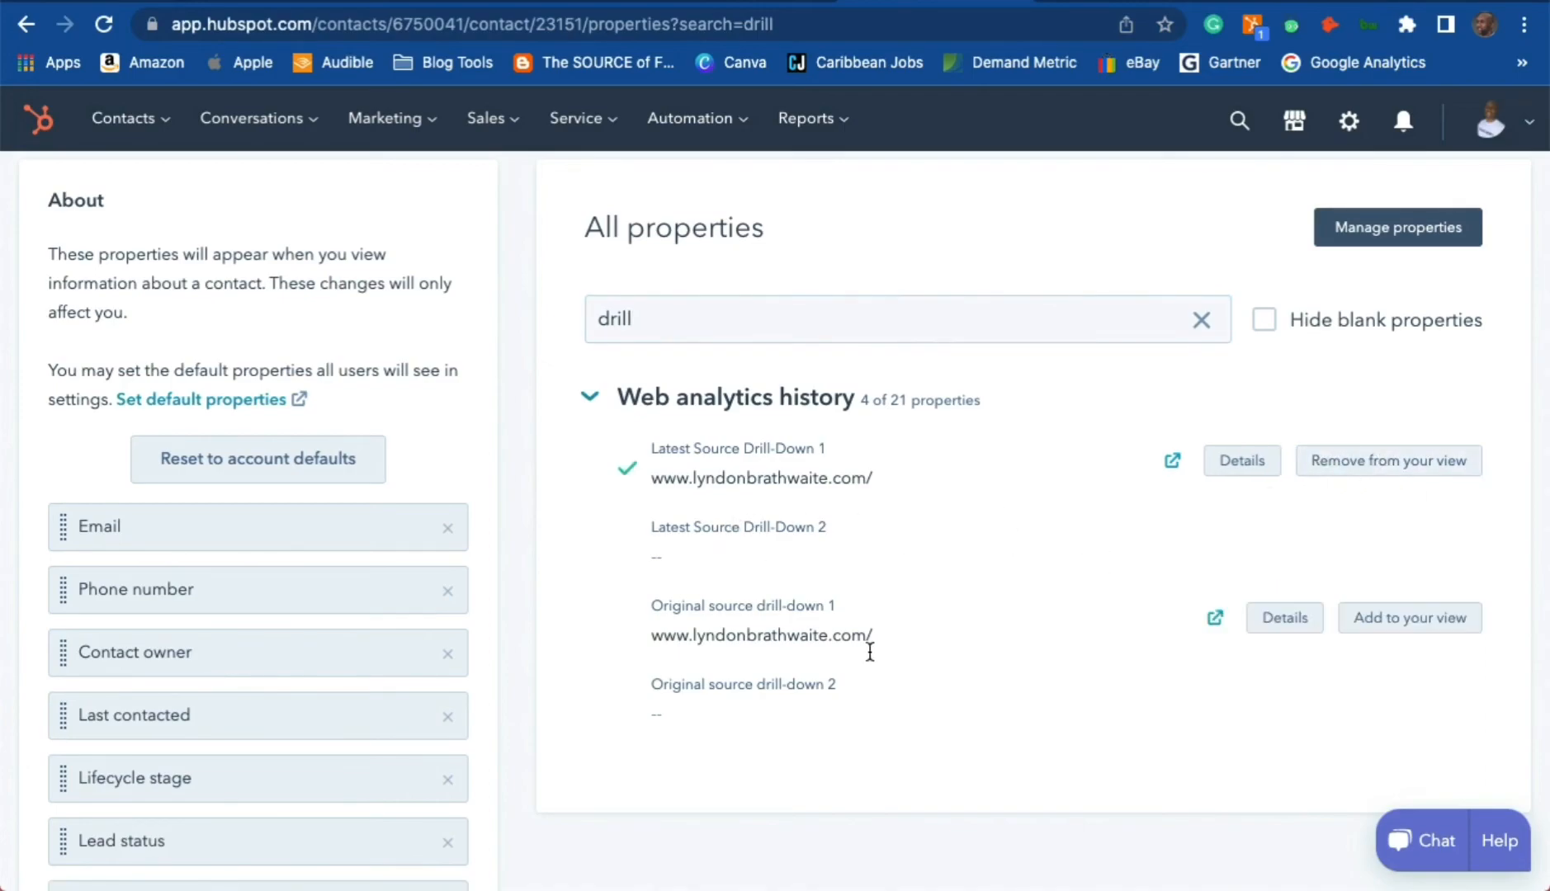
click(1410, 618)
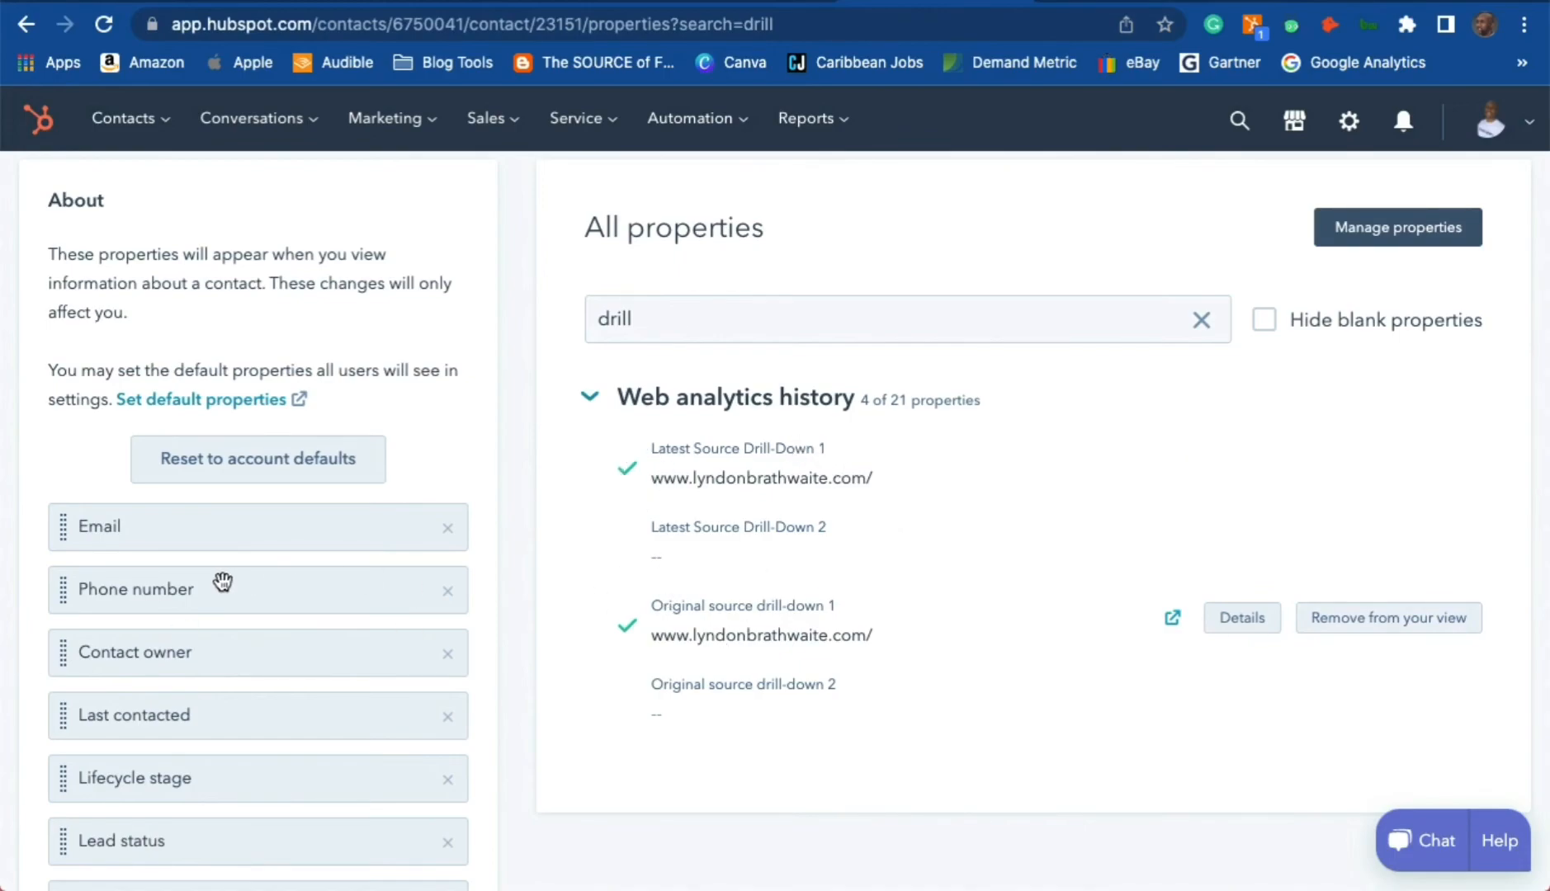
scroll(down, 3)
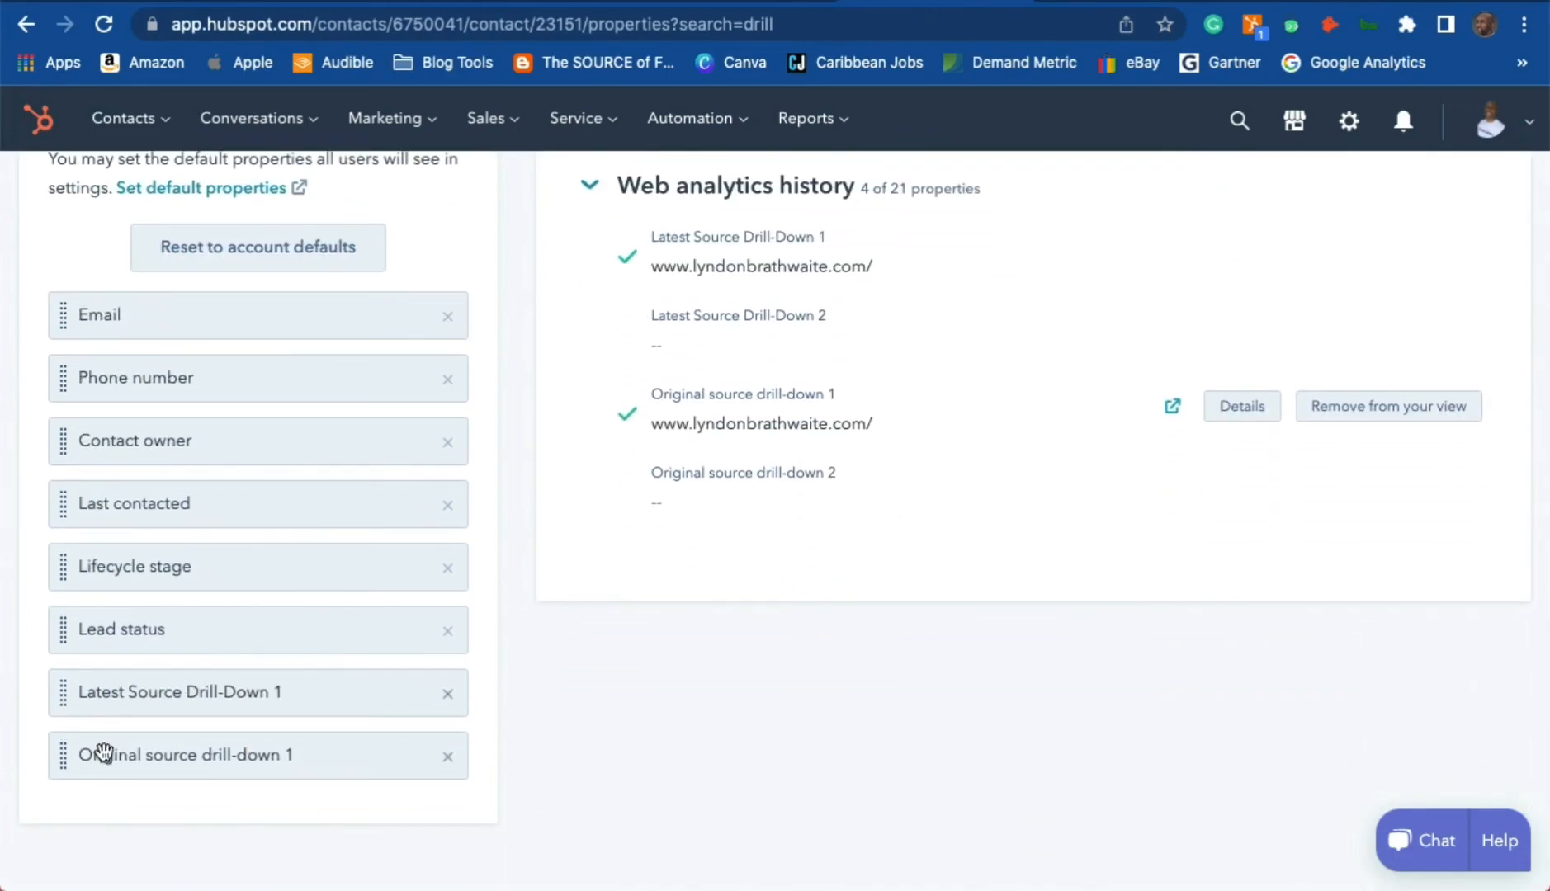
scroll(up, 3)
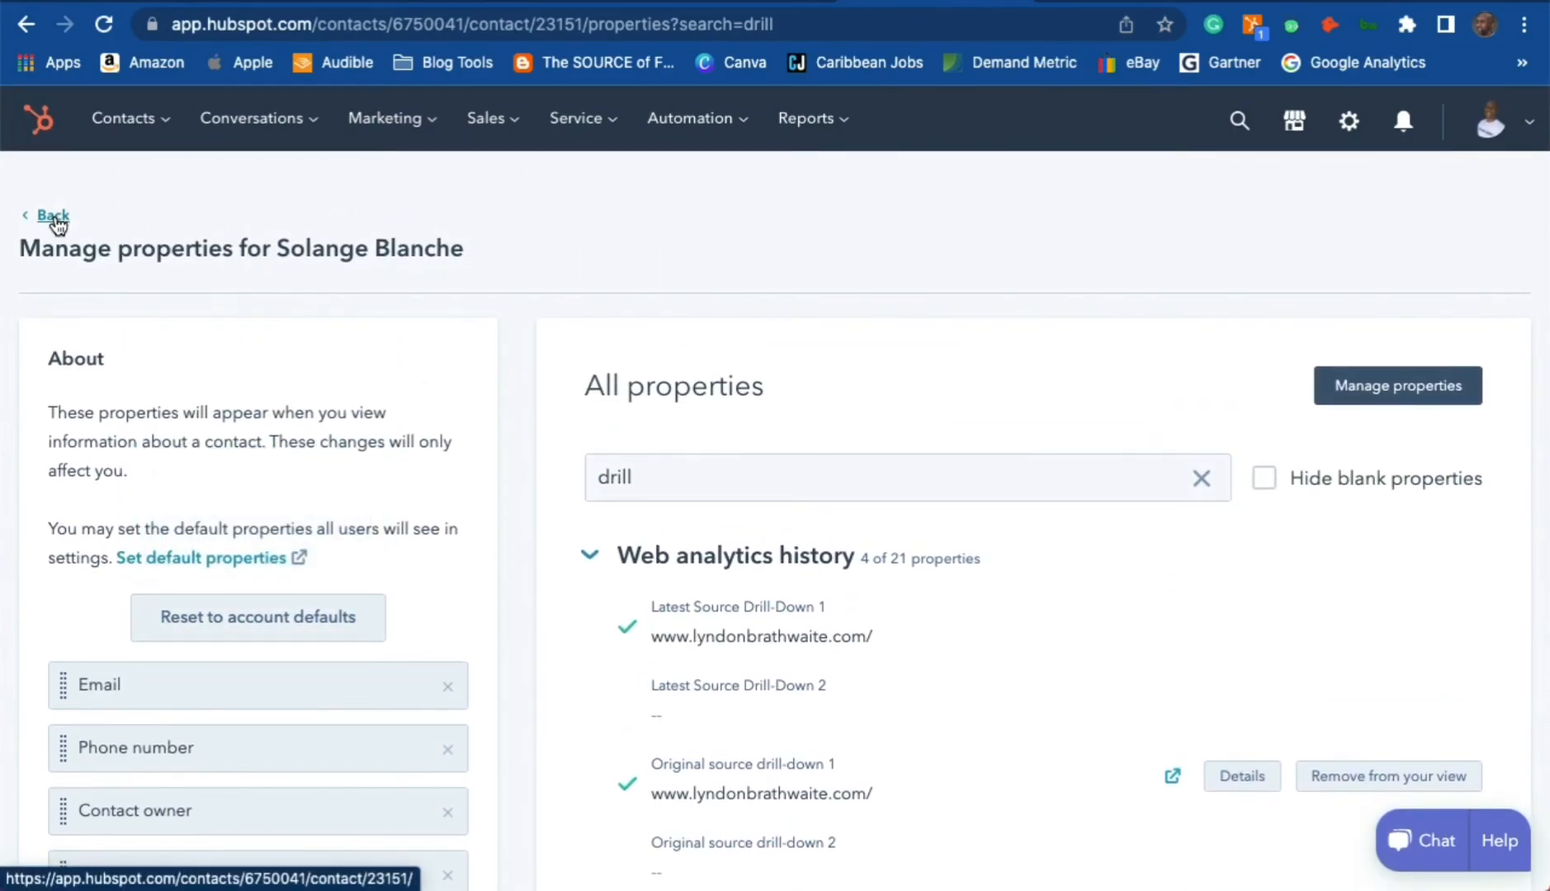
click(51, 216)
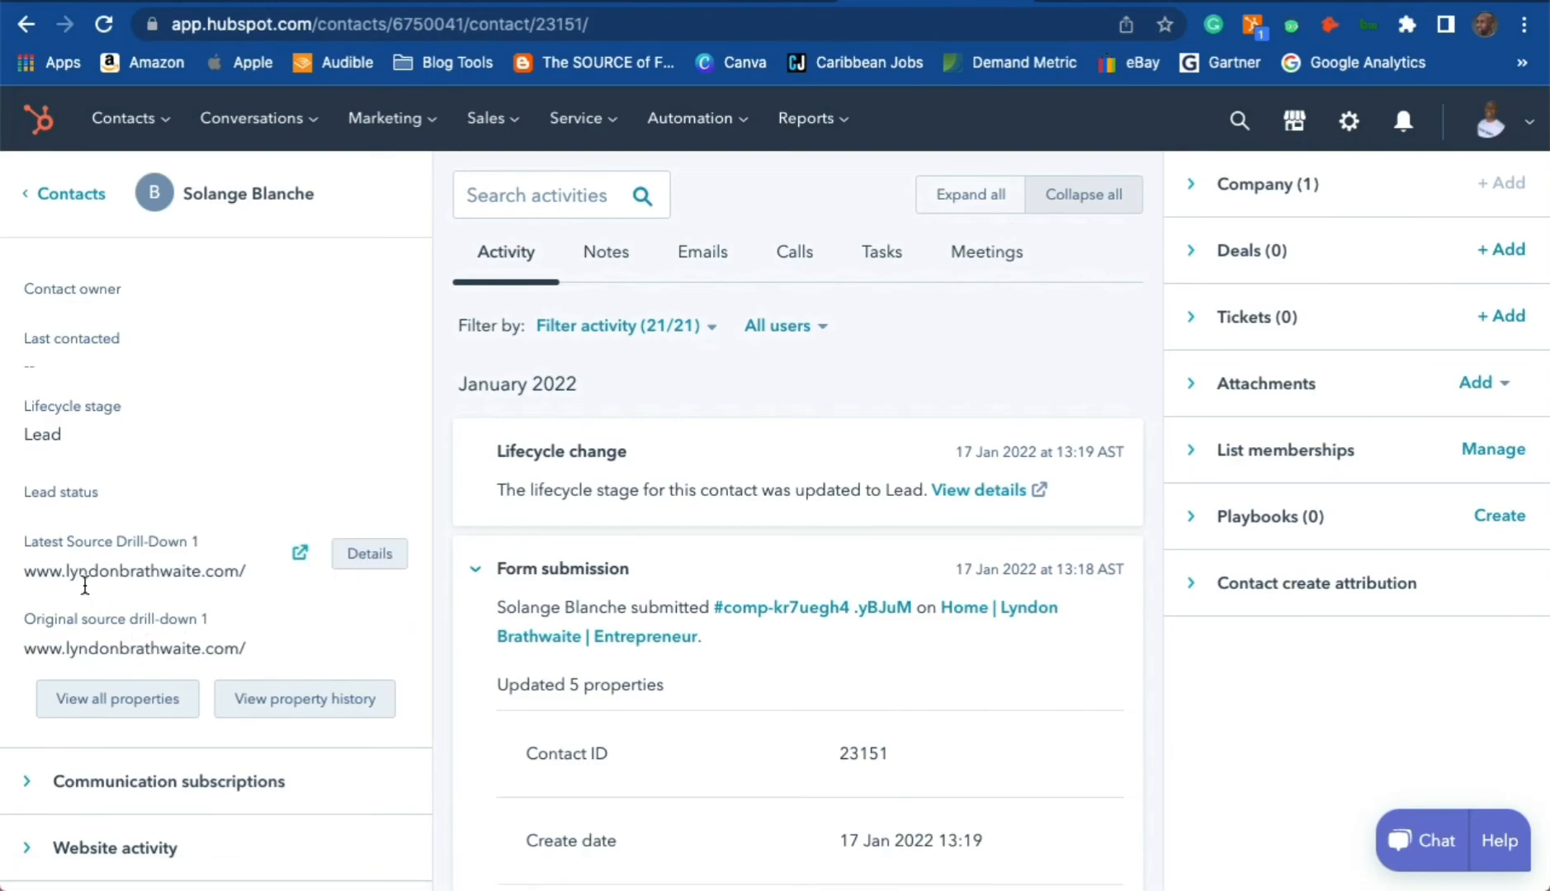
mouse_move(121, 609)
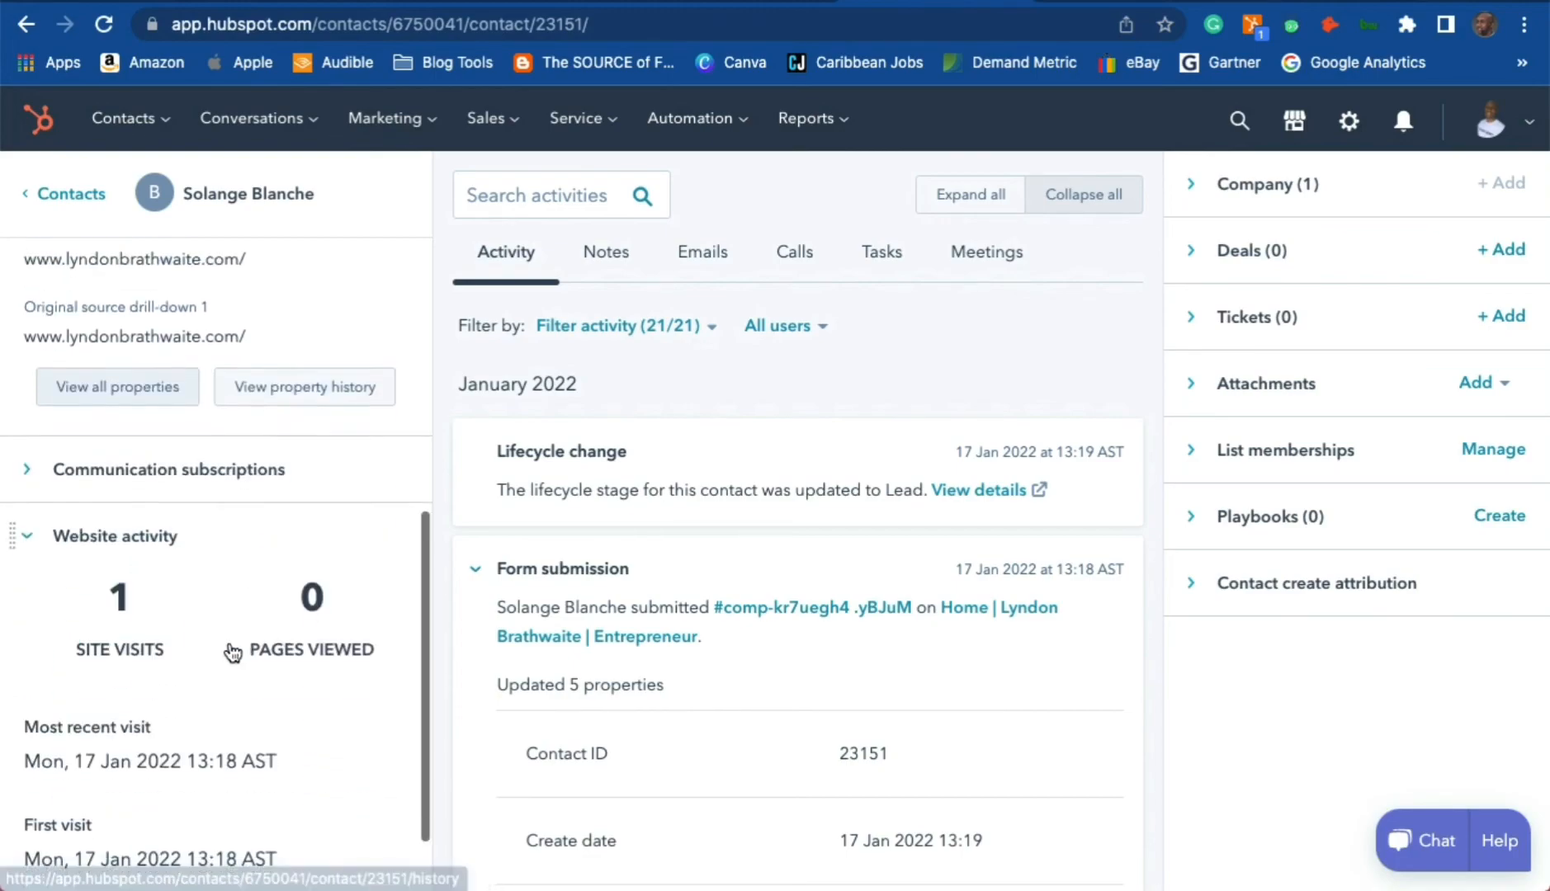
scroll(up, 3)
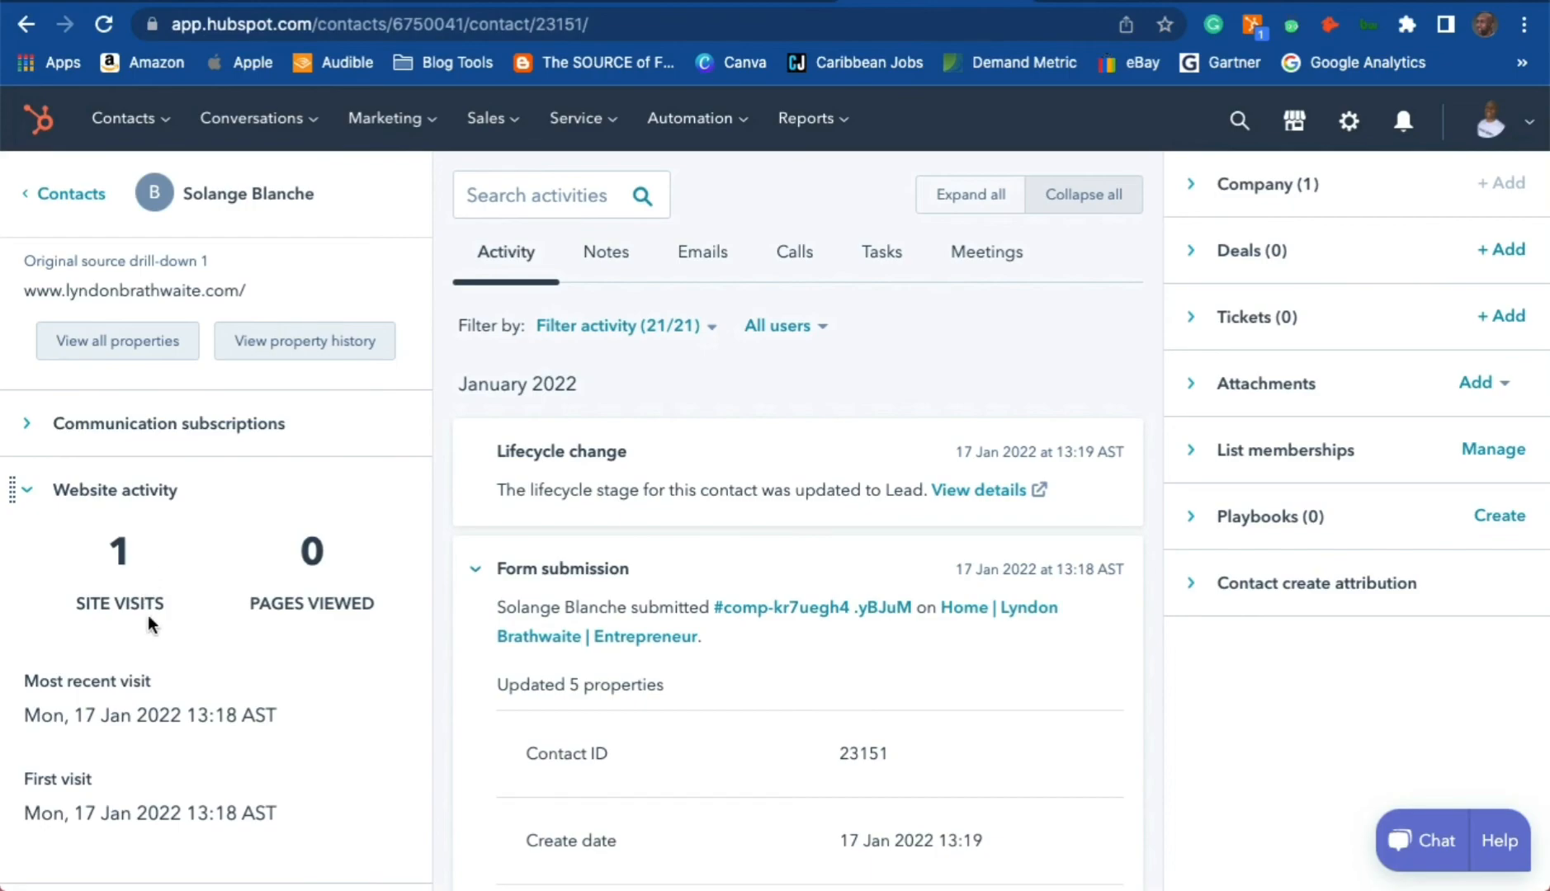
mouse_move(140, 673)
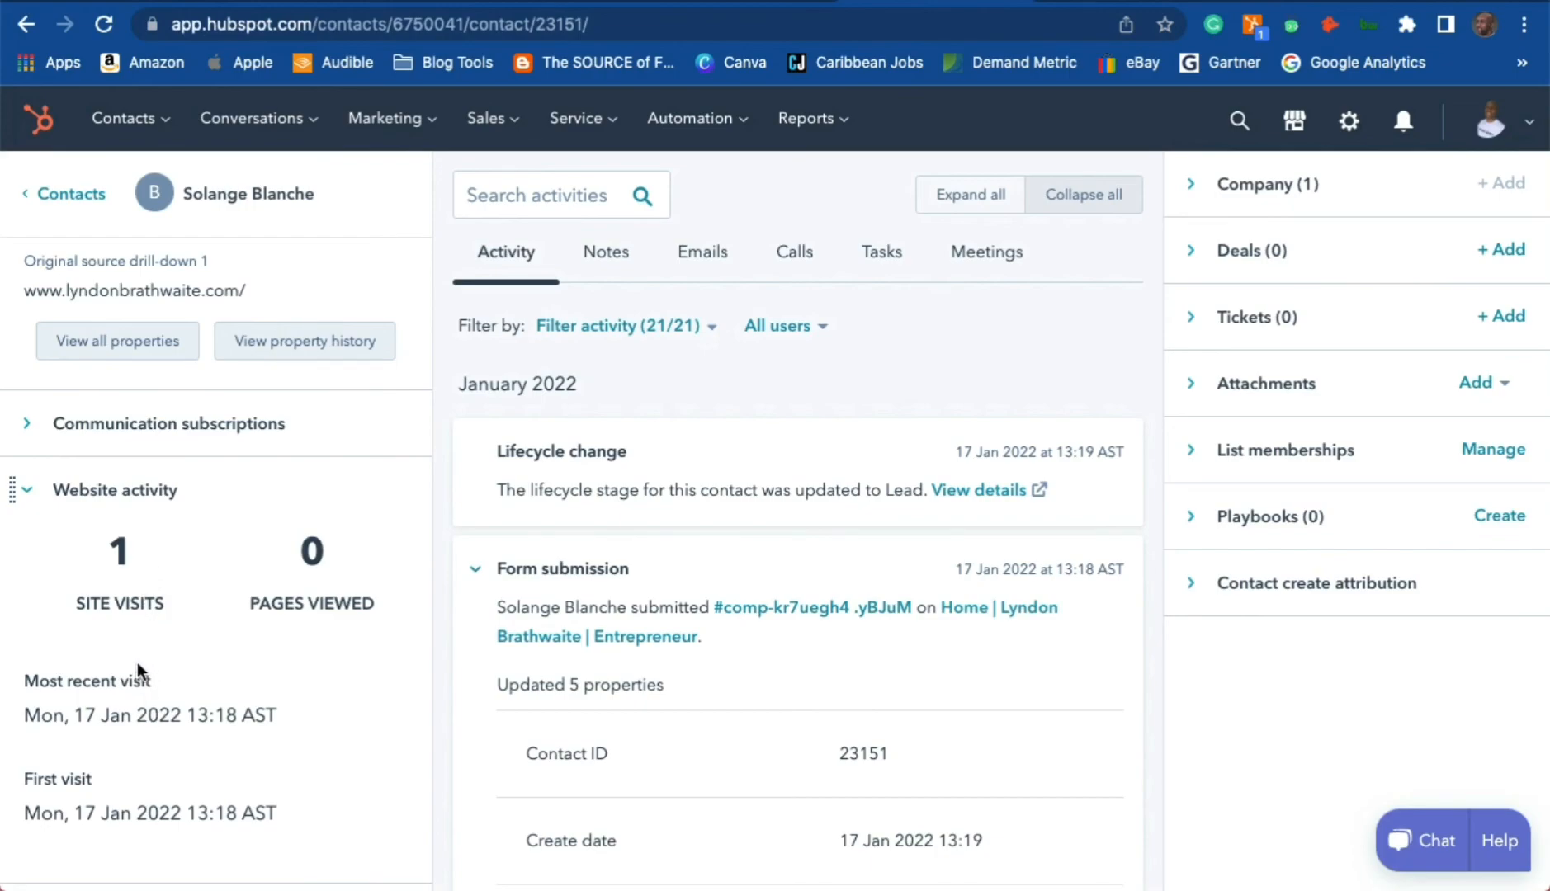
scroll(up, 3)
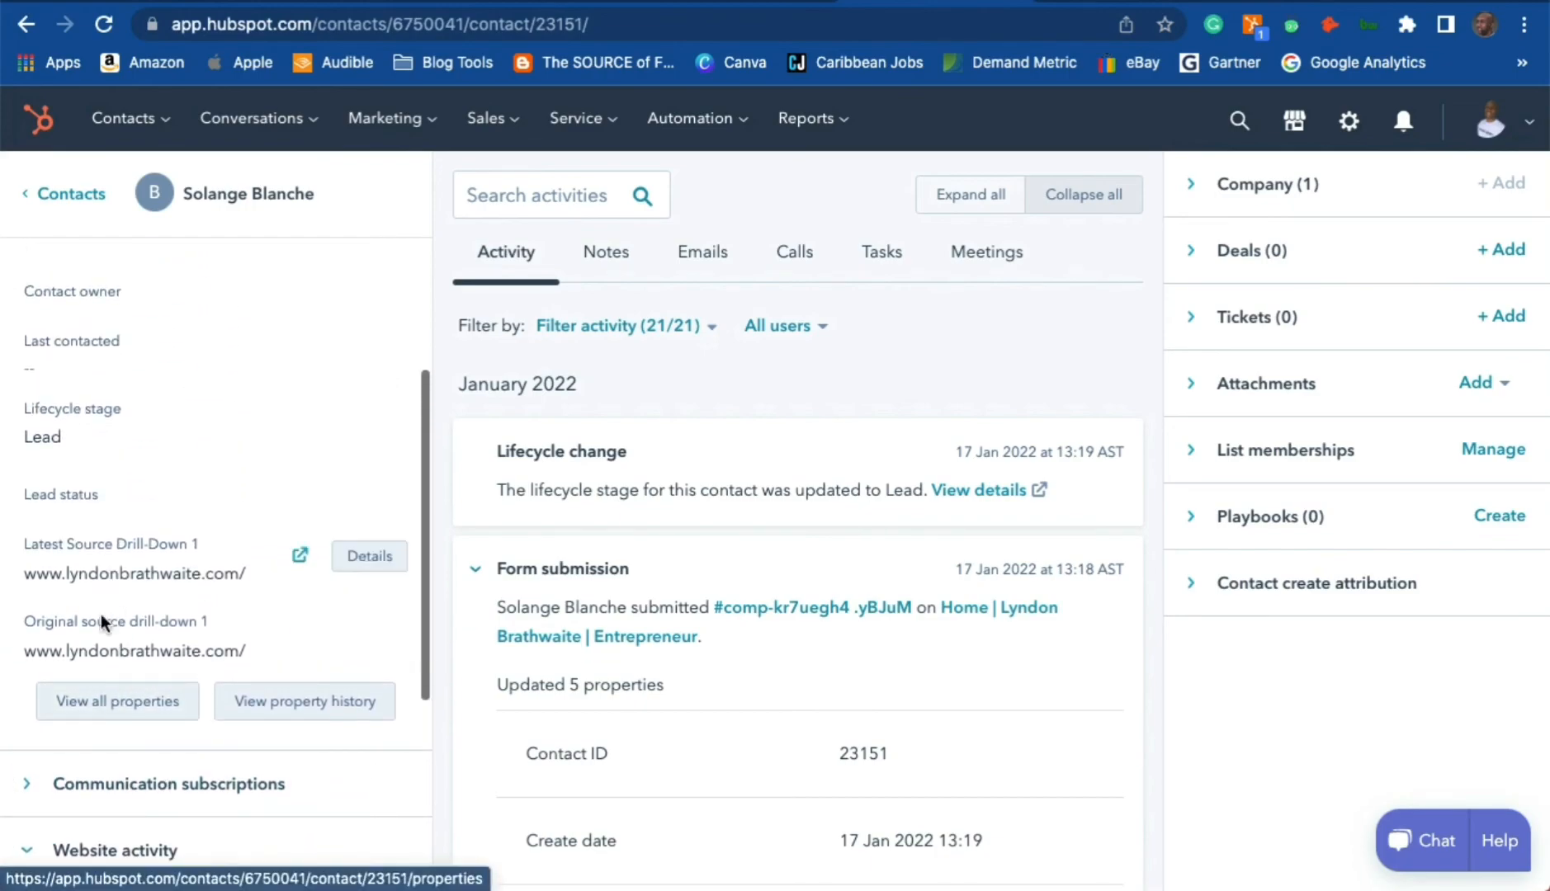
mouse_move(94, 637)
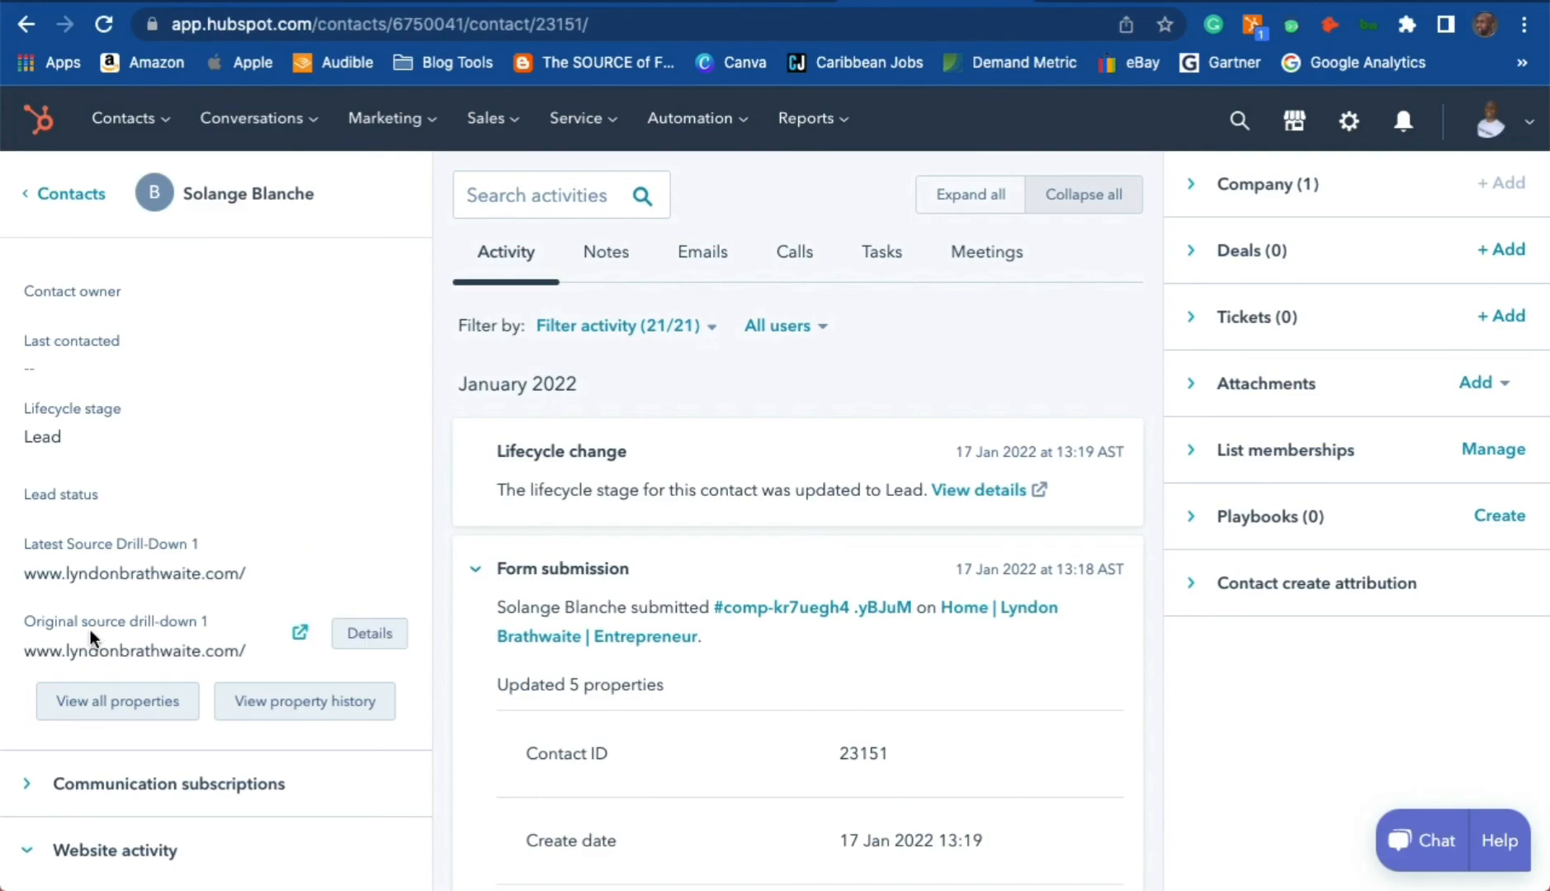